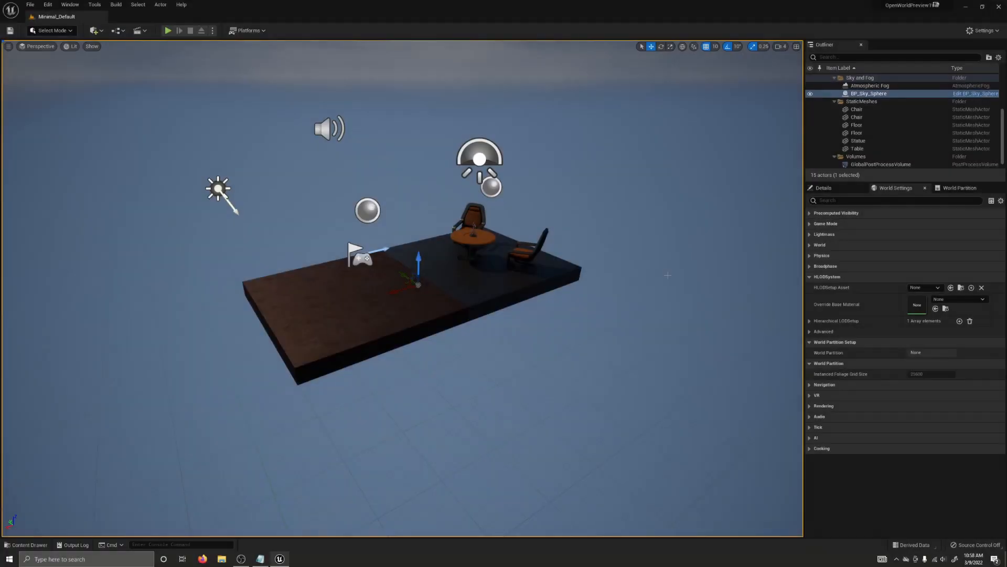
{"action": "mouse_move", "coordinate": [646, 281]}
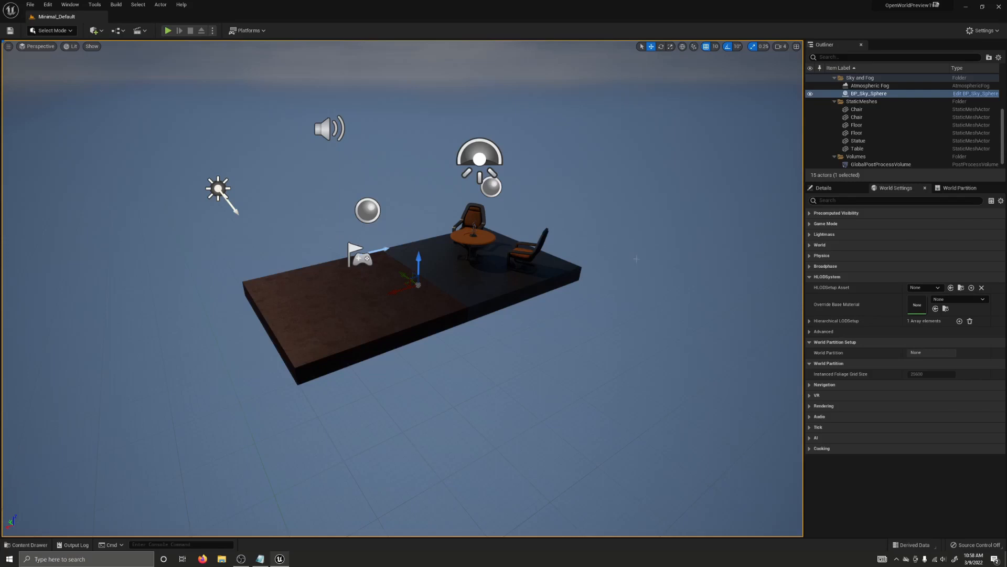
{"action": "mouse_move", "coordinate": [633, 229]}
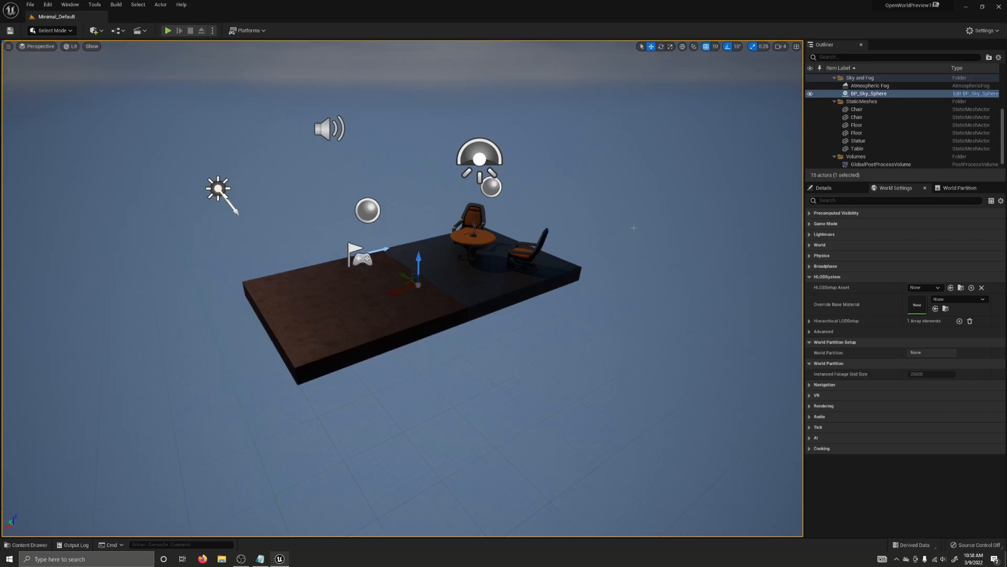
{"action": "mouse_move", "coordinate": [589, 190]}
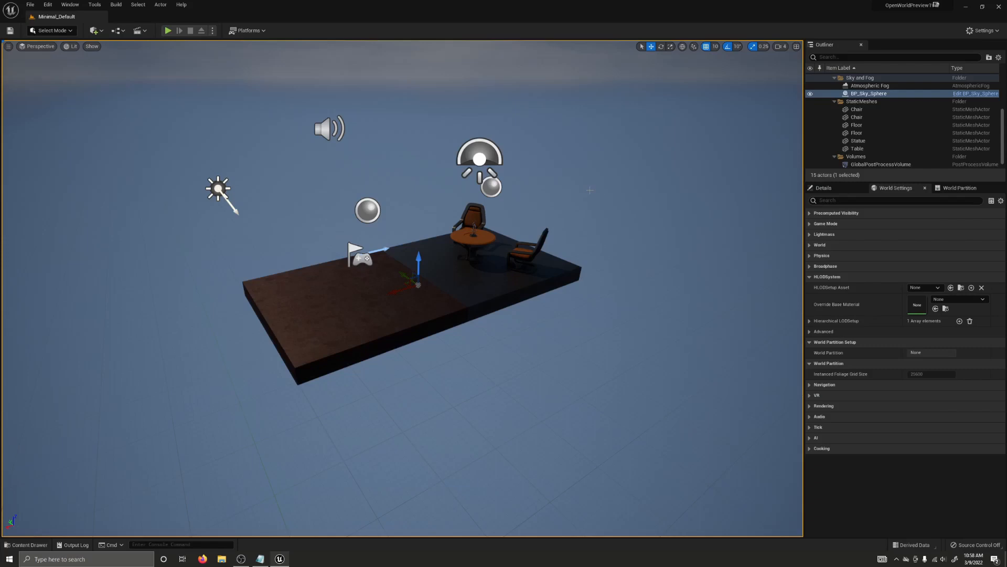
{"action": "mouse_move", "coordinate": [575, 194]}
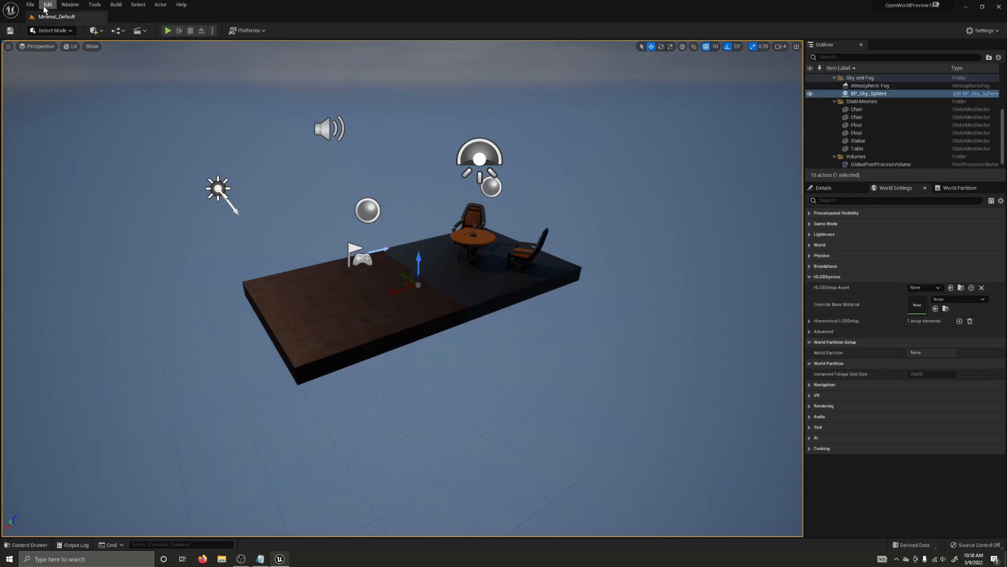
Start the level conversion from the Tools menu and browse into the StarterContent folder
{"action": "left_click", "coordinate": [46, 4]}
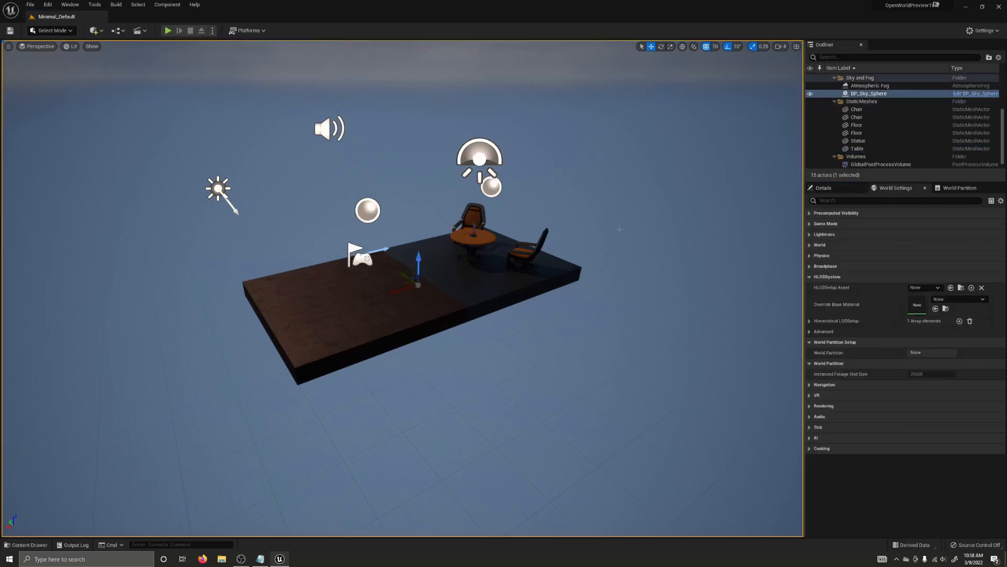
{"action": "mouse_move", "coordinate": [611, 218]}
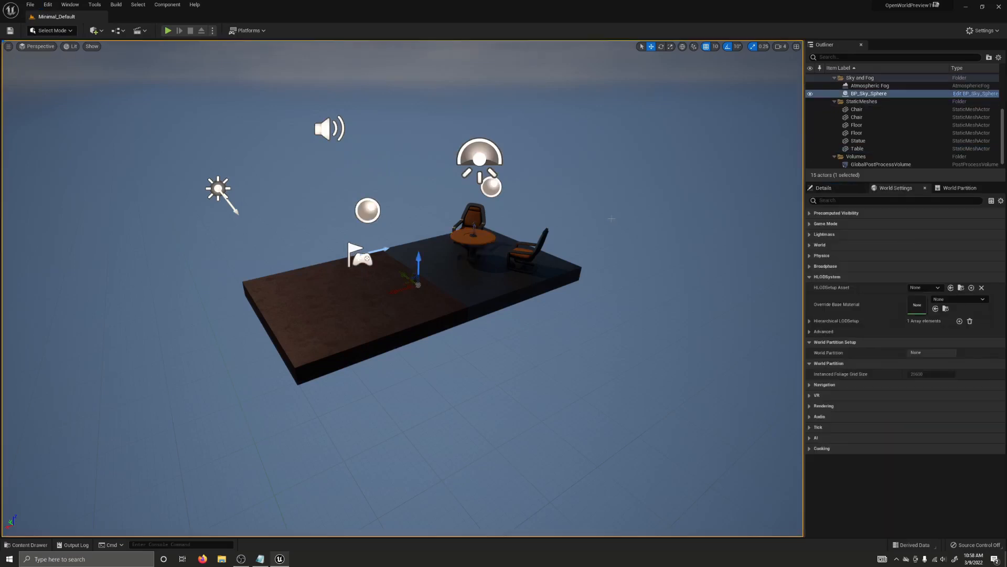
{"action": "mouse_move", "coordinate": [594, 203]}
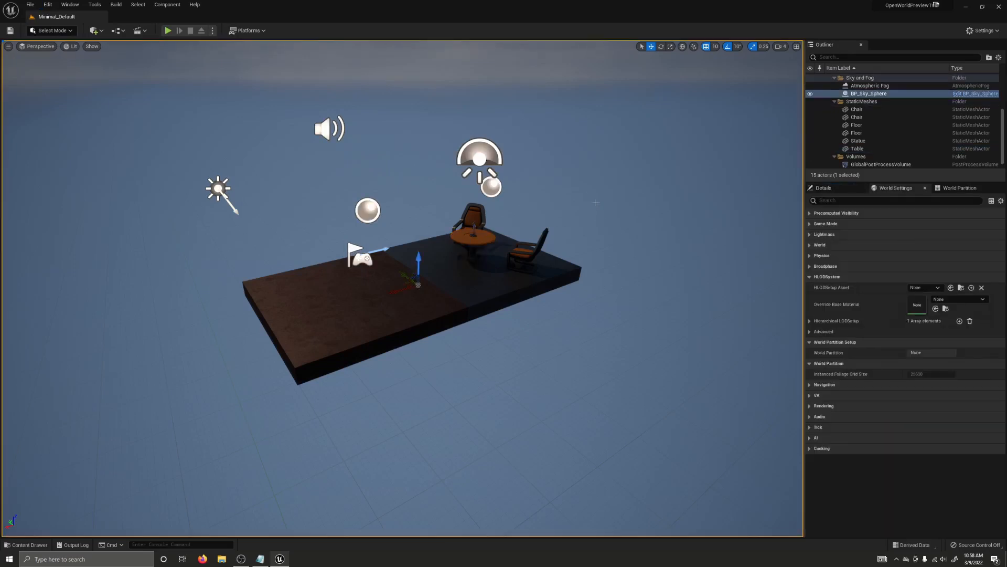
{"action": "left_click", "coordinate": [95, 5]}
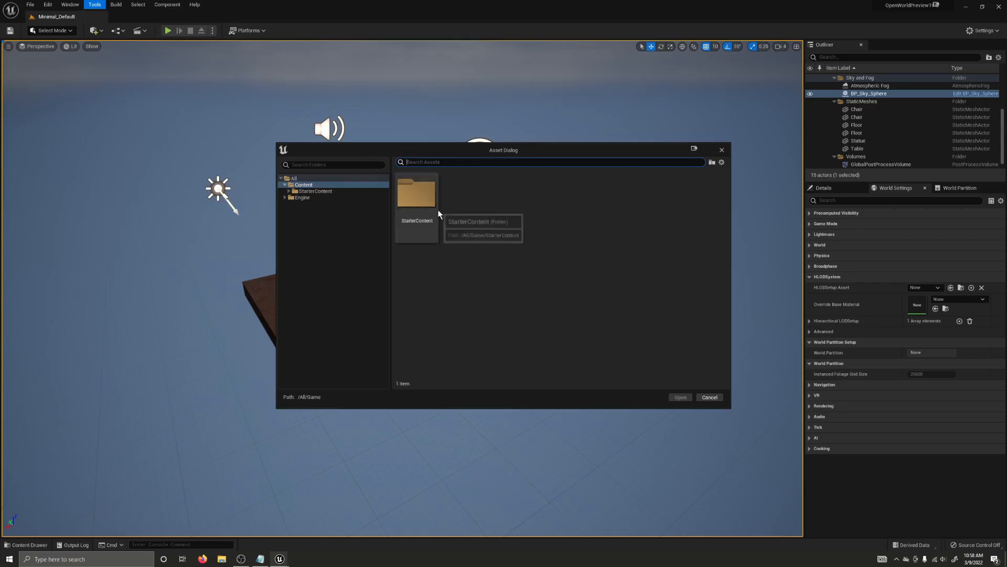
{"action": "mouse_move", "coordinate": [454, 205]}
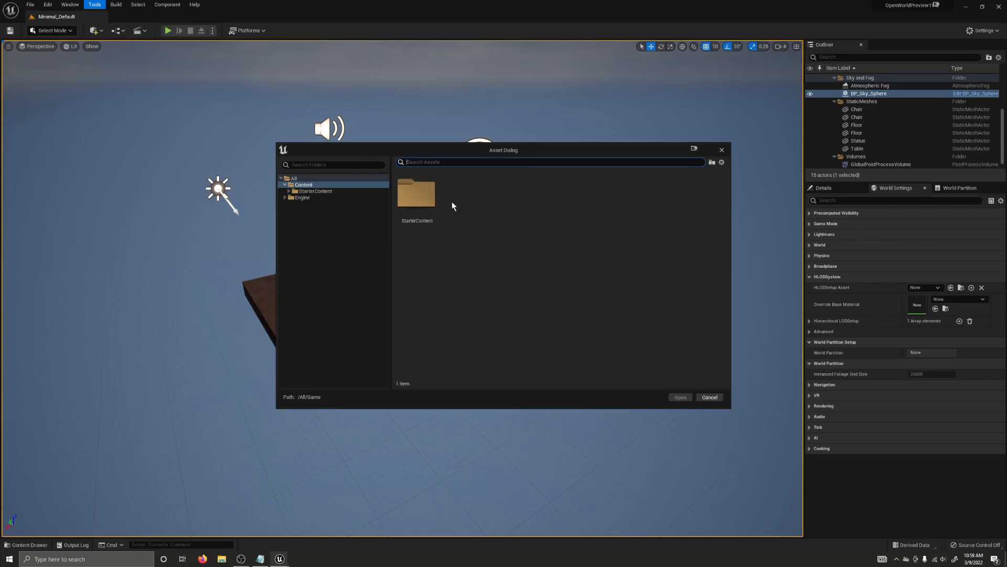
{"action": "double_click", "coordinate": [417, 193]}
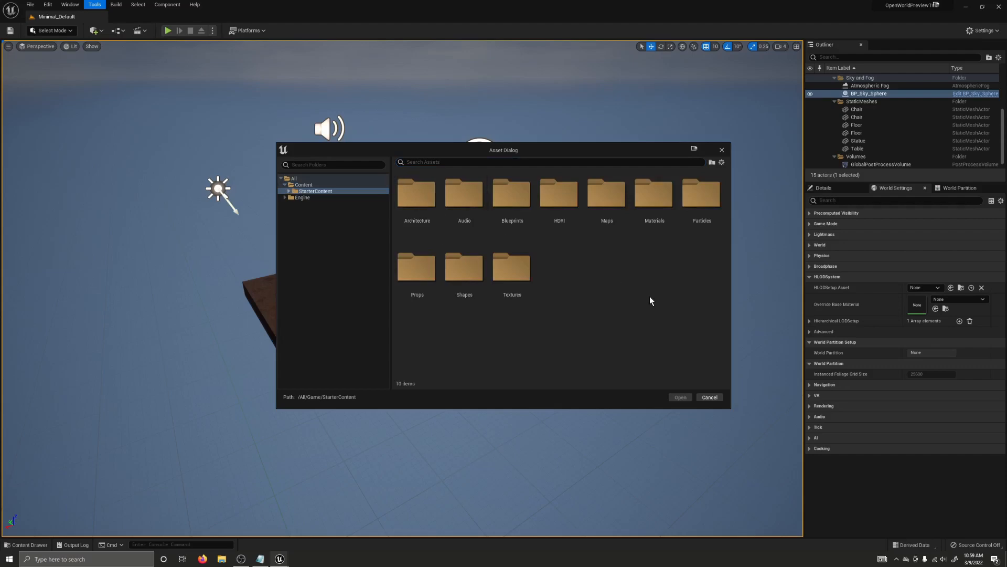
{"action": "mouse_move", "coordinate": [549, 273]}
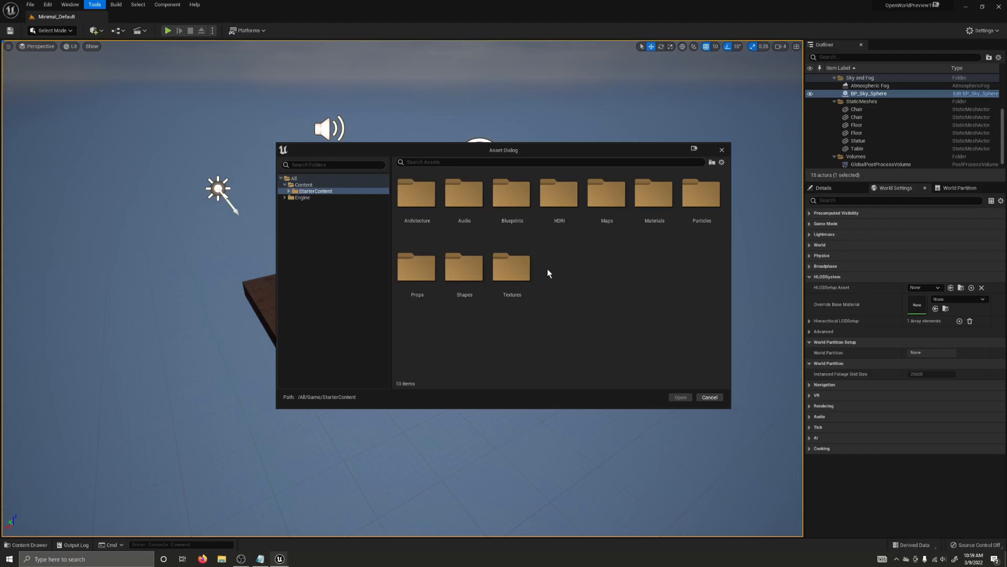
{"action": "mouse_move", "coordinate": [550, 272]}
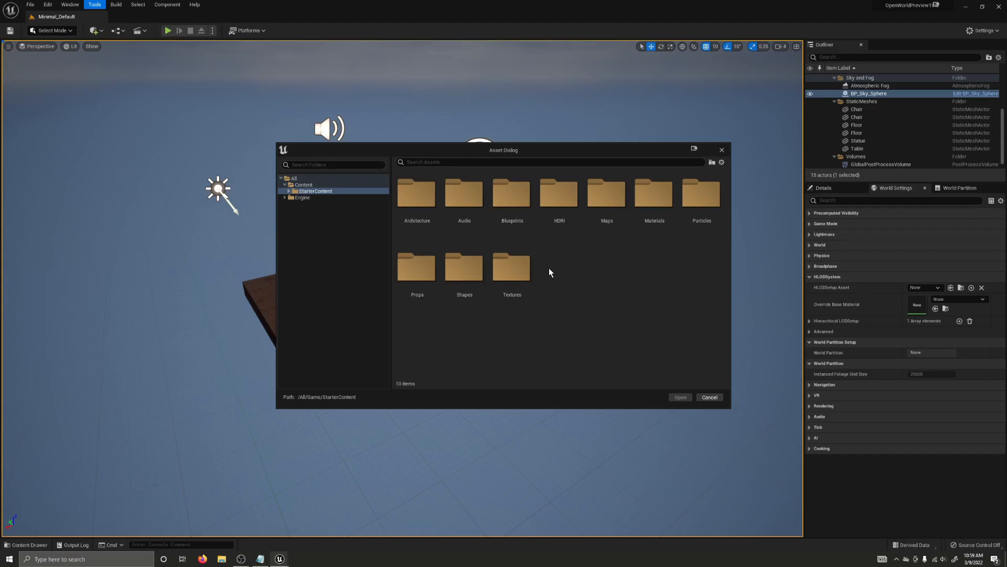
{"action": "mouse_move", "coordinate": [551, 271]}
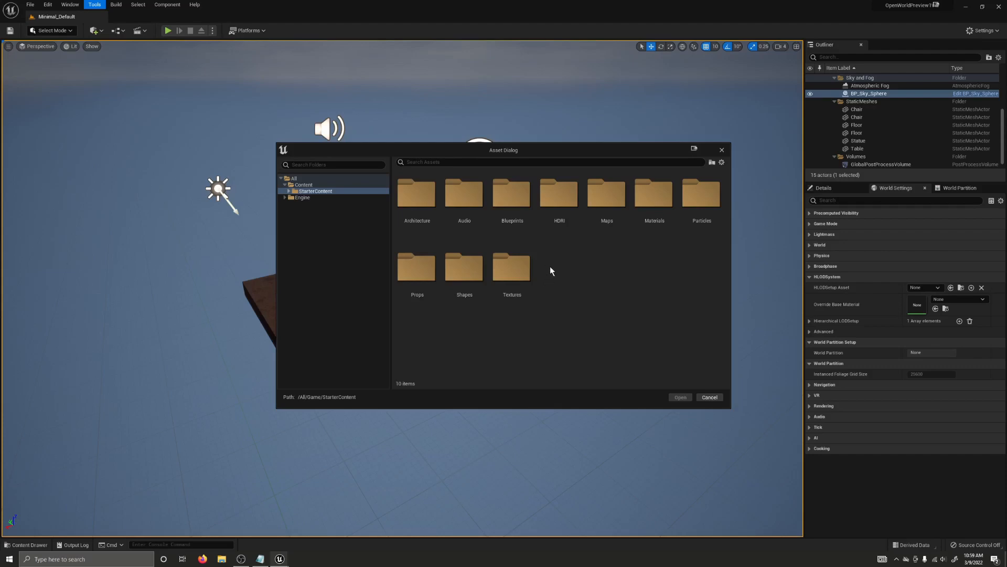
{"action": "mouse_move", "coordinate": [604, 261]}
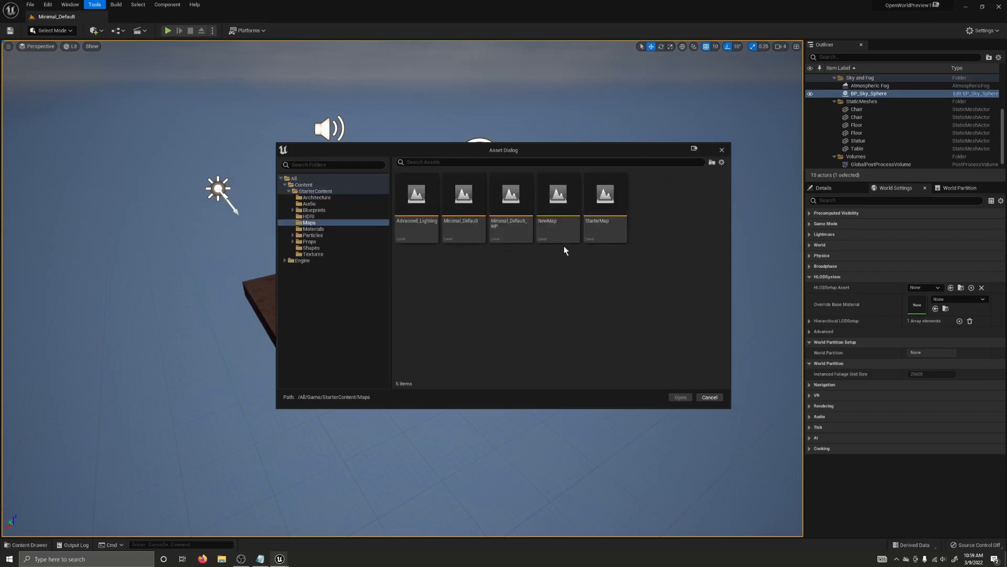
Enter the Maps folder and pick the Advanced_Lighting level for conversion
{"action": "left_click", "coordinate": [511, 193]}
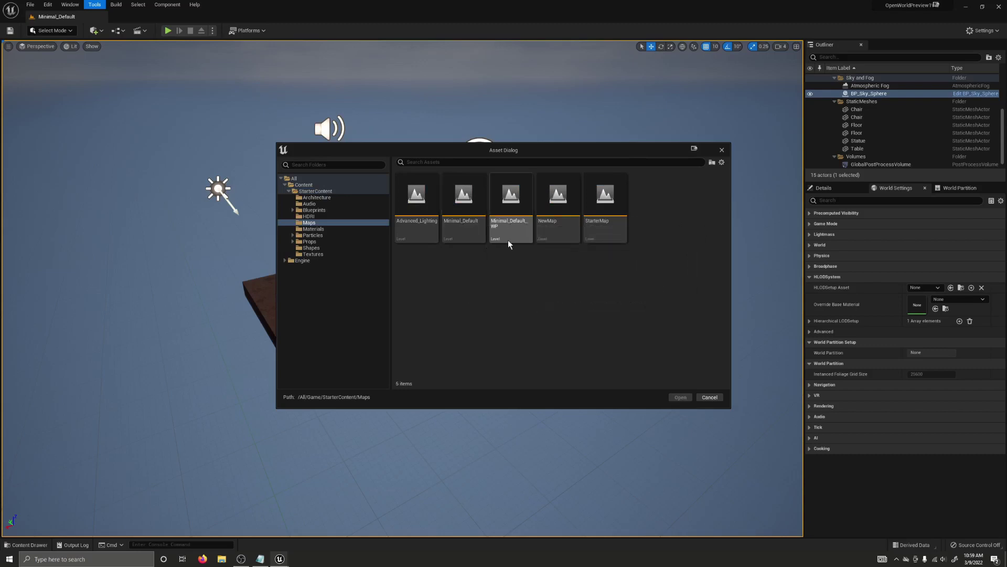
{"action": "mouse_move", "coordinate": [463, 200]}
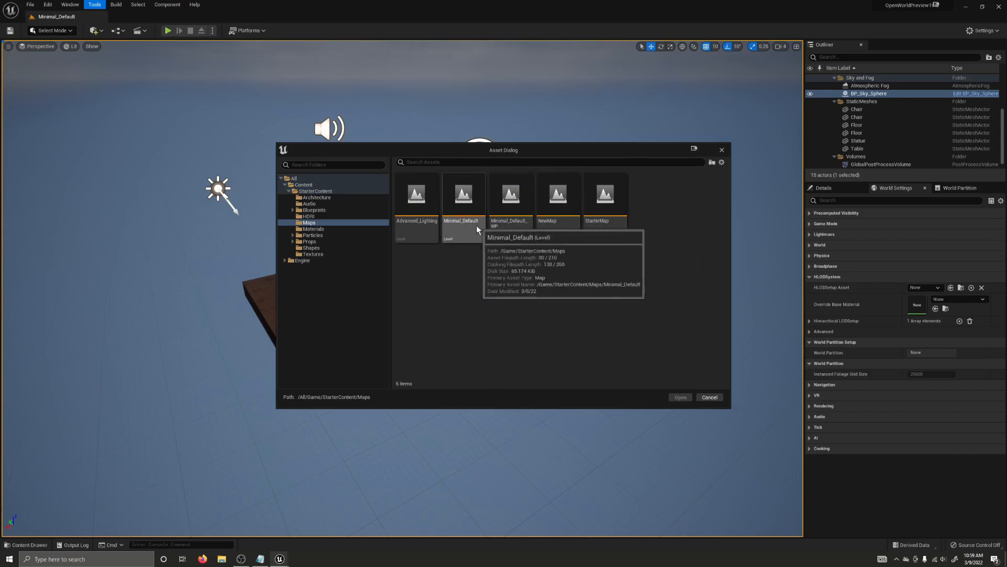
{"action": "mouse_move", "coordinate": [464, 235]}
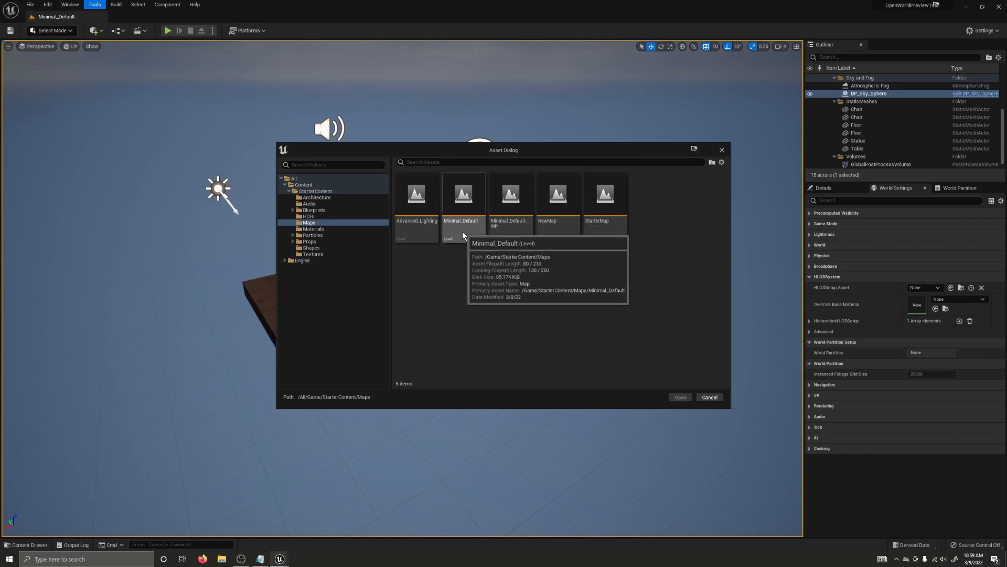
{"action": "left_click_drag", "start_coordinate": [504, 150], "coordinate": [777, 151]}
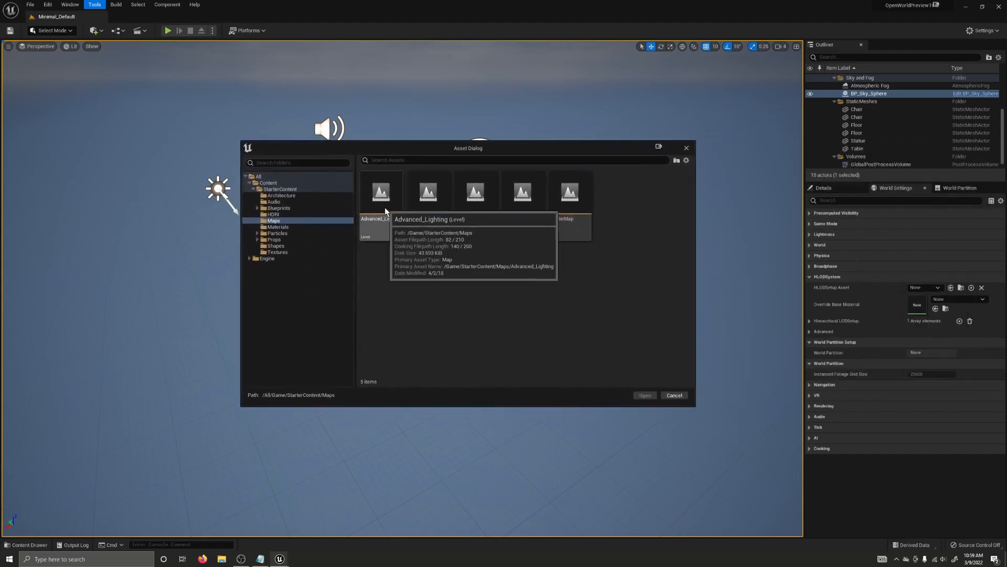
{"action": "left_click", "coordinate": [381, 193]}
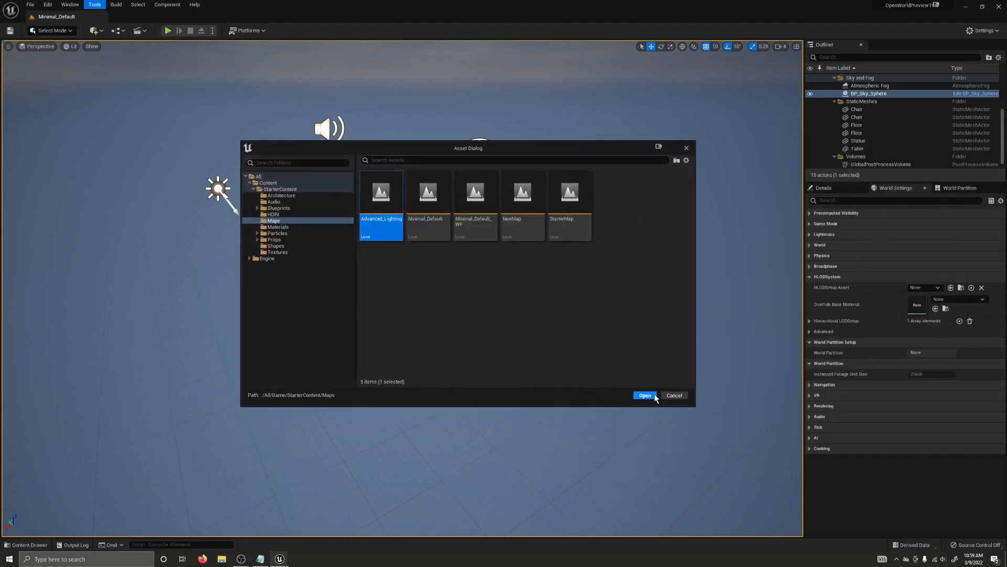
Confirm Advanced_Lighting to reach Convert Settings, leaving In Place conversion switched off
{"action": "left_click", "coordinate": [645, 394]}
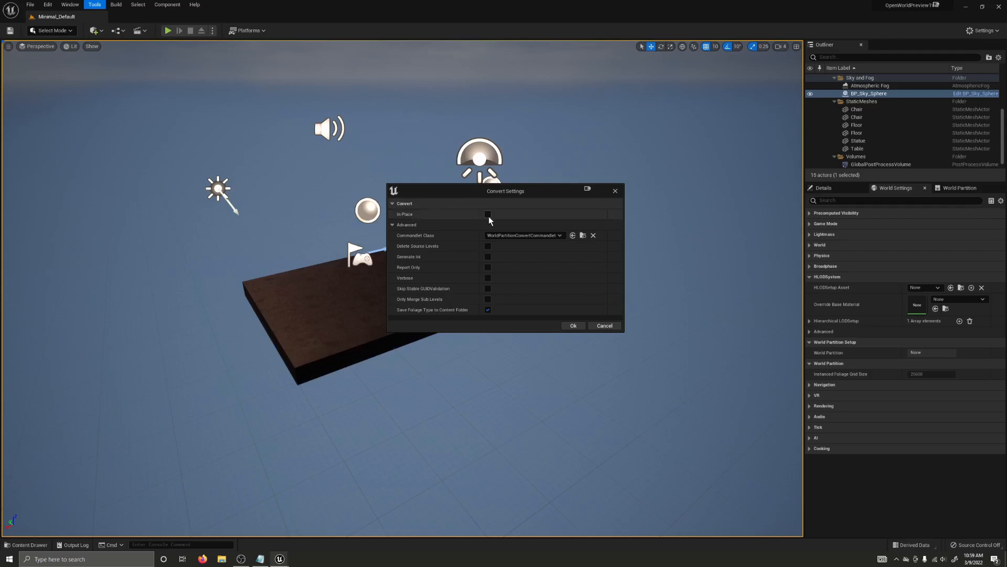
{"action": "left_click", "coordinate": [487, 214]}
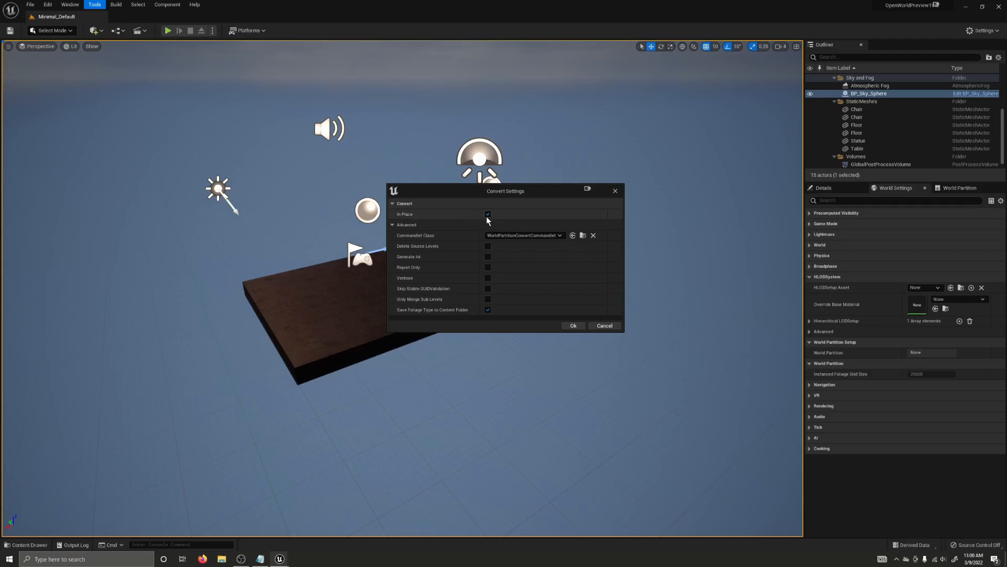
{"action": "left_click", "coordinate": [487, 214]}
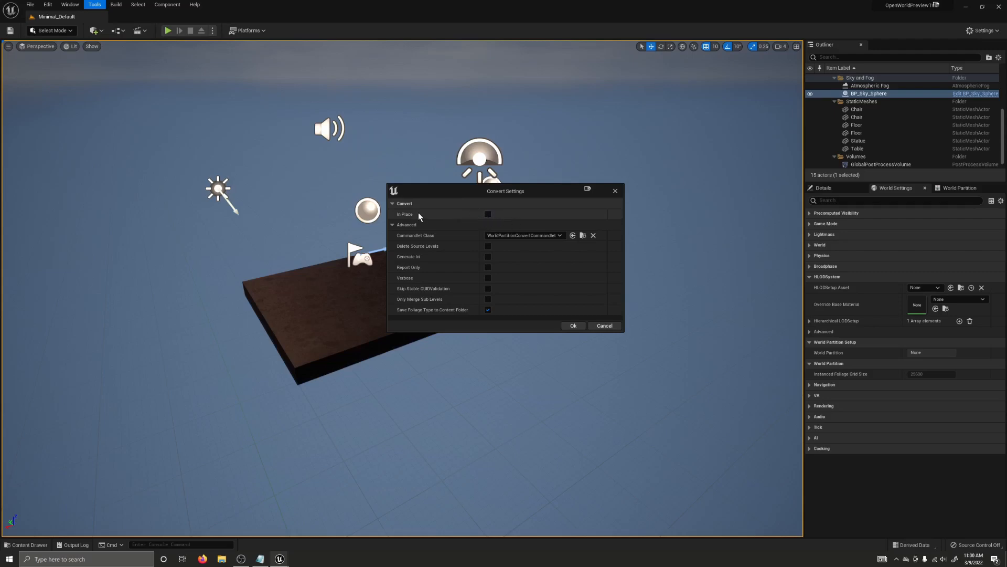
{"action": "mouse_move", "coordinate": [421, 216]}
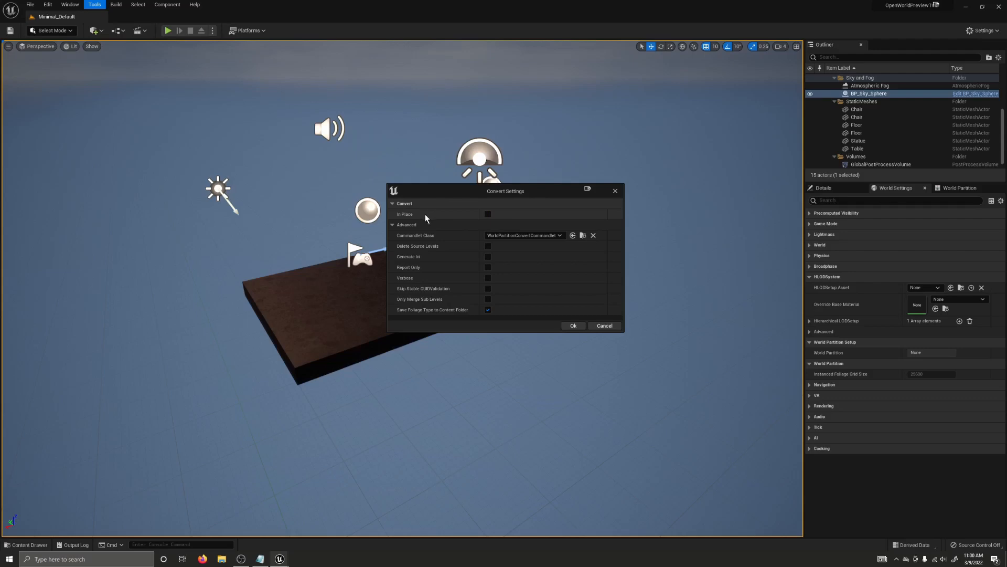
{"action": "mouse_move", "coordinate": [437, 217]}
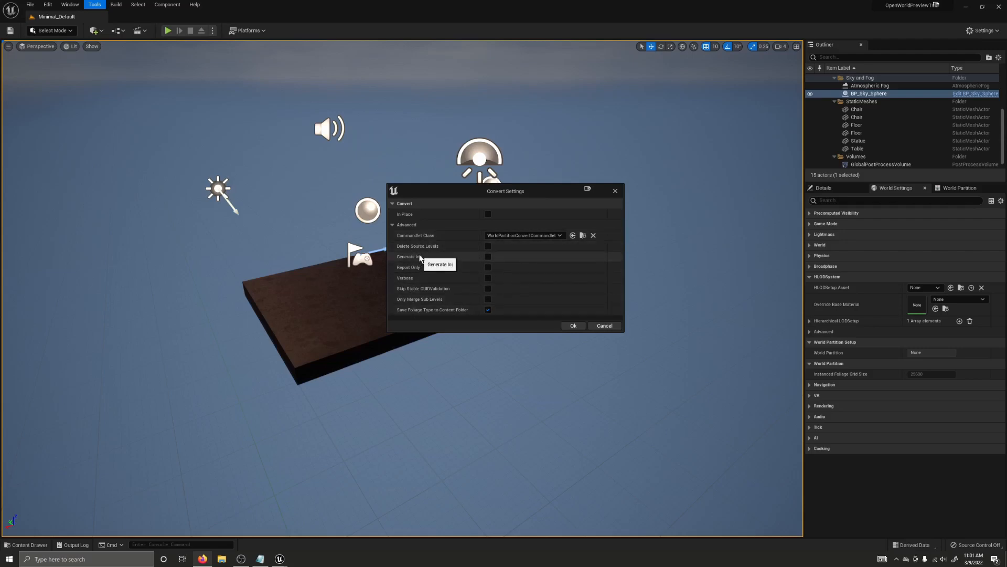
{"action": "mouse_move", "coordinate": [413, 250]}
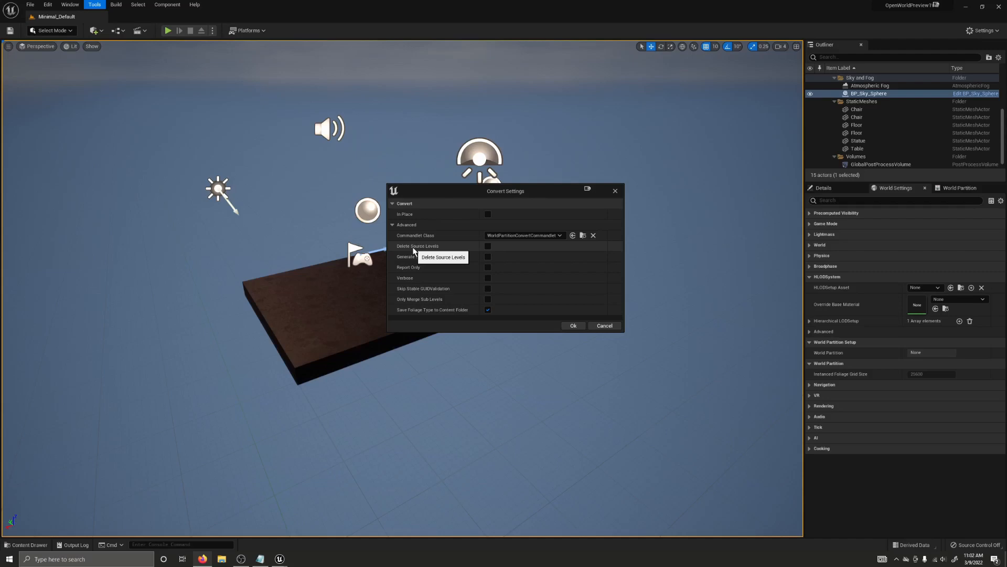
{"action": "mouse_move", "coordinate": [420, 275]}
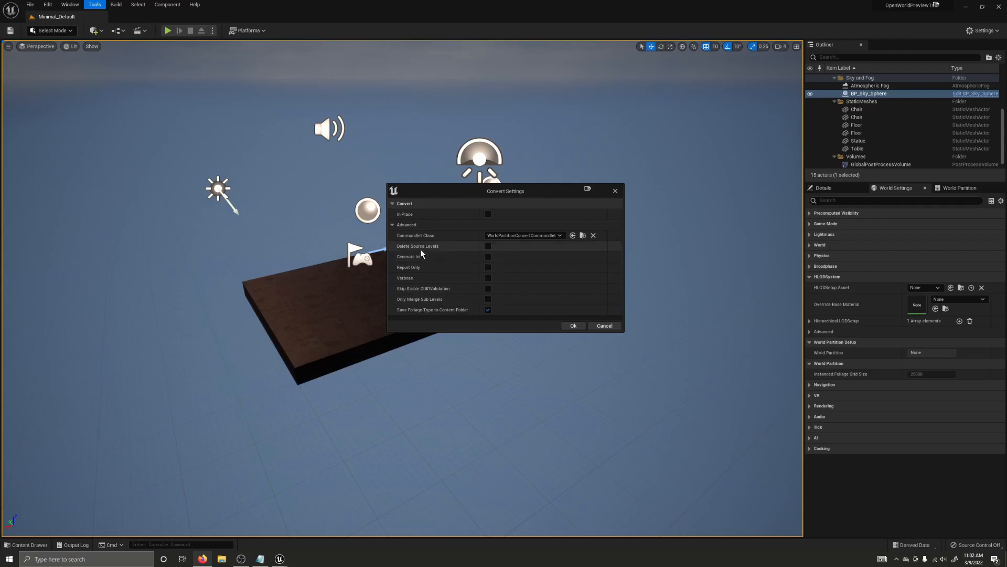
{"action": "mouse_move", "coordinate": [428, 263]}
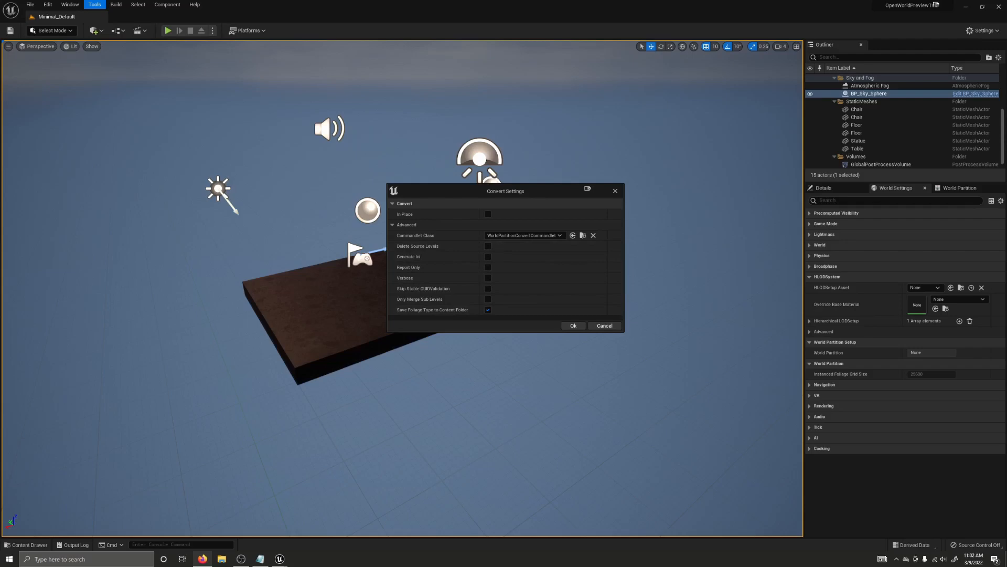
{"action": "mouse_move", "coordinate": [458, 284]}
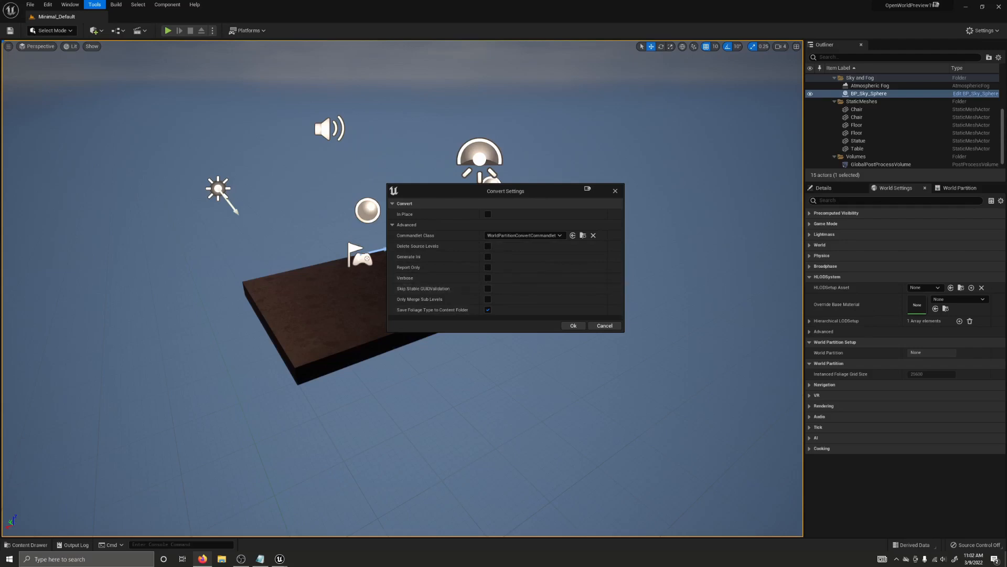
{"action": "mouse_move", "coordinate": [547, 213]}
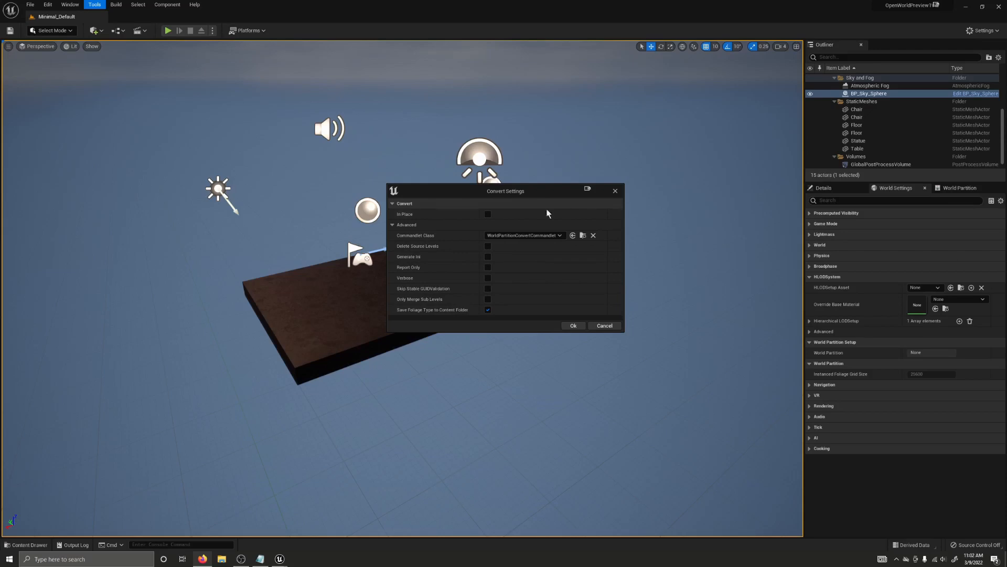
{"action": "mouse_move", "coordinate": [235, 277]}
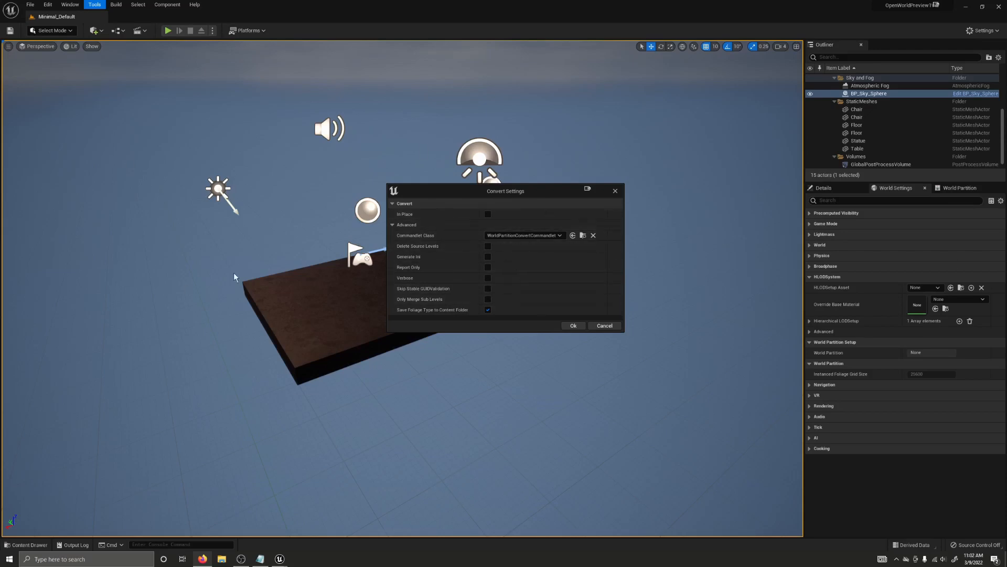
{"action": "mouse_move", "coordinate": [398, 340]}
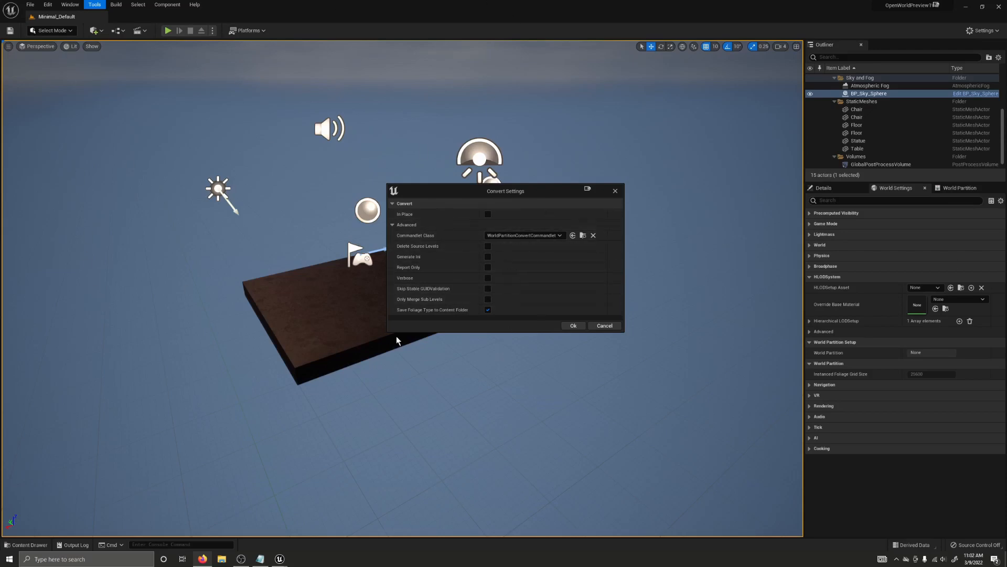
{"action": "mouse_move", "coordinate": [187, 107]}
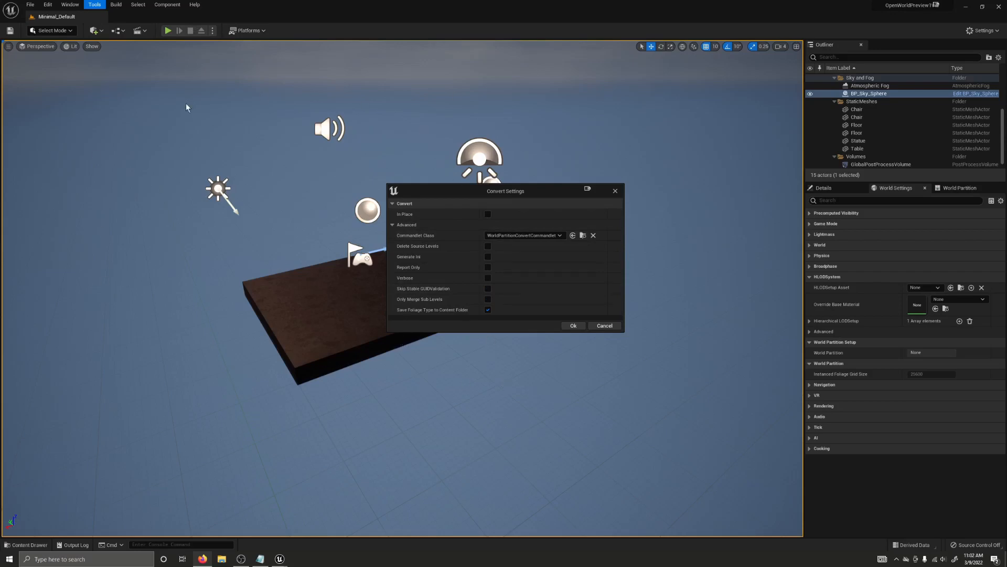
{"action": "left_click", "coordinate": [487, 277]}
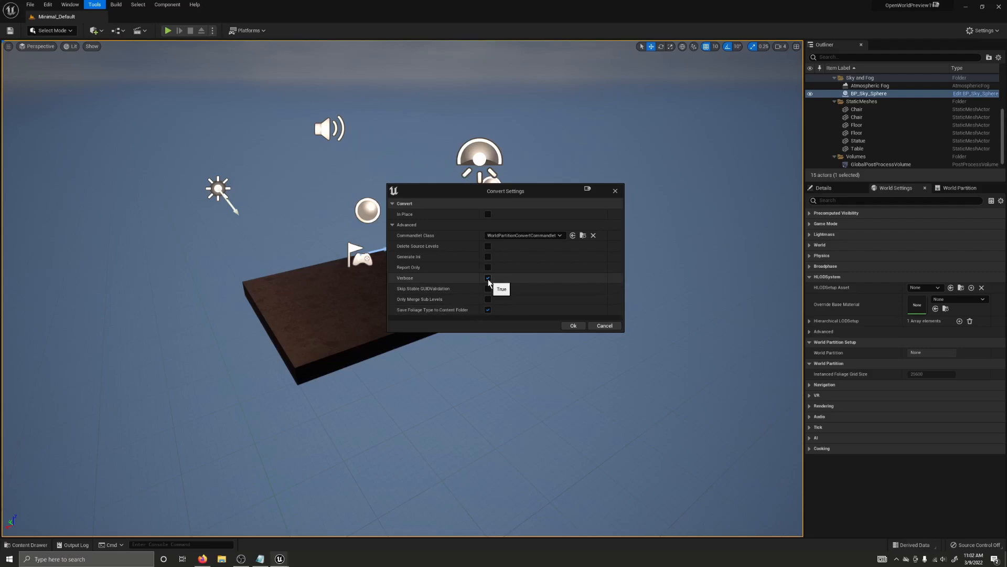
{"action": "left_click", "coordinate": [488, 277]}
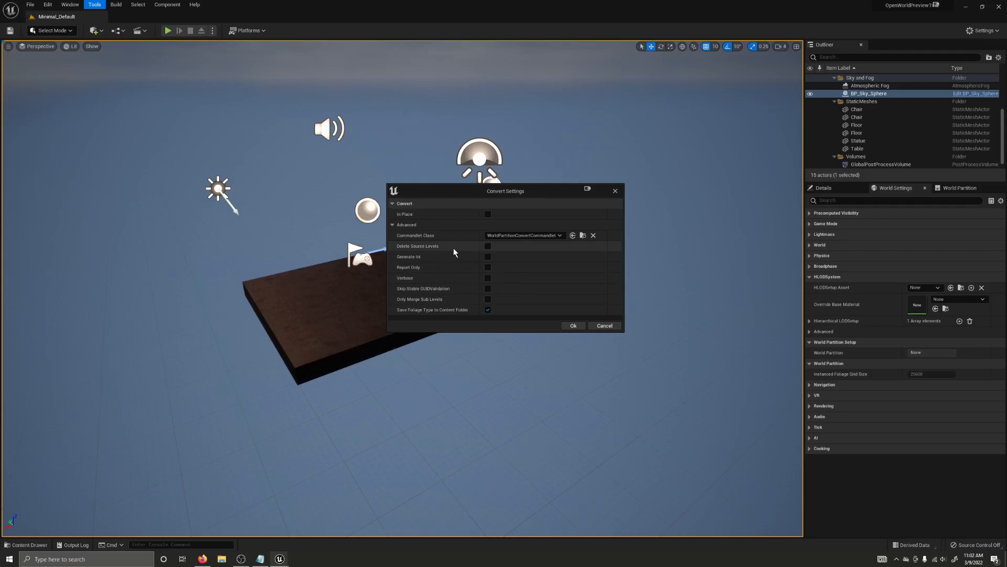
{"action": "mouse_move", "coordinate": [462, 254]}
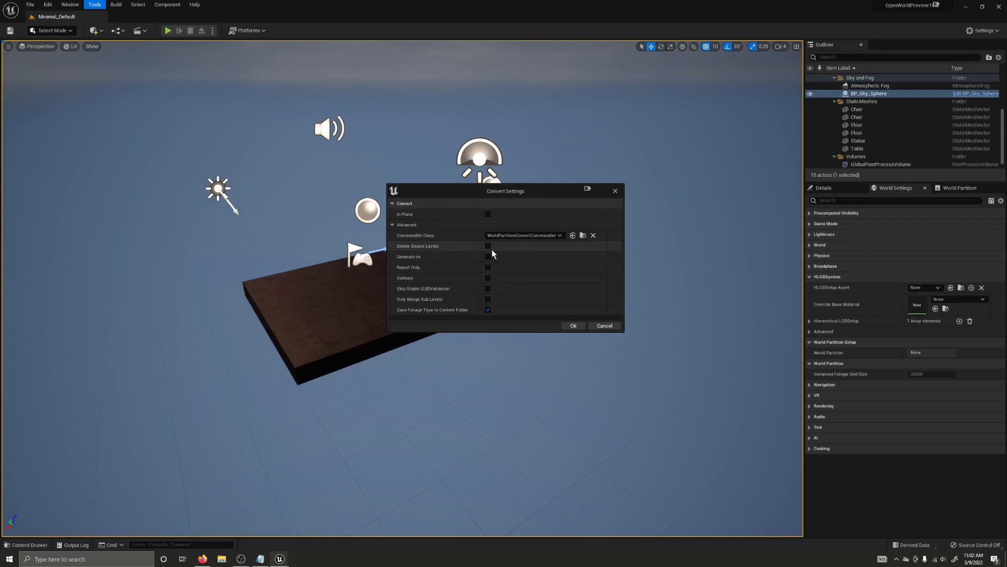
{"action": "mouse_move", "coordinate": [468, 246]}
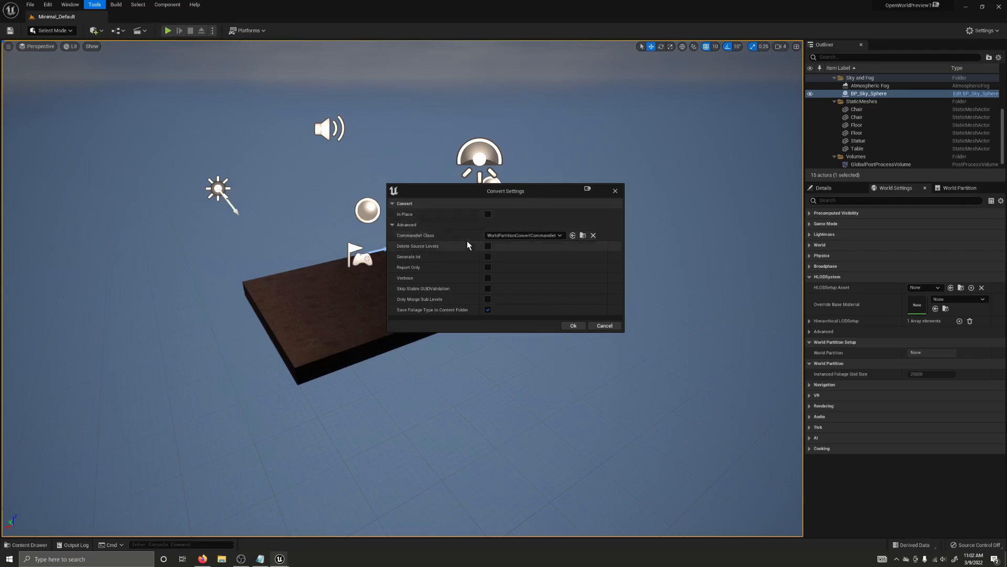
{"action": "mouse_move", "coordinate": [443, 269]}
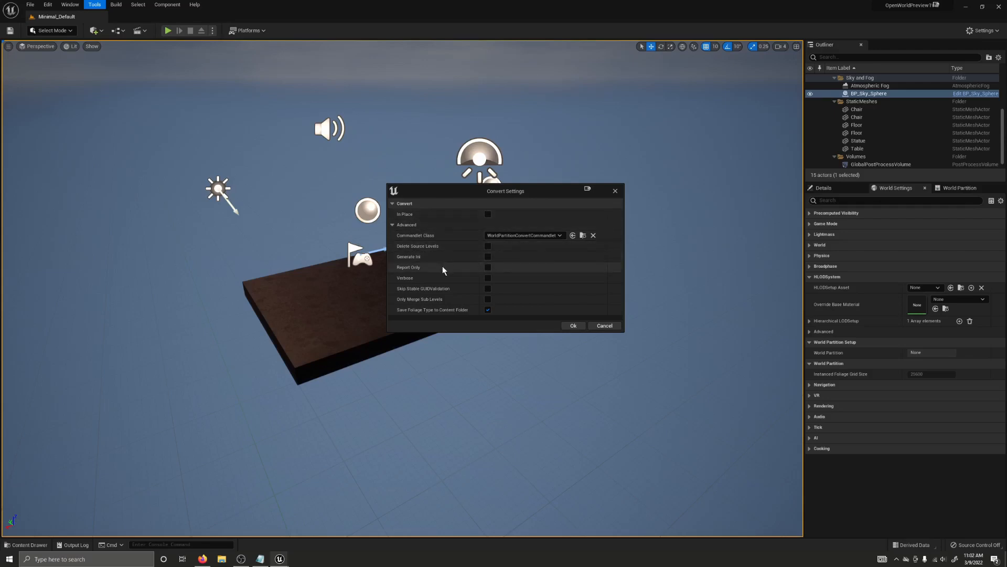
{"action": "mouse_move", "coordinate": [449, 258]}
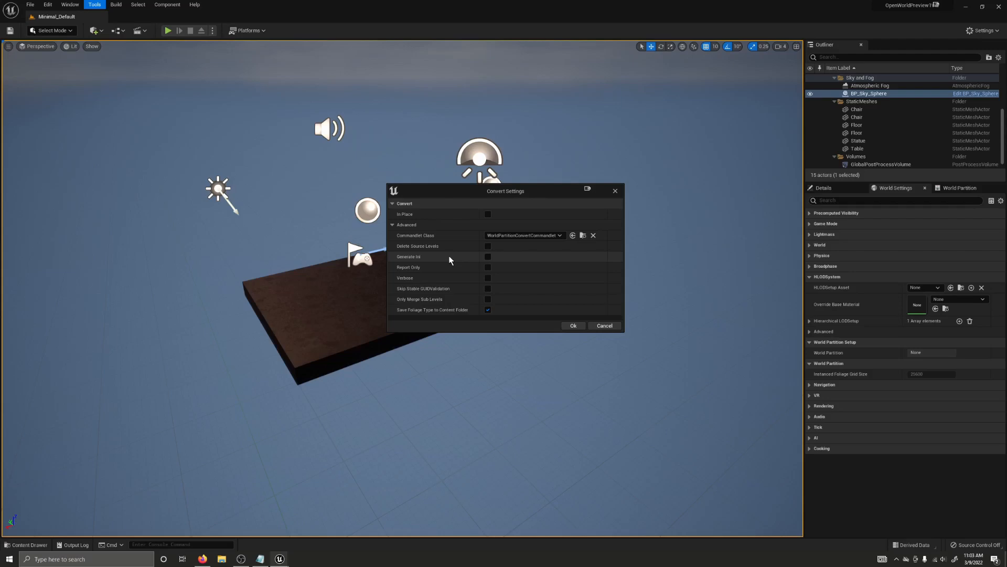
{"action": "mouse_move", "coordinate": [452, 262]}
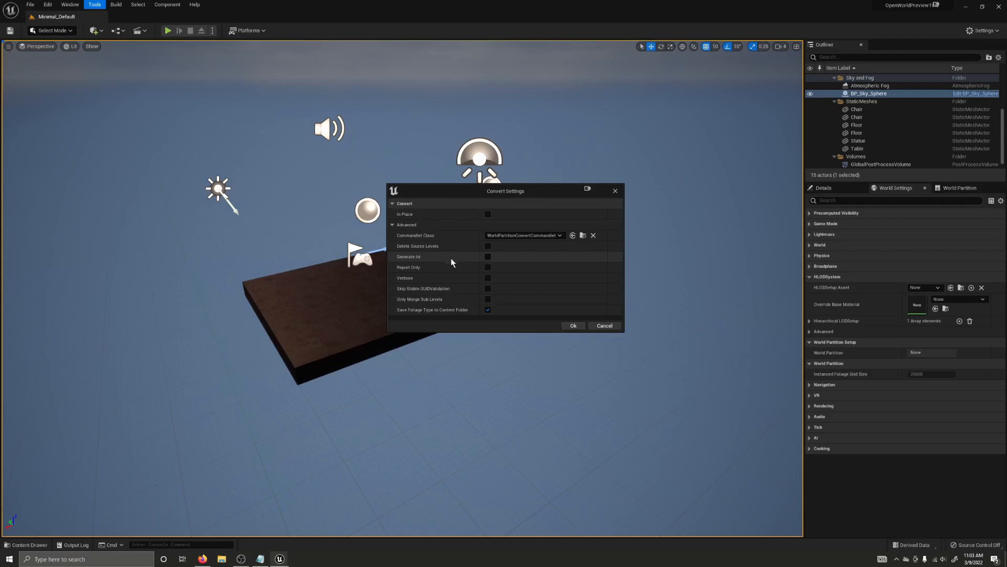
{"action": "mouse_move", "coordinate": [453, 268]}
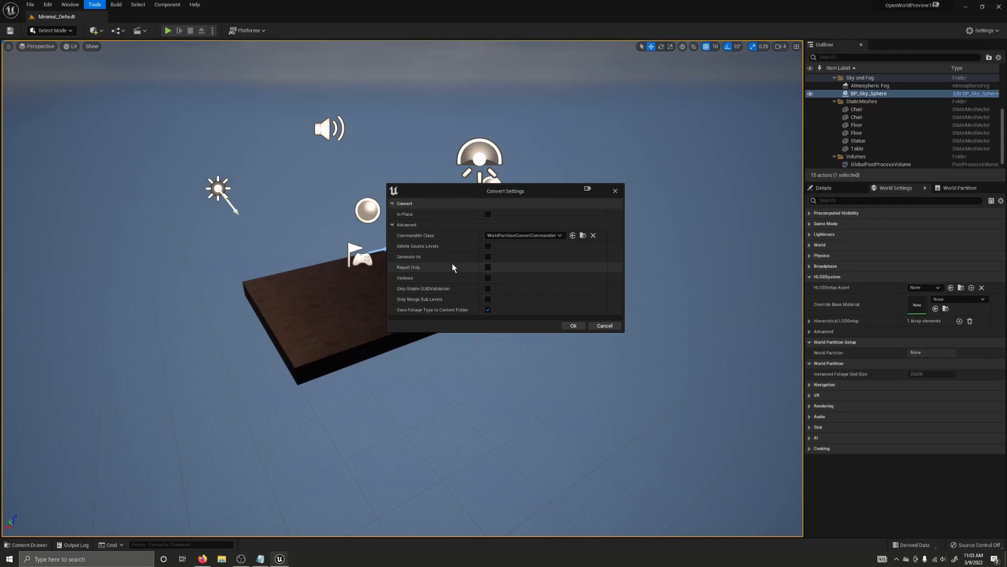
{"action": "mouse_move", "coordinate": [500, 251]}
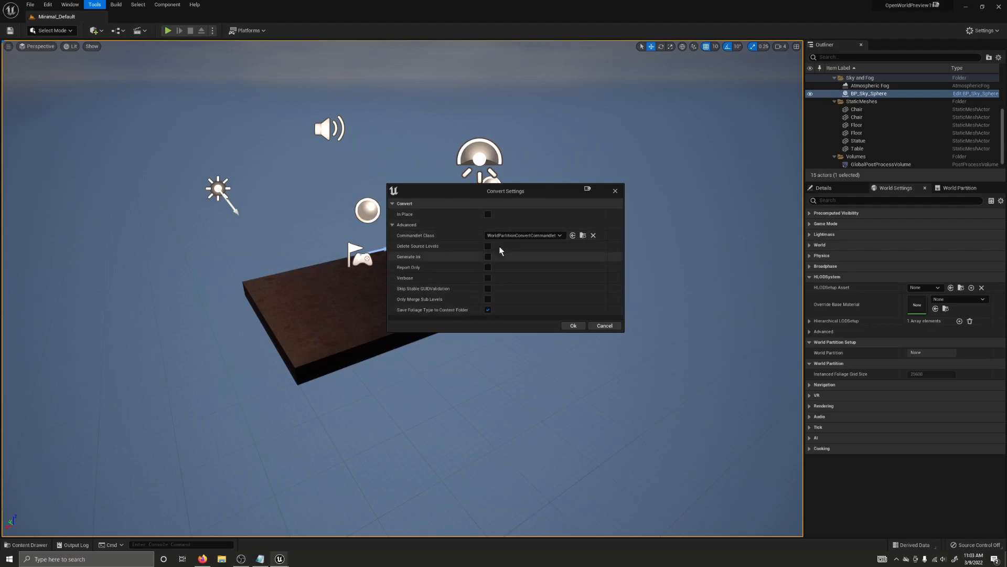
Accept the Convert Settings with OK so the World Partition conversion runs
{"action": "left_click", "coordinate": [392, 225]}
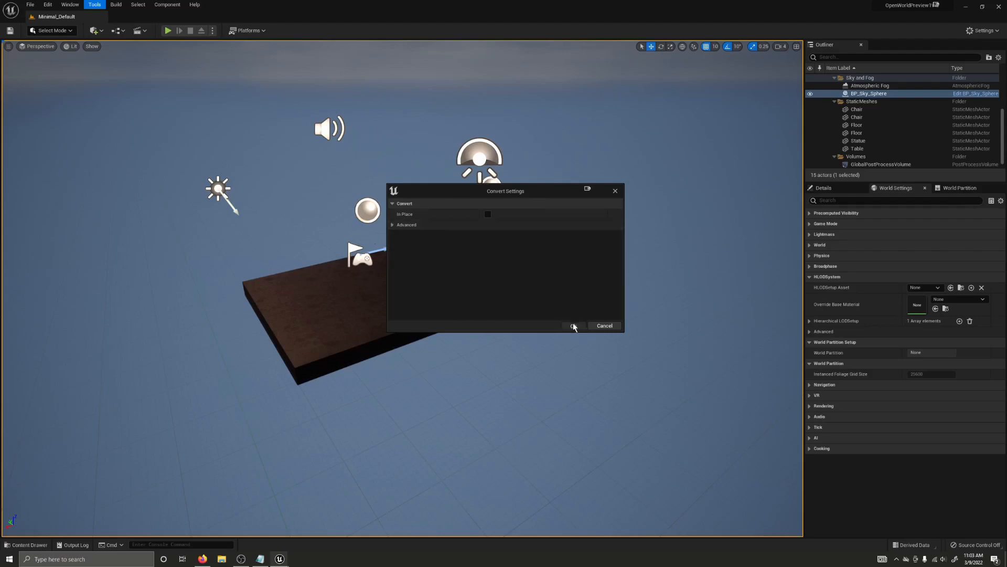
{"action": "left_click", "coordinate": [573, 325]}
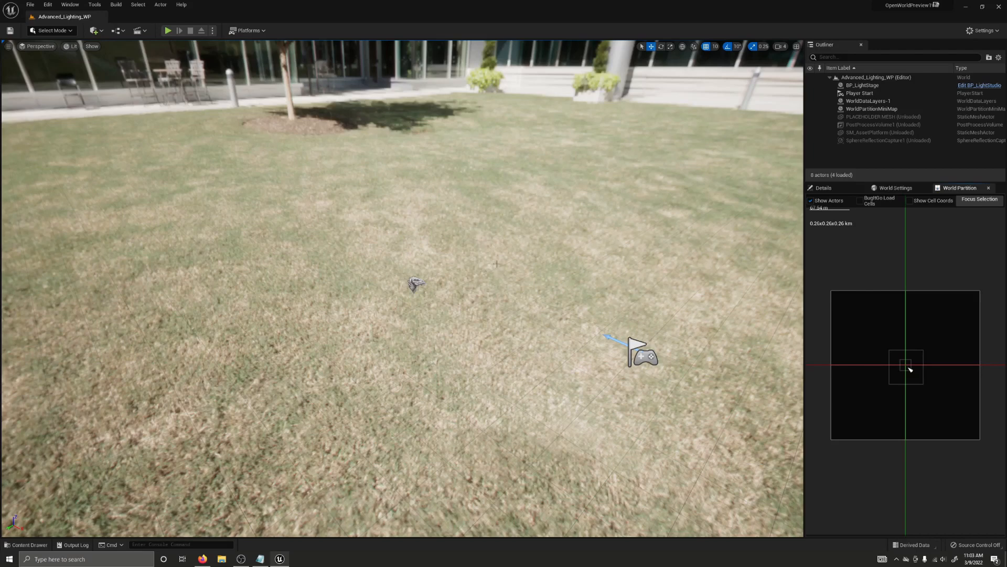
{"action": "mouse_move", "coordinate": [933, 200]}
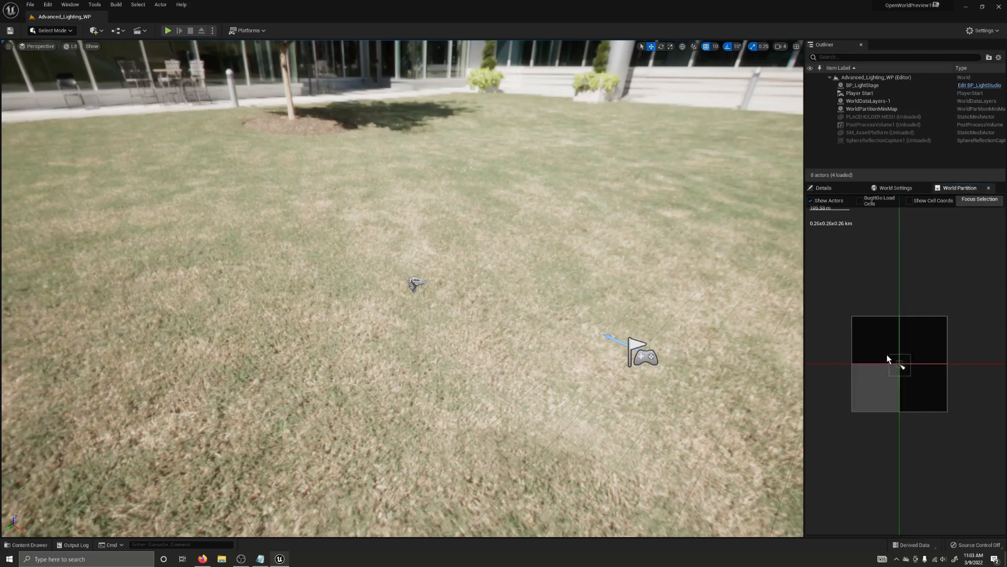
{"action": "mouse_move", "coordinate": [862, 389]}
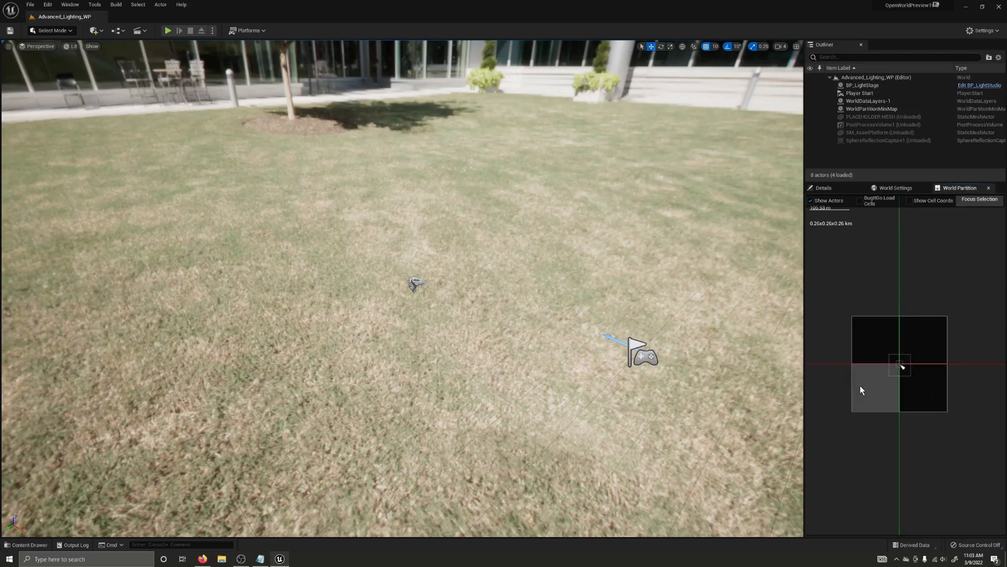
{"action": "mouse_move", "coordinate": [889, 345]}
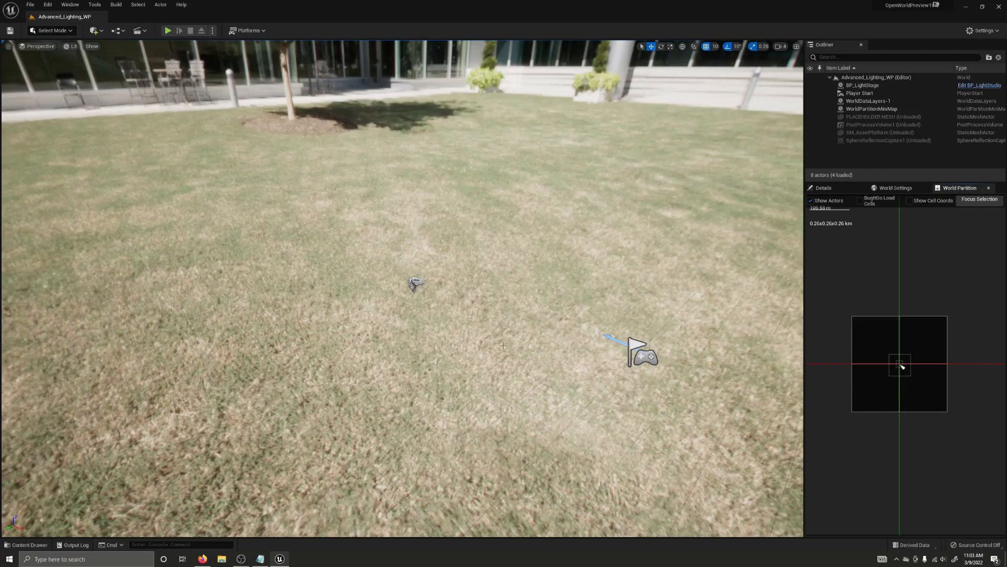
{"action": "mouse_move", "coordinate": [891, 340]}
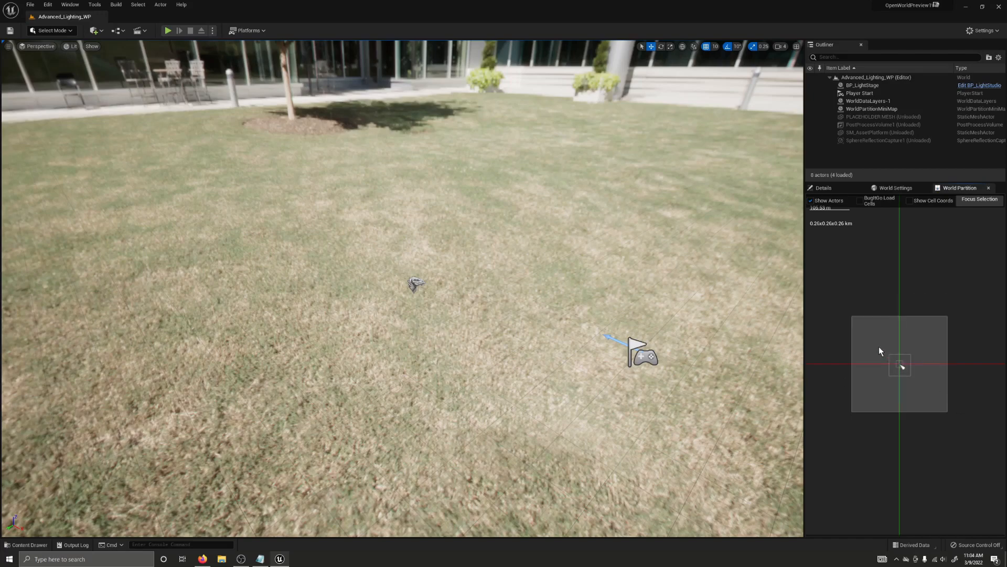
Load the selected World Partition cells, bringing in the light stage with cube and spheres
{"action": "right_click", "coordinate": [900, 366]}
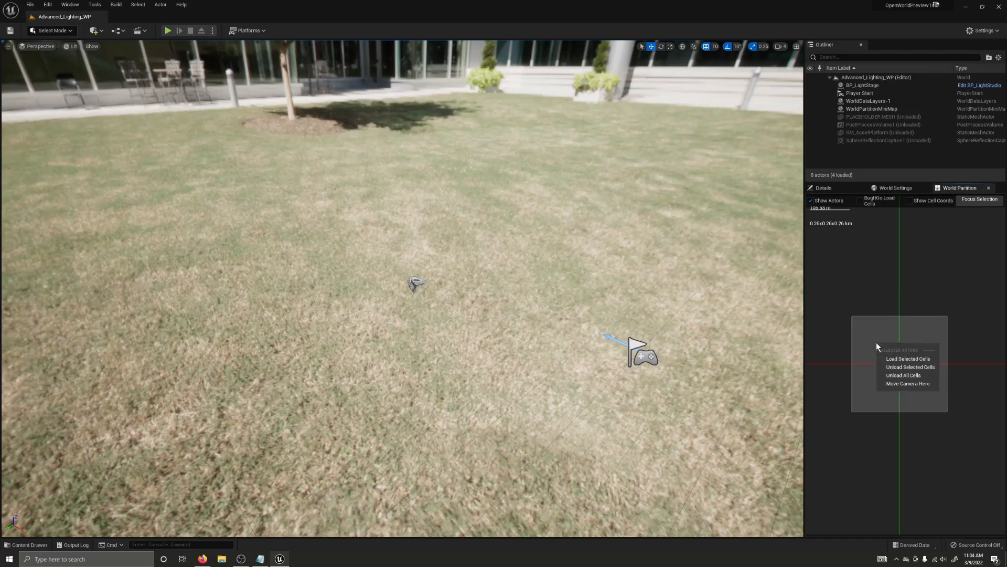
{"action": "left_click", "coordinate": [908, 359]}
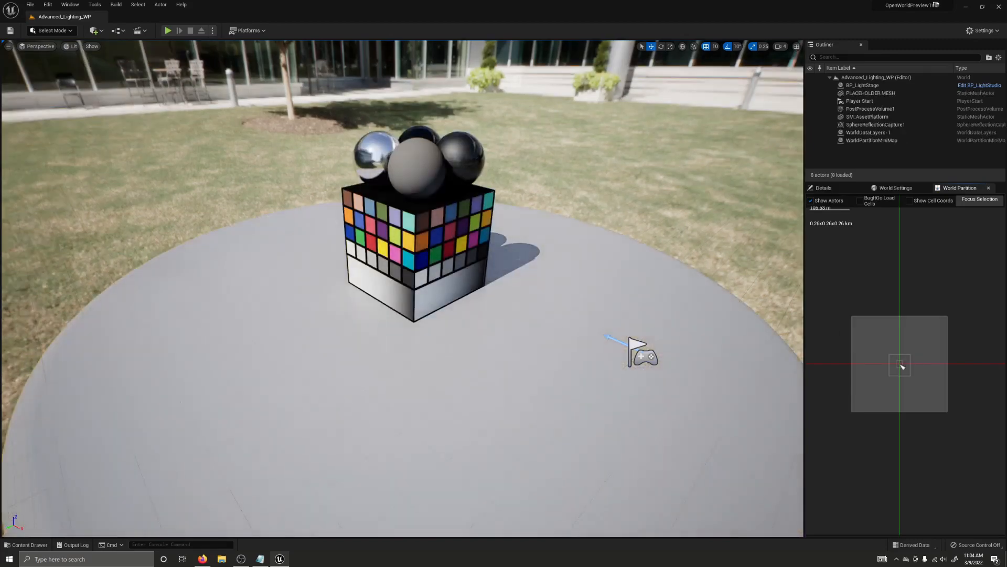
{"action": "mouse_move", "coordinate": [523, 334]}
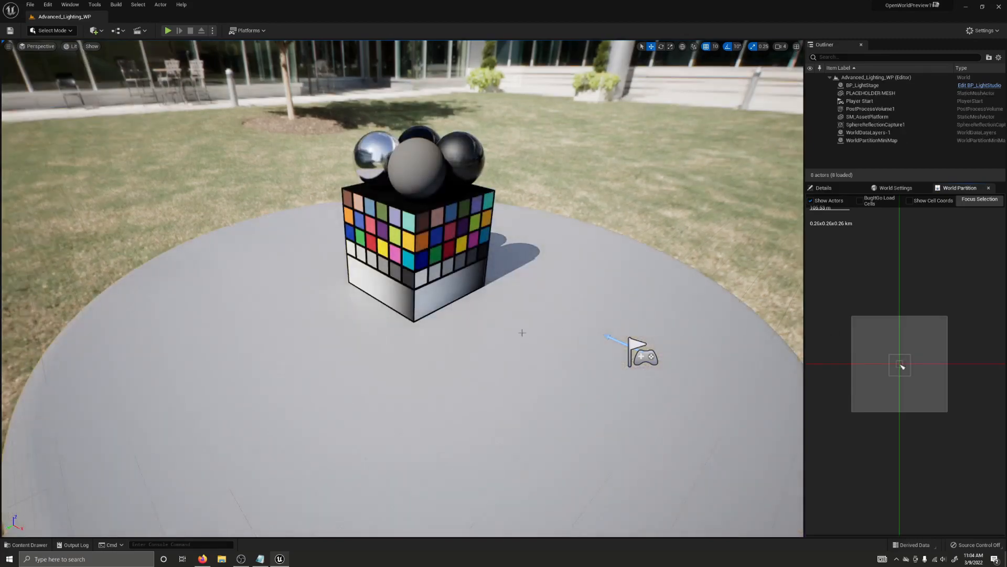
{"action": "mouse_move", "coordinate": [845, 318]}
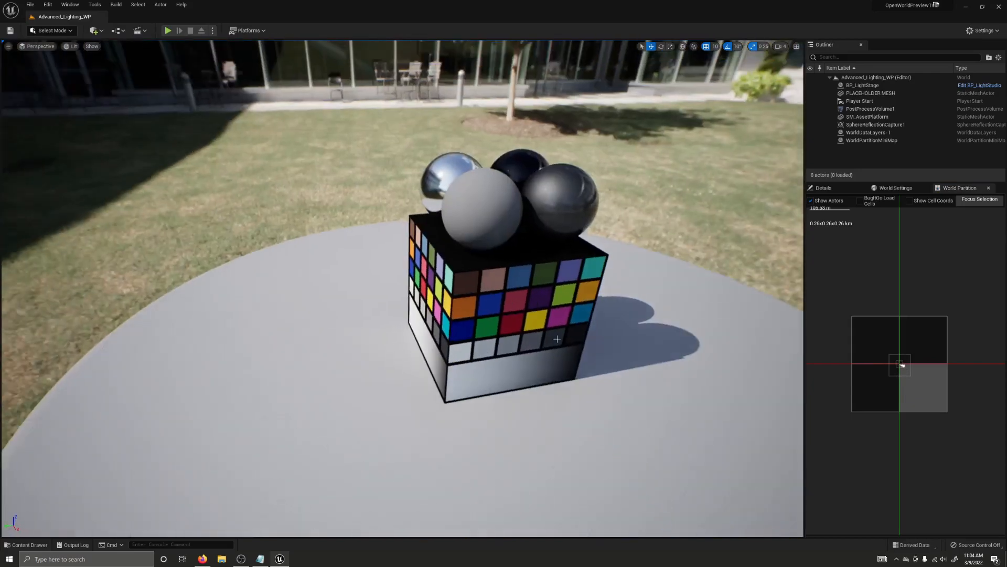
Raise the viewport camera movement speed with the Camera Speed slider
{"action": "left_click", "coordinate": [780, 46]}
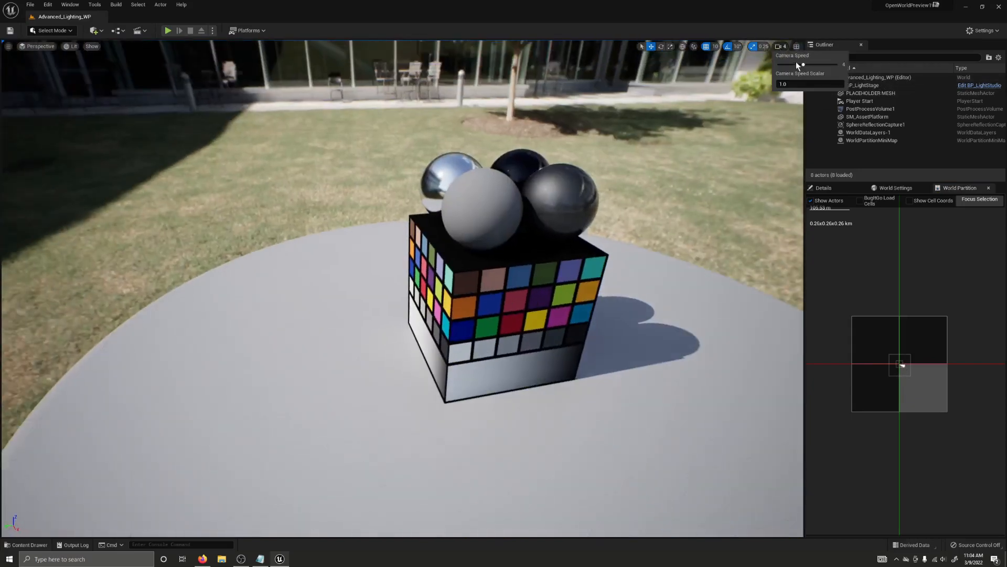
{"action": "left_click_drag", "start_coordinate": [802, 64], "coordinate": [835, 64]}
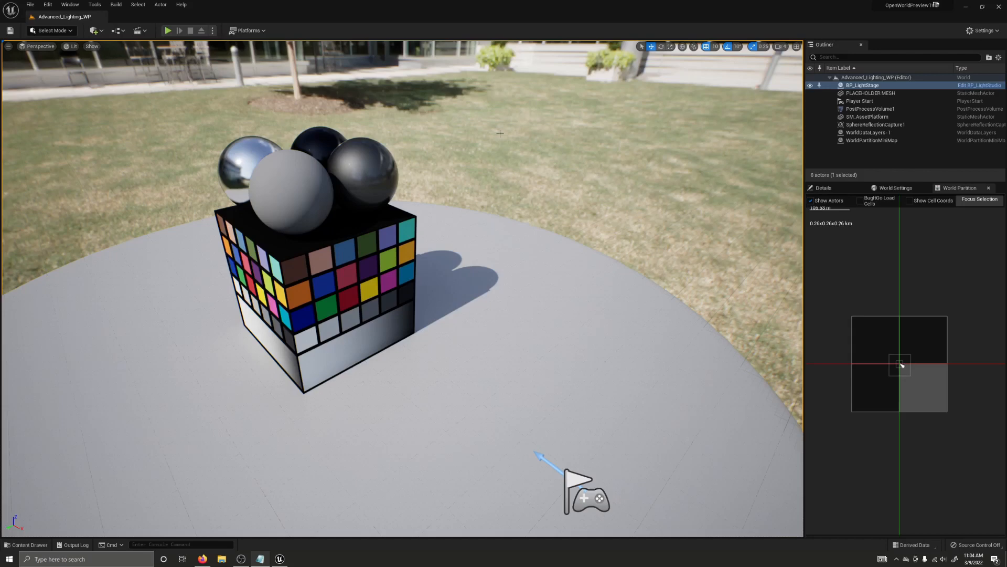
{"action": "mouse_move", "coordinate": [485, 126]}
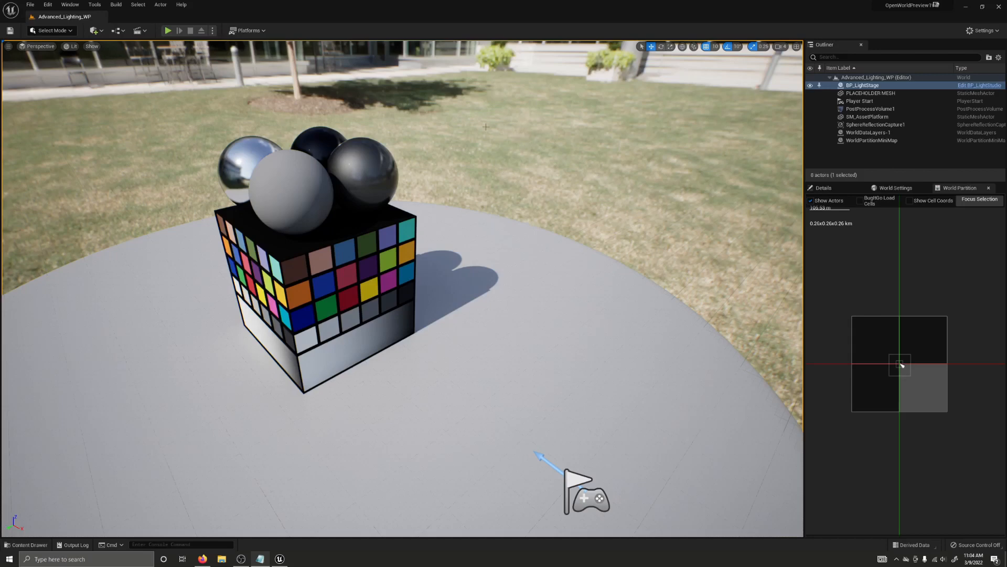
{"action": "mouse_move", "coordinate": [443, 112]}
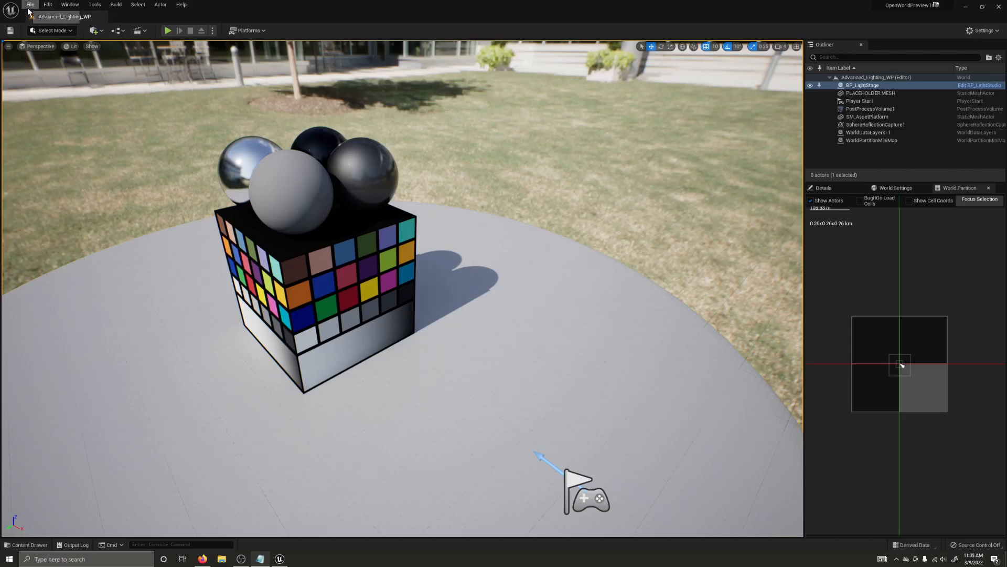
Create a new level from the Open World template with desert terrain and lake
{"action": "left_click", "coordinate": [30, 4]}
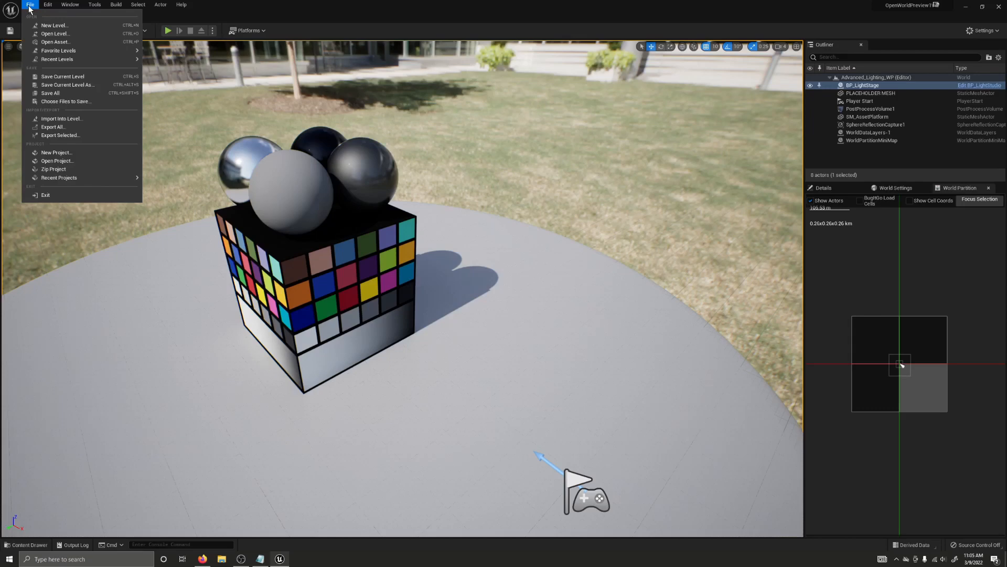
{"action": "mouse_move", "coordinate": [52, 26]}
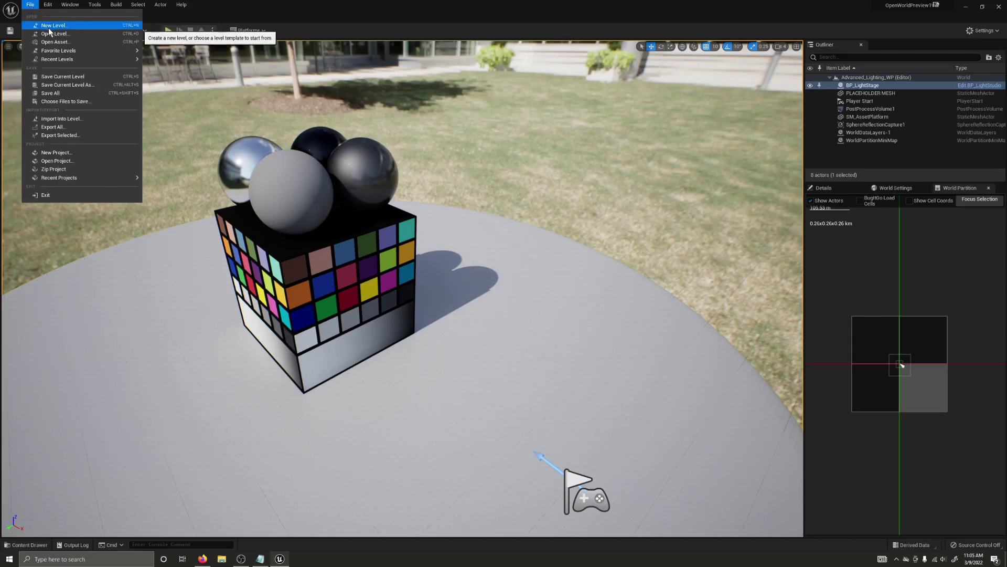
{"action": "left_click", "coordinate": [55, 25]}
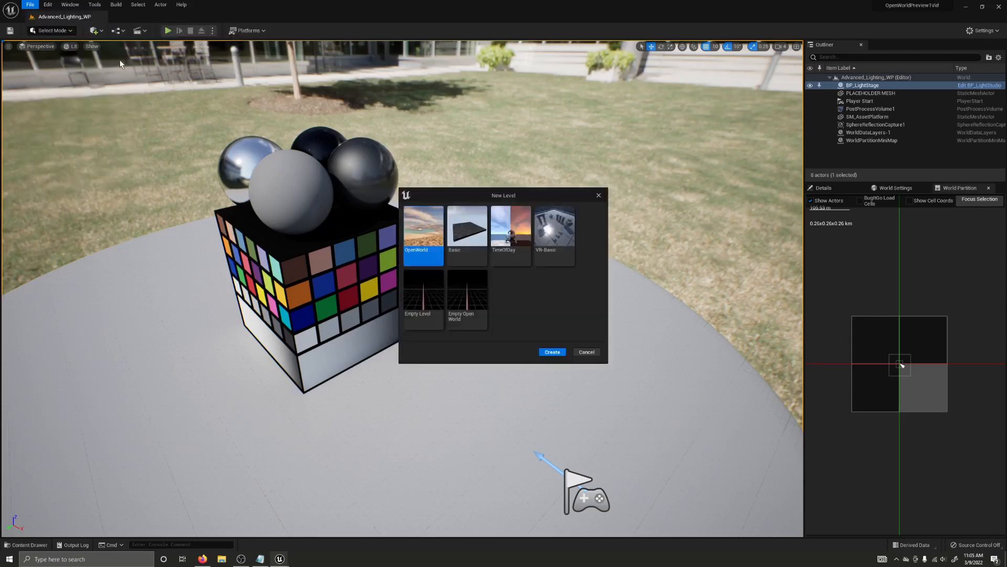
{"action": "left_click_drag", "start_coordinate": [502, 195], "coordinate": [459, 146]}
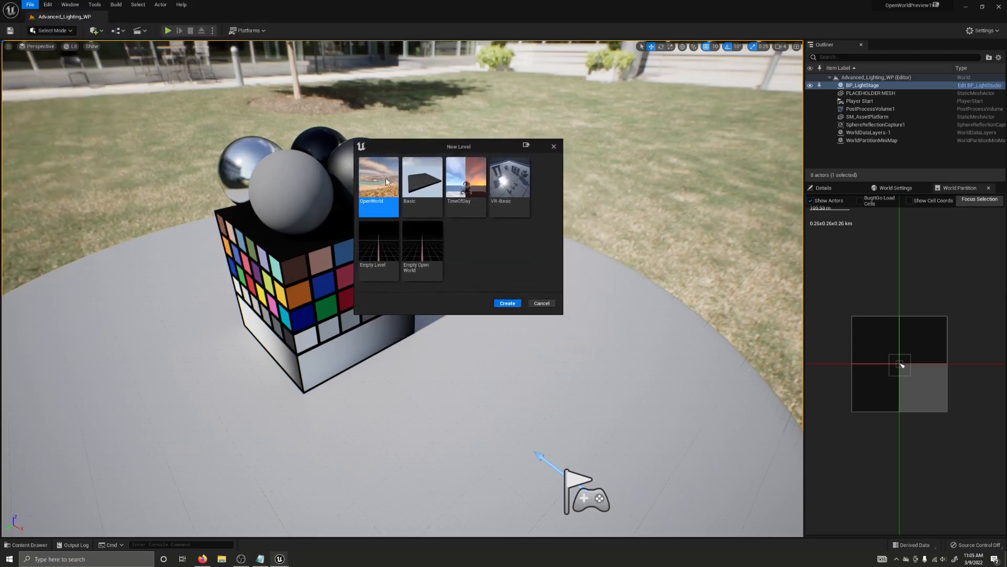
{"action": "left_click", "coordinate": [508, 302]}
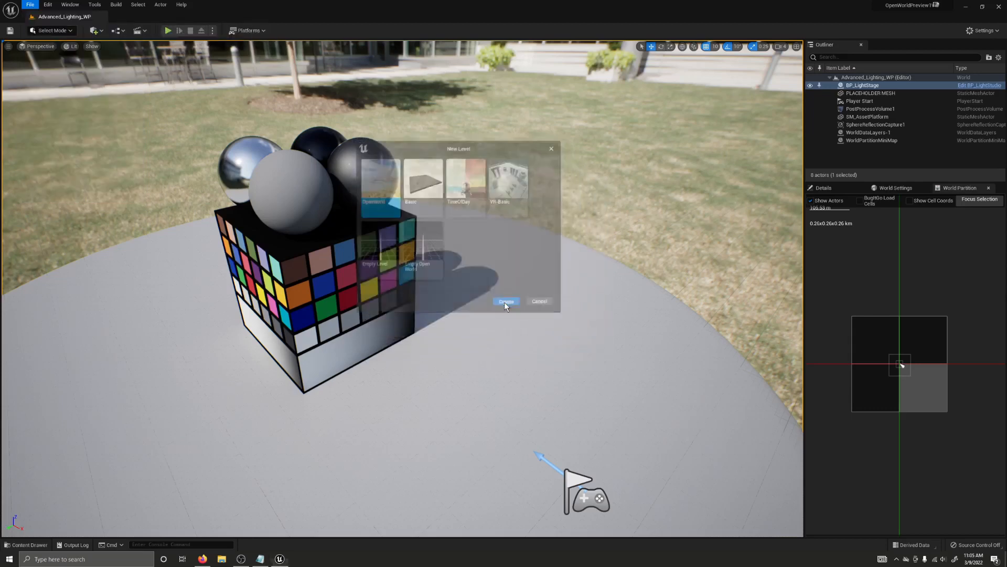
{"action": "left_click", "coordinate": [507, 301]}
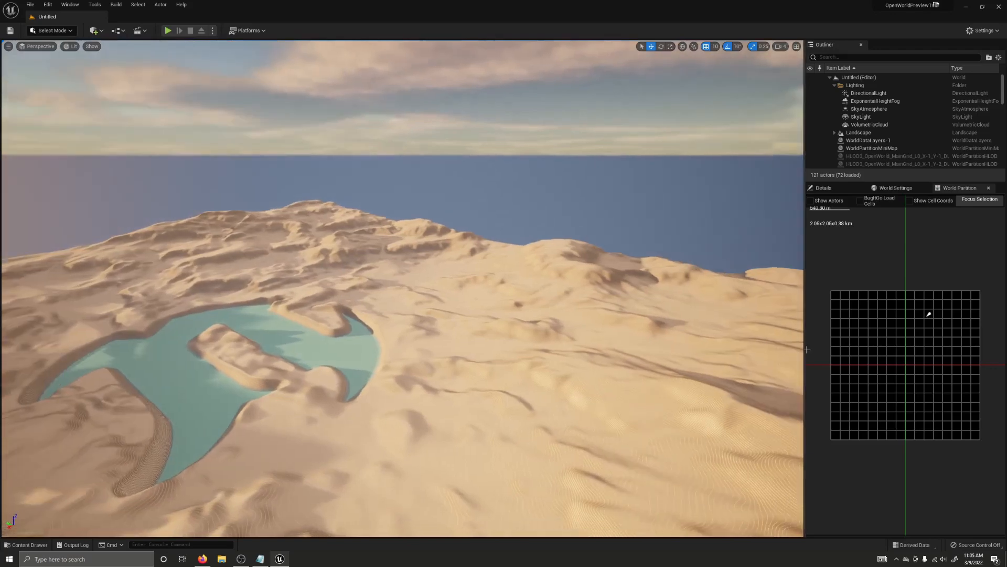
{"action": "mouse_move", "coordinate": [754, 334]}
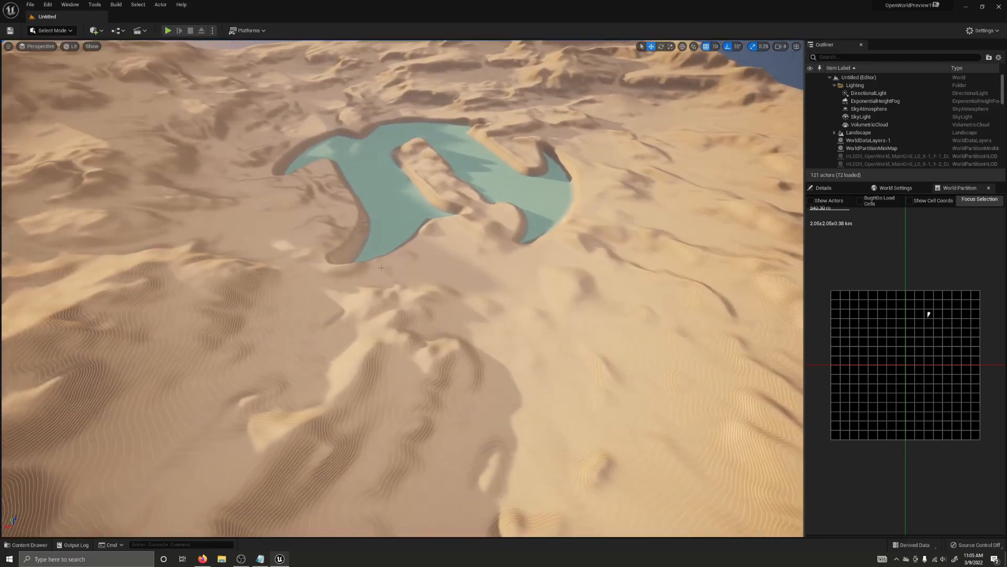
{"action": "mouse_move", "coordinate": [33, 5]}
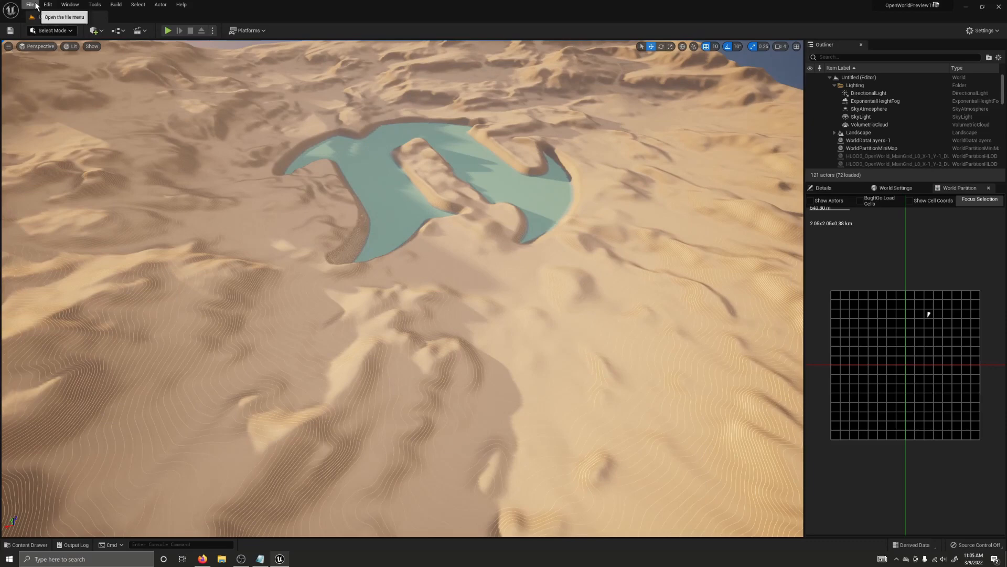
Create another new level from the Empty Open World template
{"action": "left_click", "coordinate": [27, 4]}
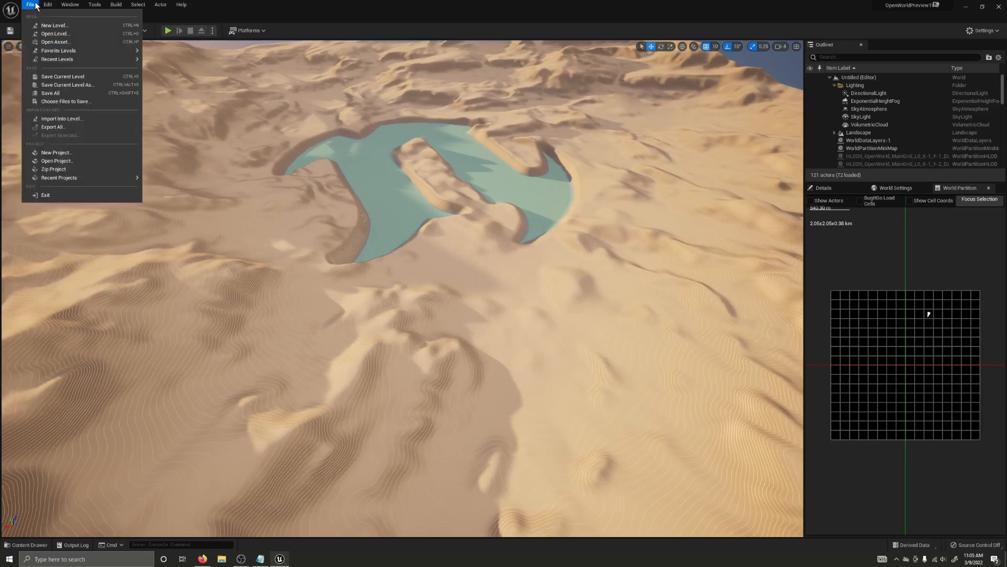
{"action": "mouse_move", "coordinate": [40, 11]}
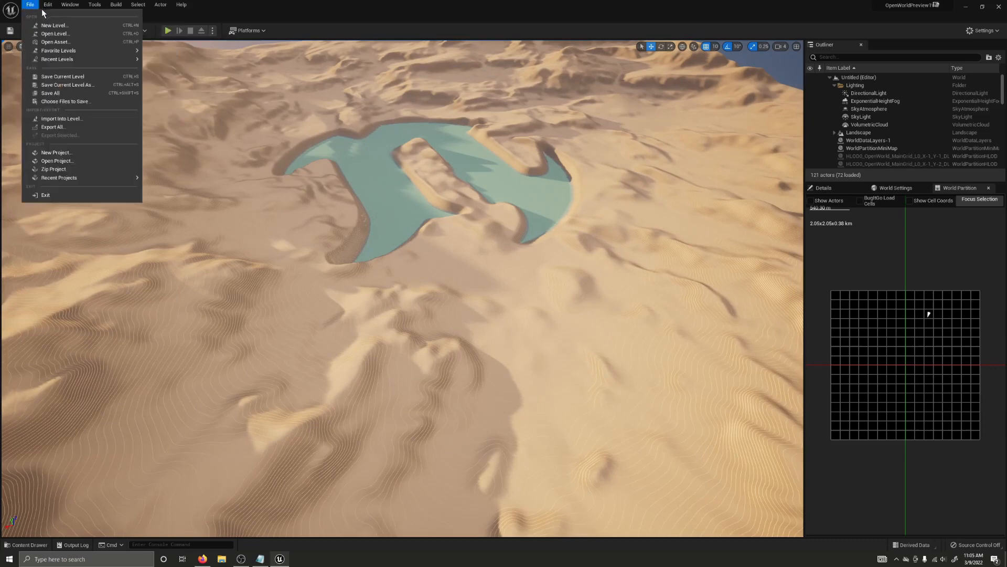
{"action": "left_click", "coordinate": [56, 25]}
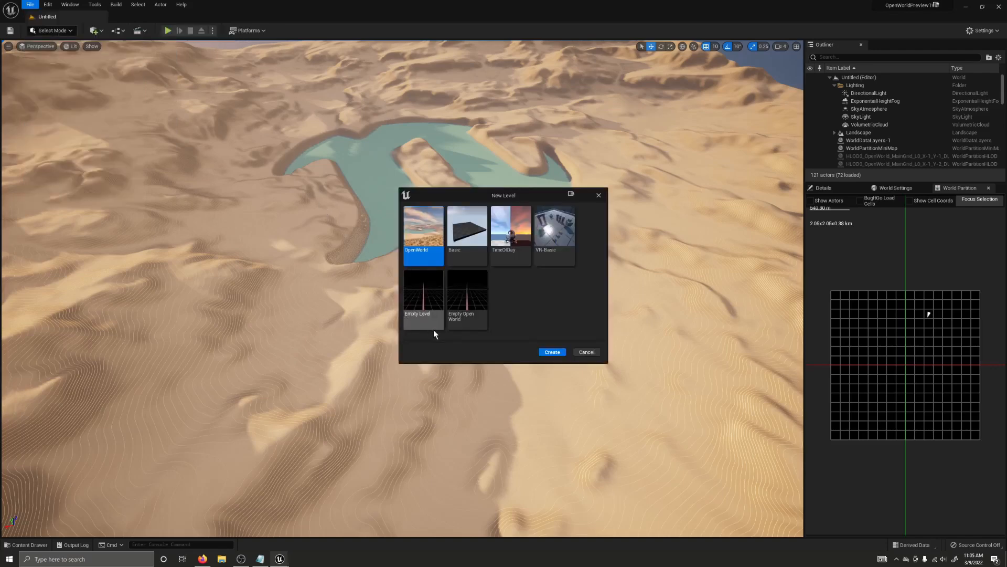
{"action": "left_click", "coordinate": [467, 290]}
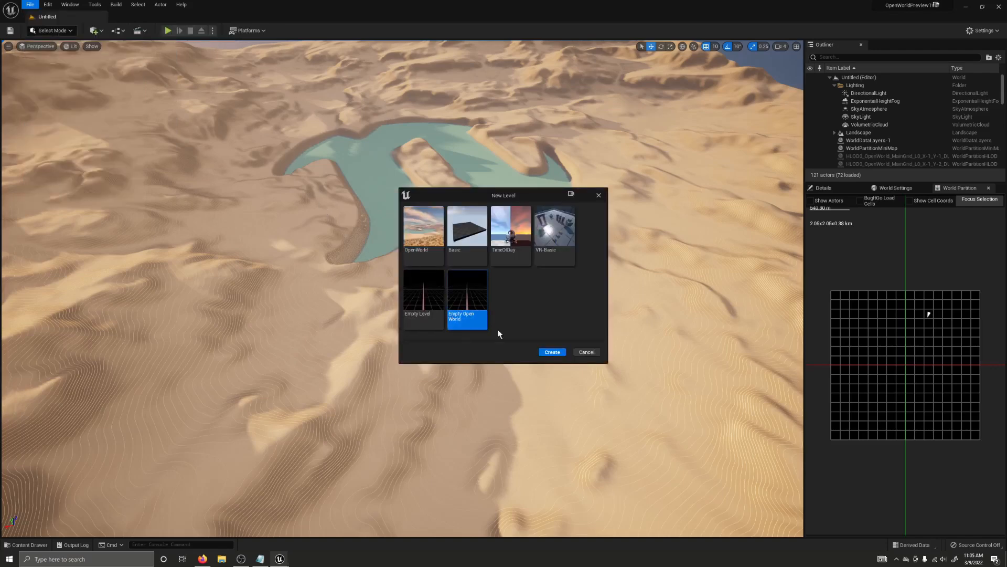
{"action": "left_click", "coordinate": [552, 351]}
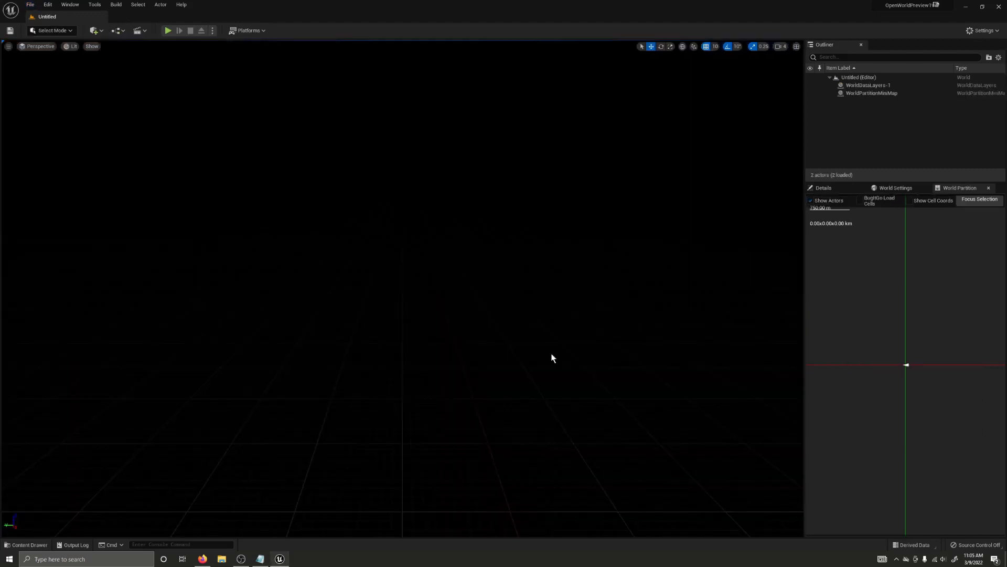
{"action": "mouse_move", "coordinate": [539, 355]}
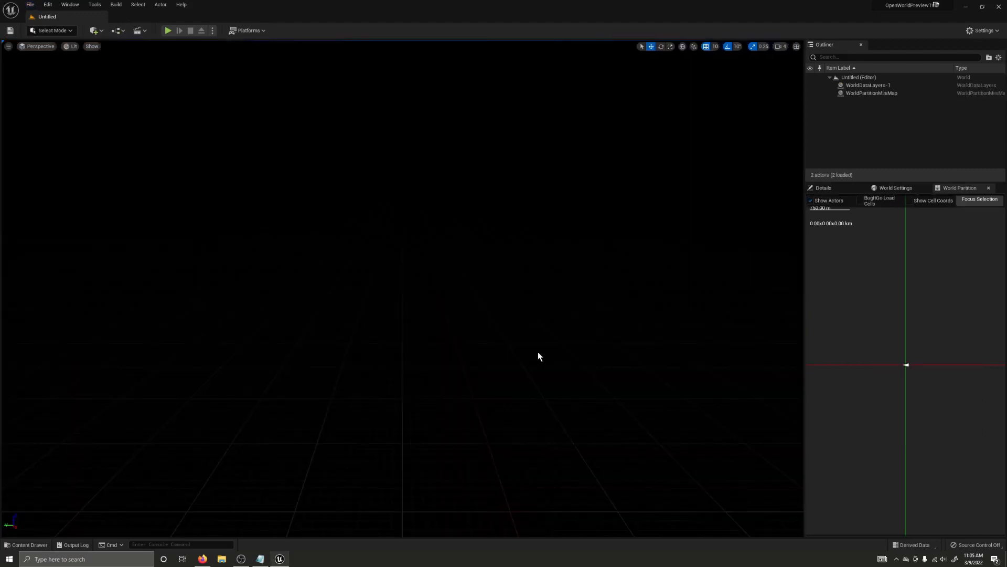
{"action": "mouse_move", "coordinate": [326, 274]}
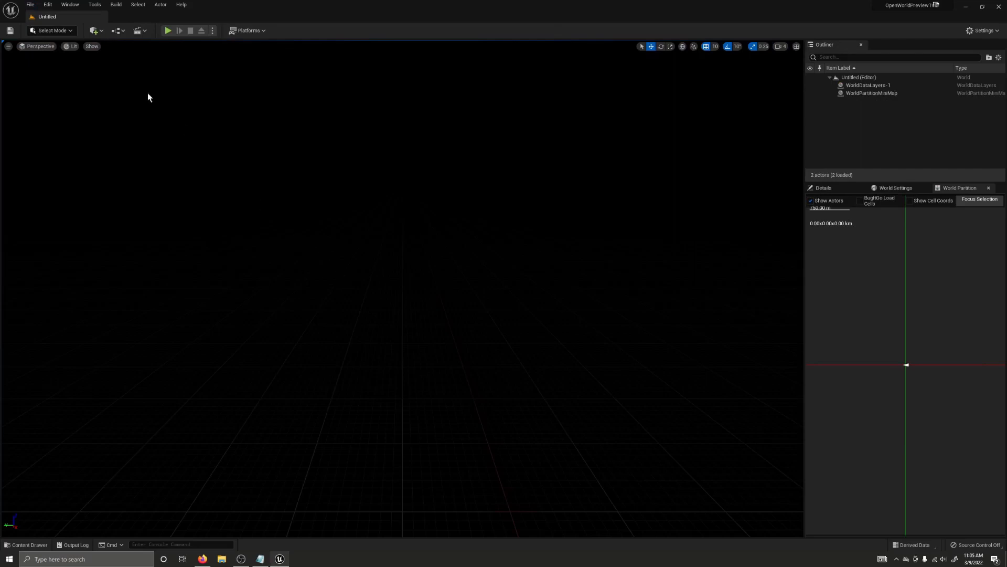
In the Env. Light Mixer with Normal+Advanced properties, add sky light, atmosphere lights and height fog
{"action": "left_click", "coordinate": [67, 4]}
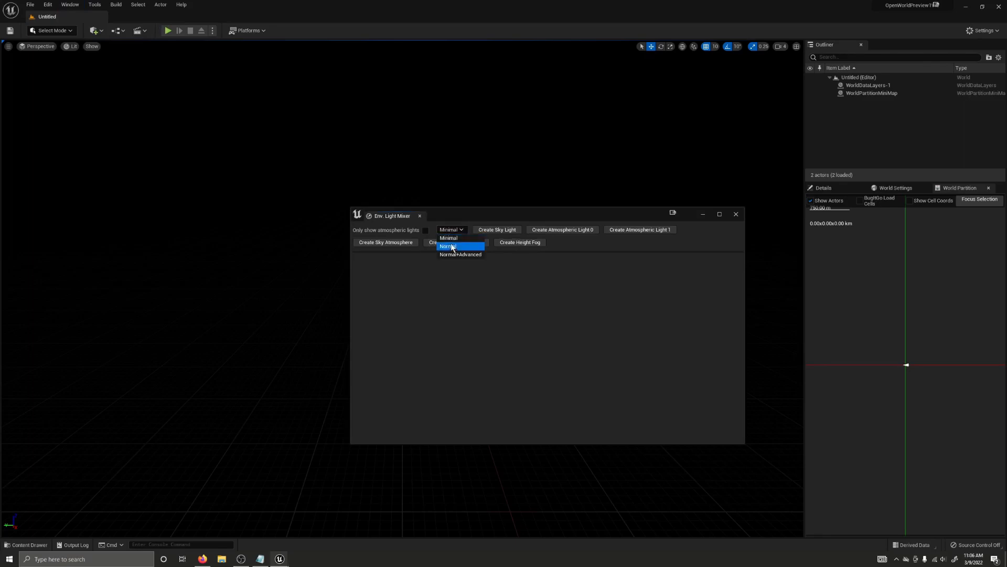
{"action": "mouse_move", "coordinate": [454, 260]}
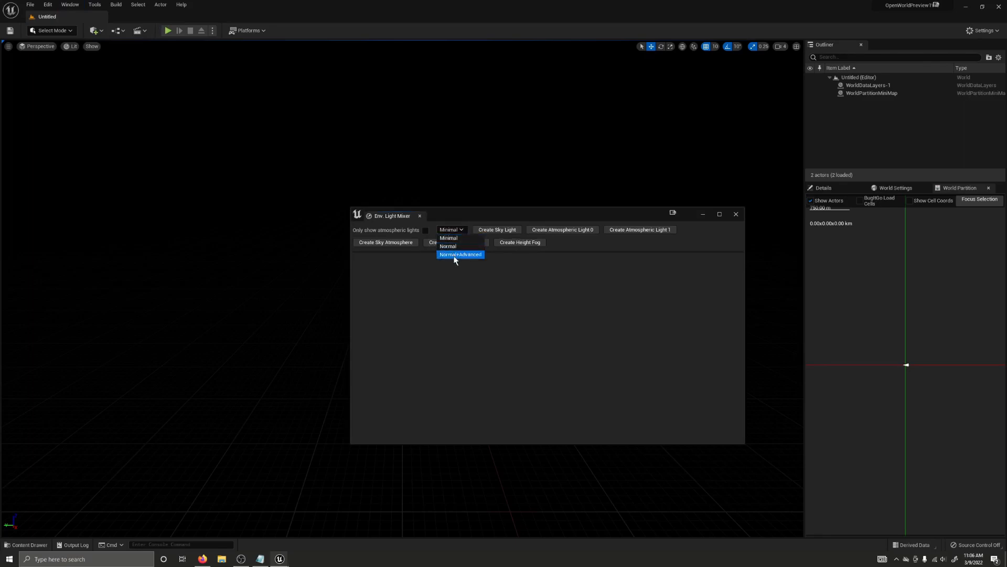
{"action": "left_click", "coordinate": [459, 254]}
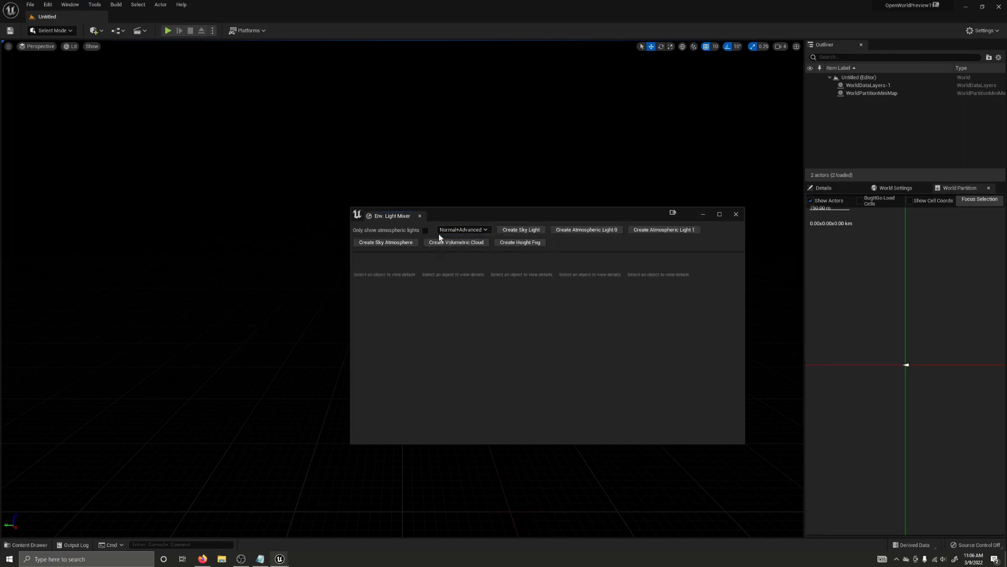
{"action": "mouse_move", "coordinate": [403, 401]}
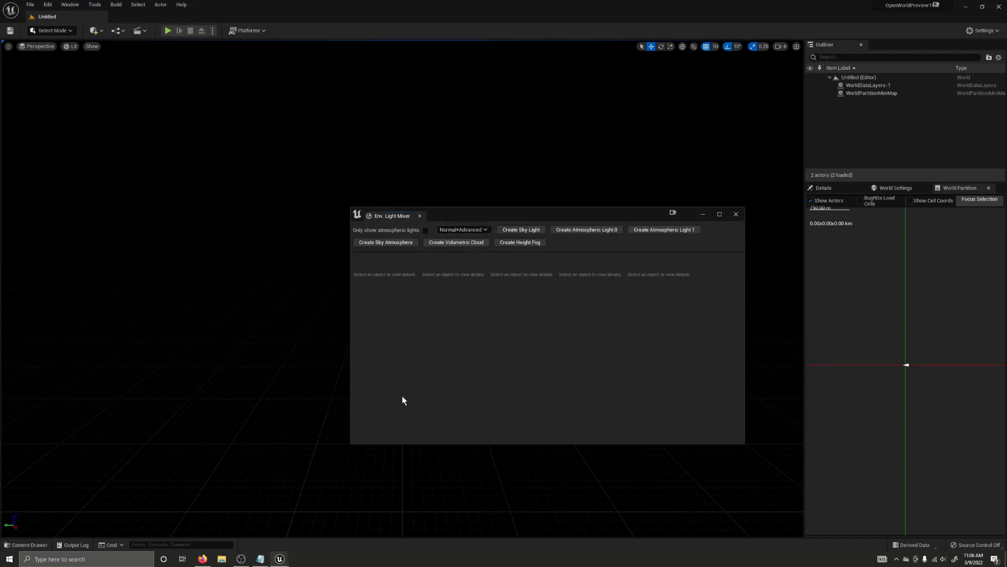
{"action": "mouse_move", "coordinate": [525, 279]}
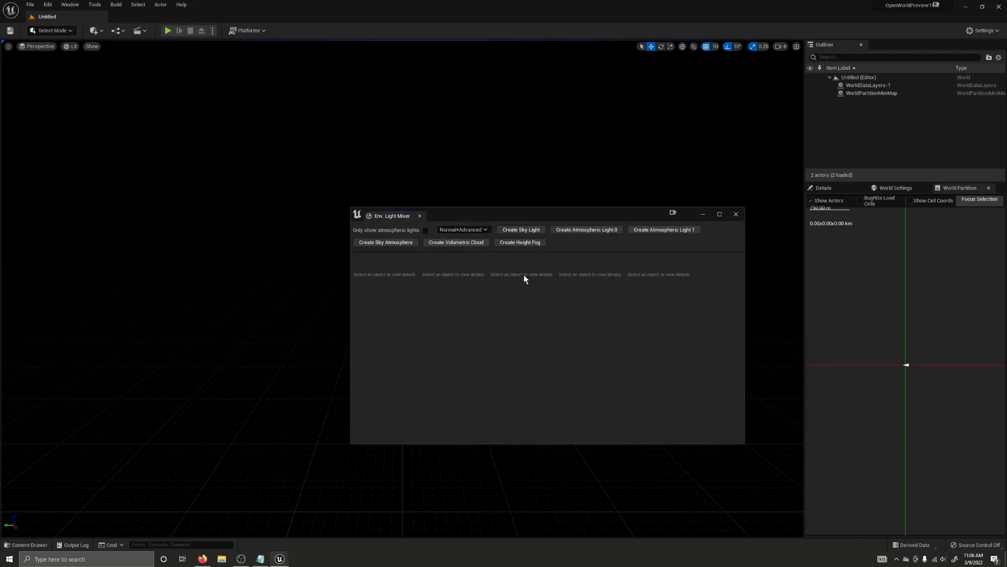
{"action": "left_click", "coordinate": [520, 229]}
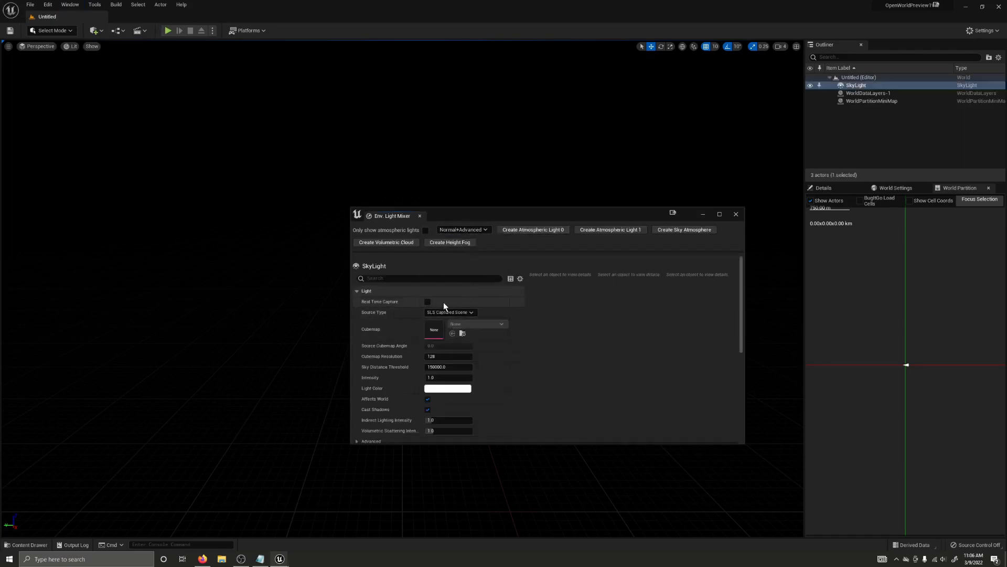
{"action": "left_click", "coordinate": [427, 301]}
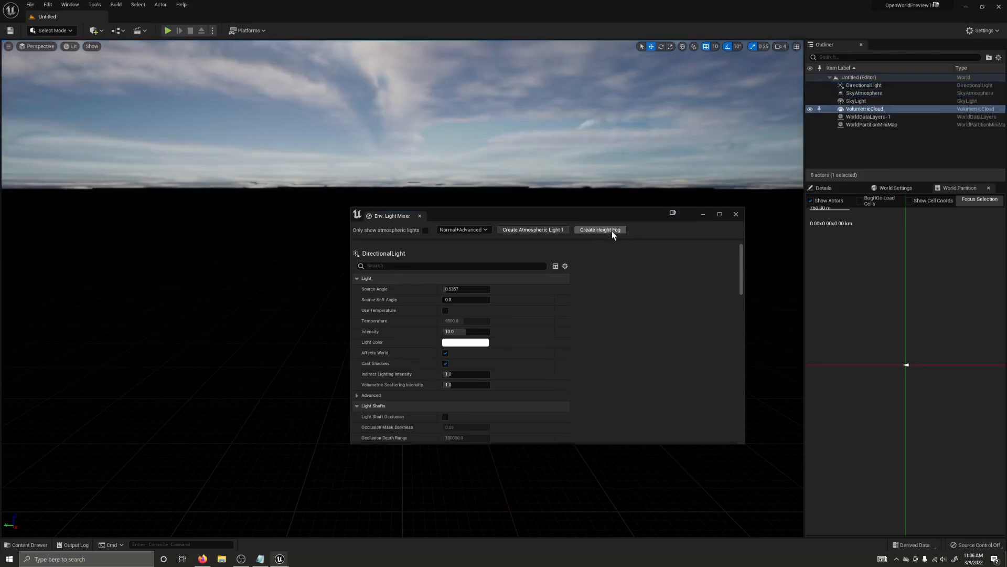
{"action": "left_click", "coordinate": [600, 229]}
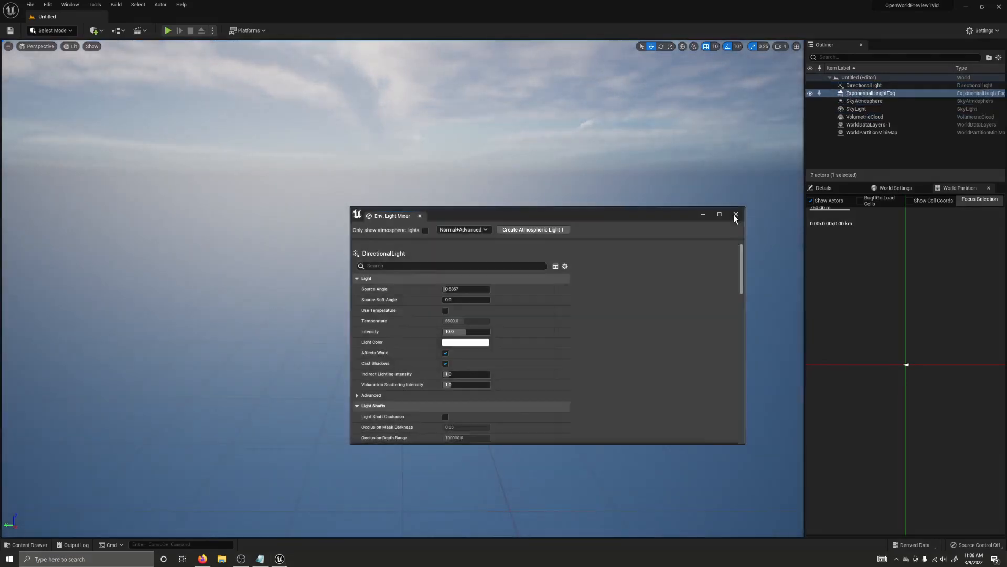
{"action": "left_click", "coordinate": [736, 214]}
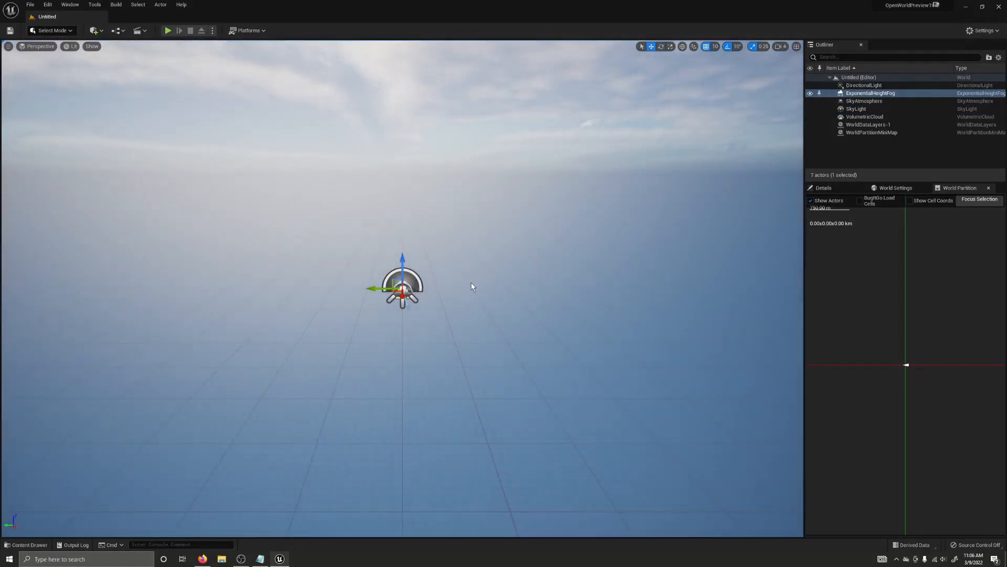
{"action": "mouse_move", "coordinate": [198, 112]}
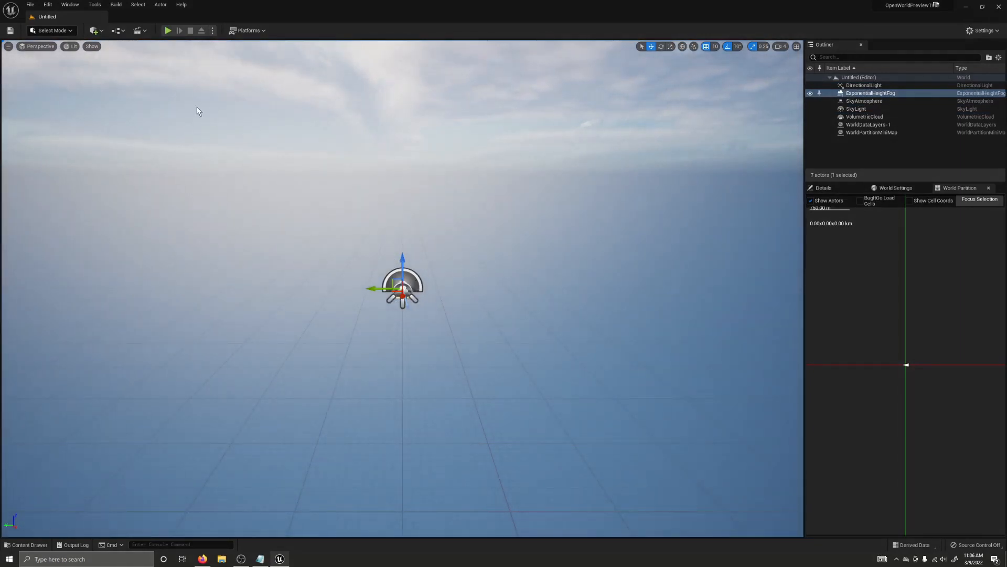
Switch the editor into Landscape Mode to reach the new-landscape settings
{"action": "left_click", "coordinate": [53, 29]}
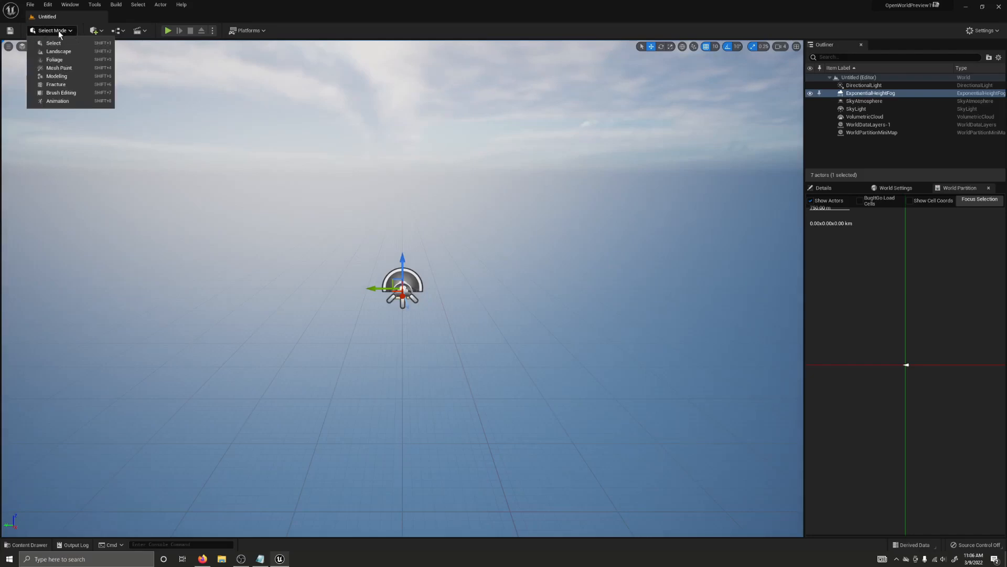
{"action": "mouse_move", "coordinate": [52, 58]}
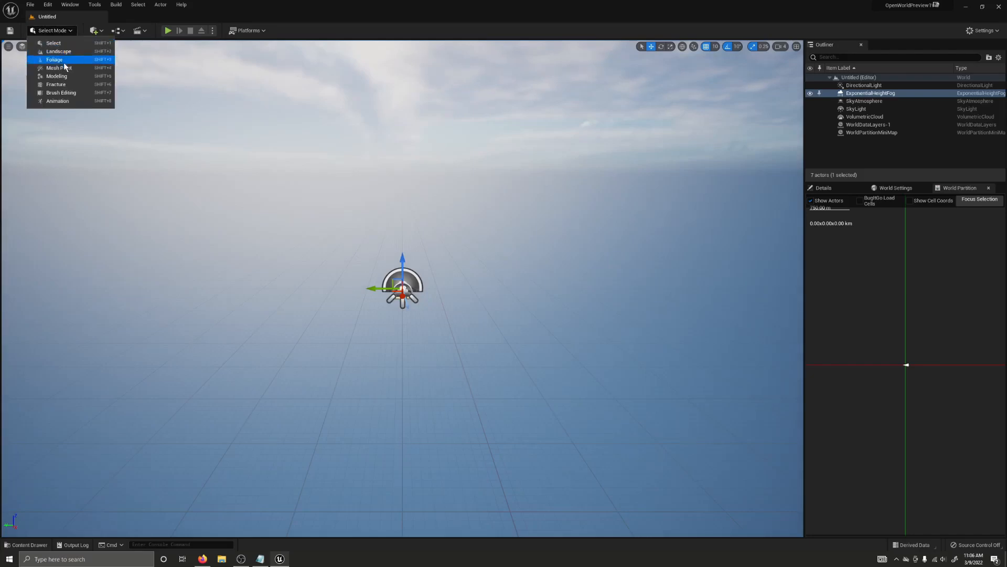
{"action": "left_click", "coordinate": [53, 58]}
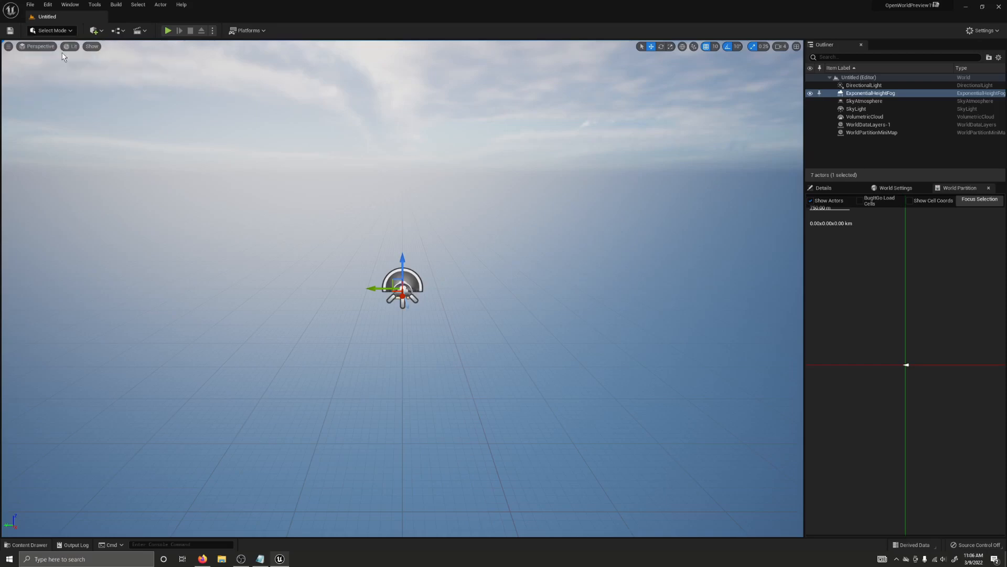
{"action": "left_click", "coordinate": [53, 31]}
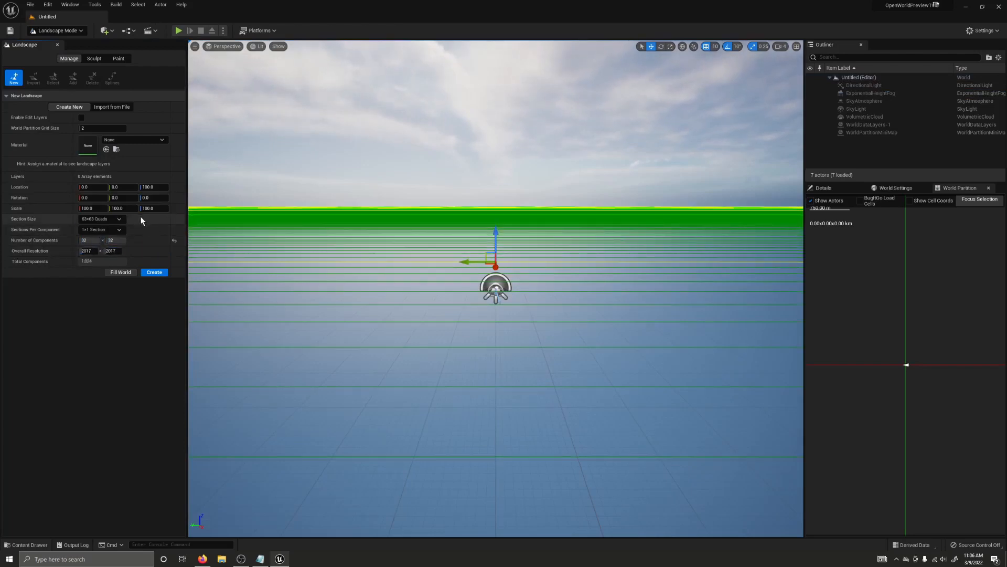
Create the landscape with 255x255-quad sections and 2x2 sections per component
{"action": "left_click", "coordinate": [101, 219]}
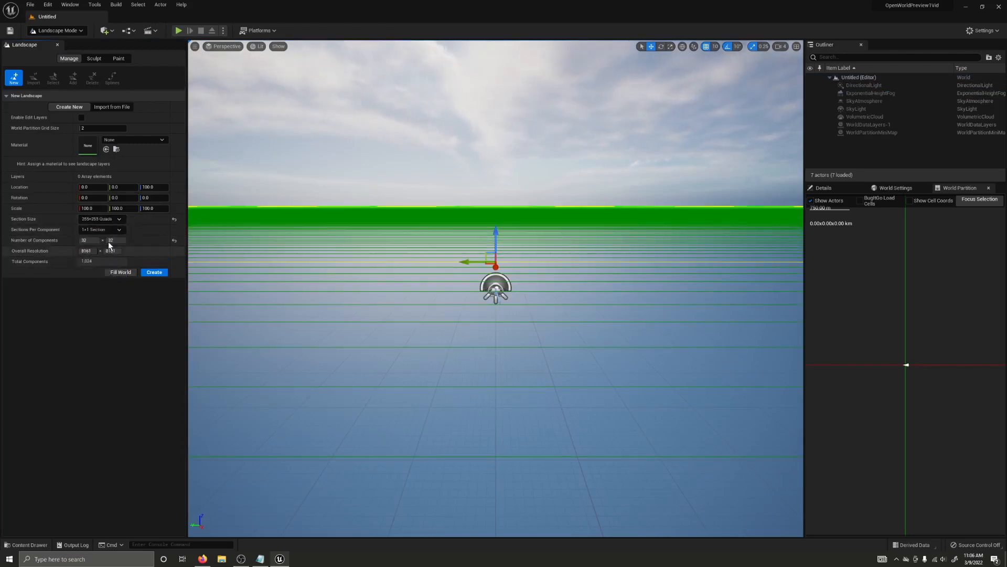
{"action": "left_click", "coordinate": [101, 229]}
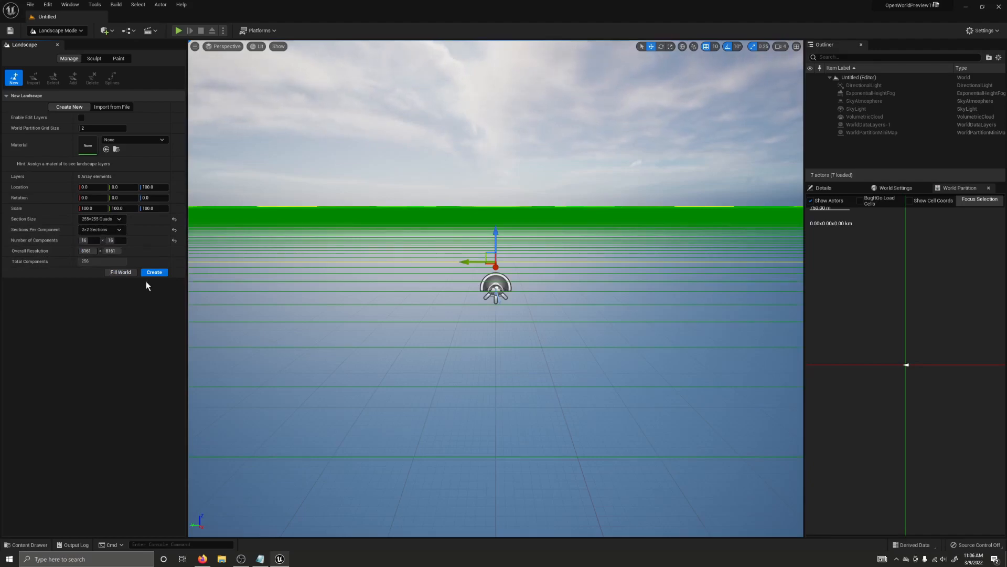
{"action": "left_click", "coordinate": [154, 271]}
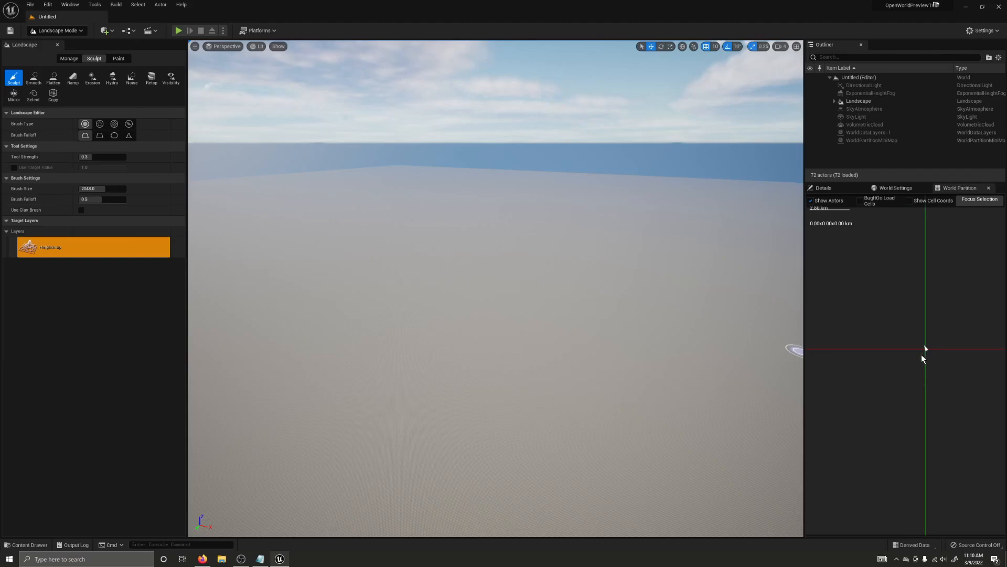
{"action": "mouse_move", "coordinate": [799, 355]}
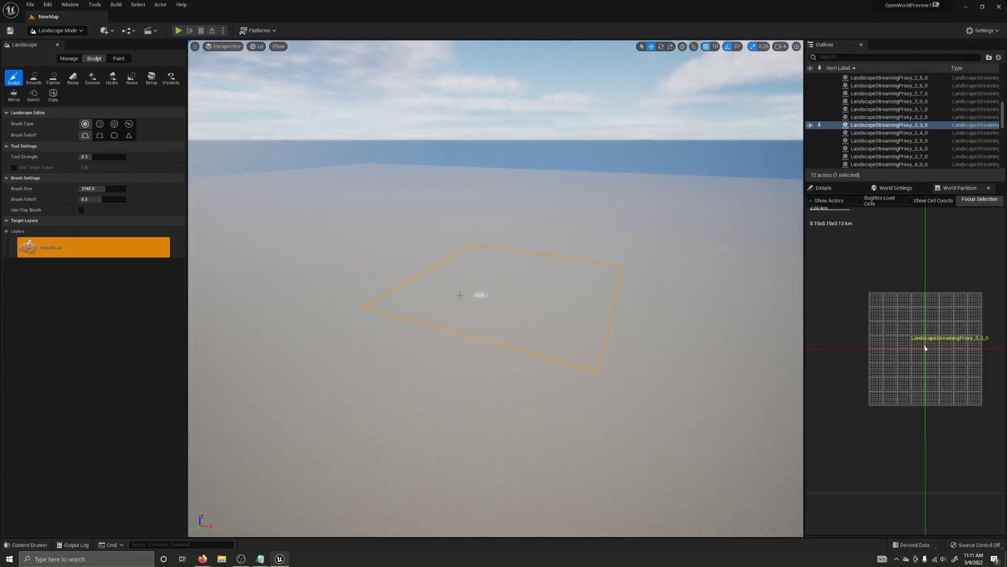
Bring up the options for one landscape streaming proxy cell in the World Partition grid
{"action": "right_click", "coordinate": [460, 295]}
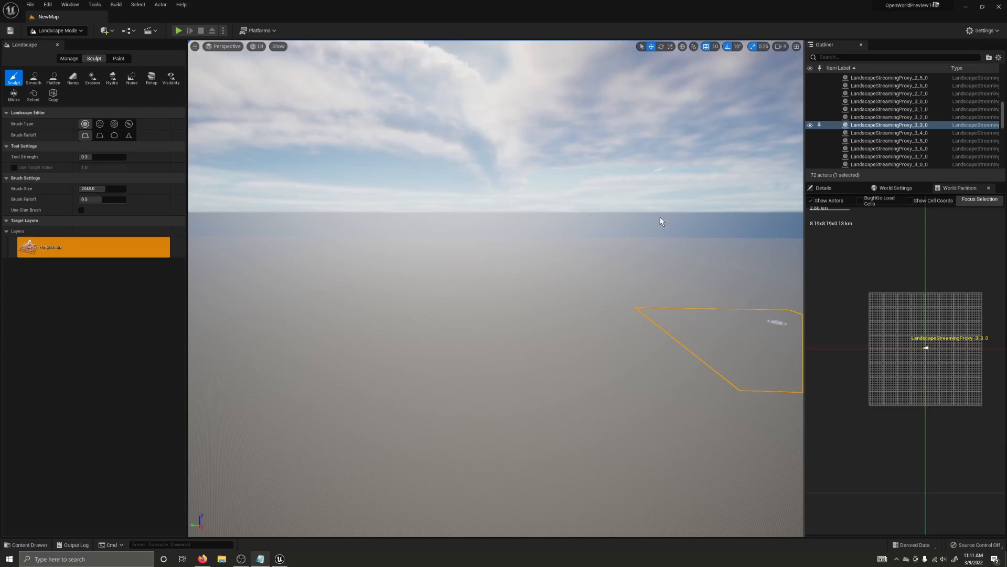
{"action": "mouse_move", "coordinate": [659, 218]}
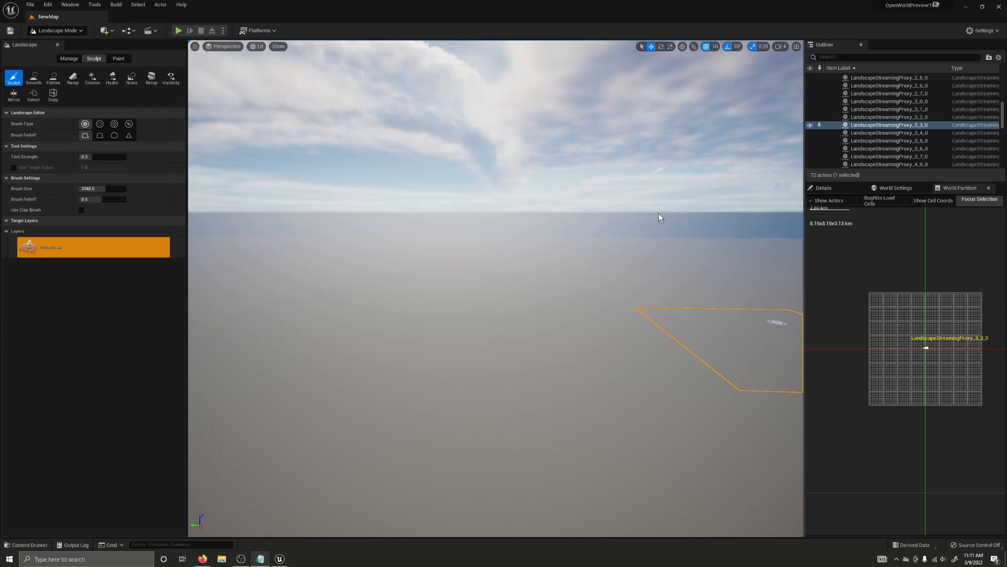
{"action": "mouse_move", "coordinate": [621, 201]}
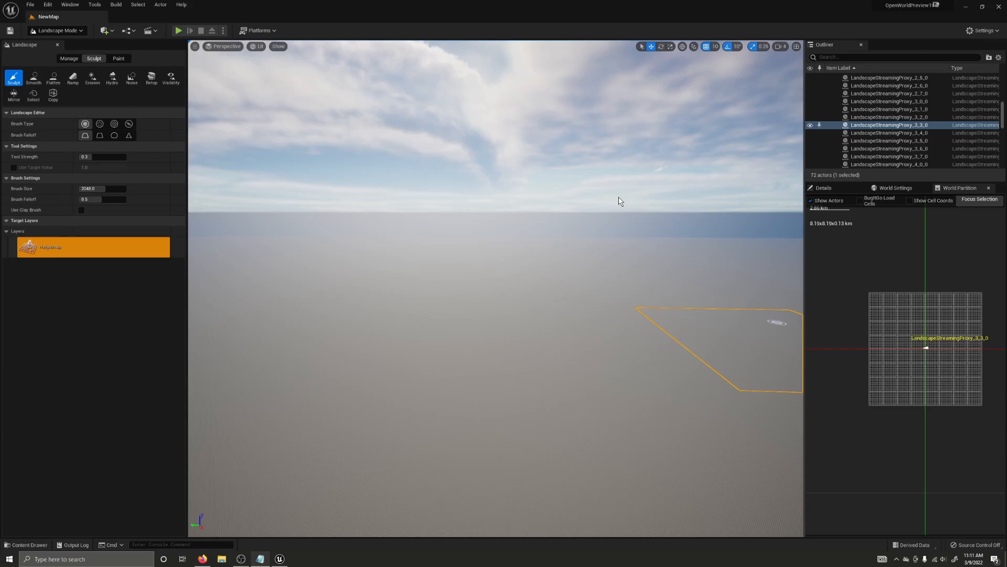
{"action": "mouse_move", "coordinate": [623, 204]}
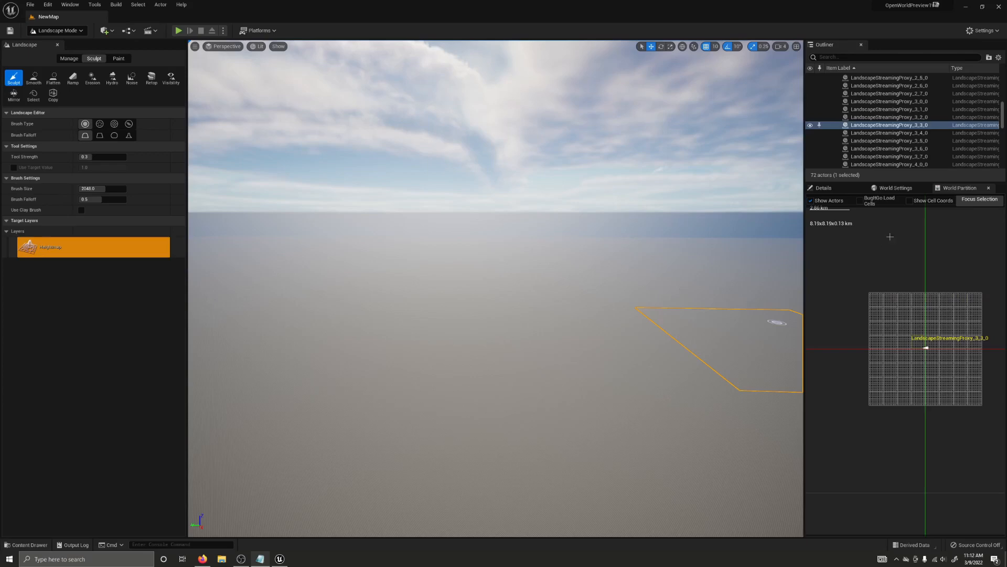
Expand World Settings to the Runtime Hash grid Index [0], MainGrid's cell size and loading range
{"action": "left_click", "coordinate": [896, 187]}
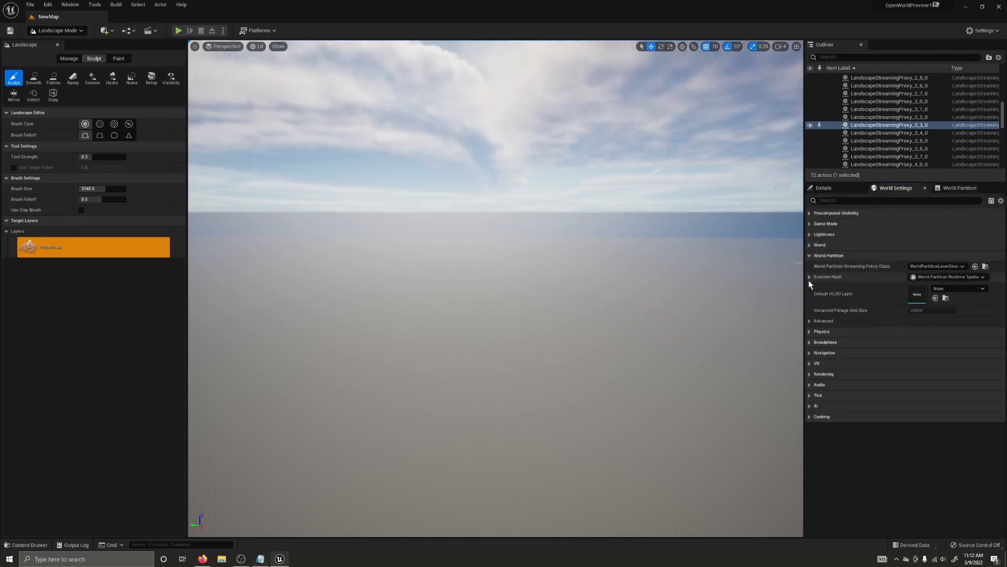
{"action": "left_click", "coordinate": [810, 277]}
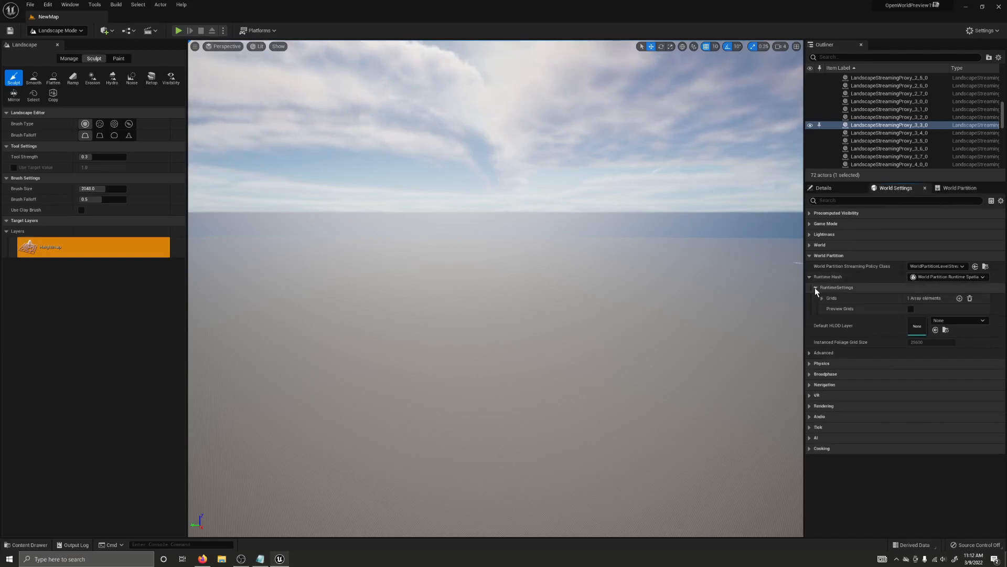
{"action": "left_click", "coordinate": [826, 298]}
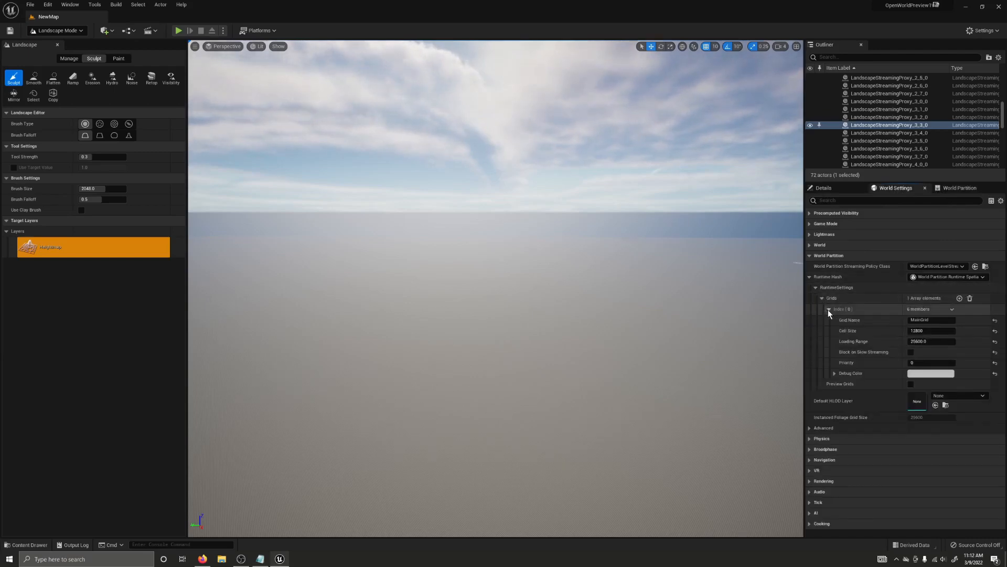
{"action": "mouse_move", "coordinate": [873, 334]}
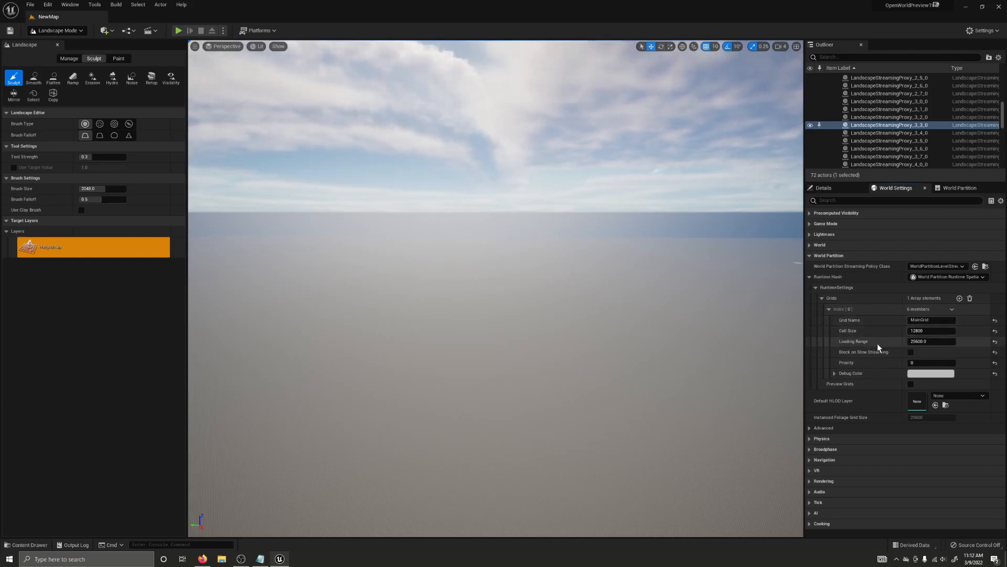
{"action": "mouse_move", "coordinate": [885, 356]}
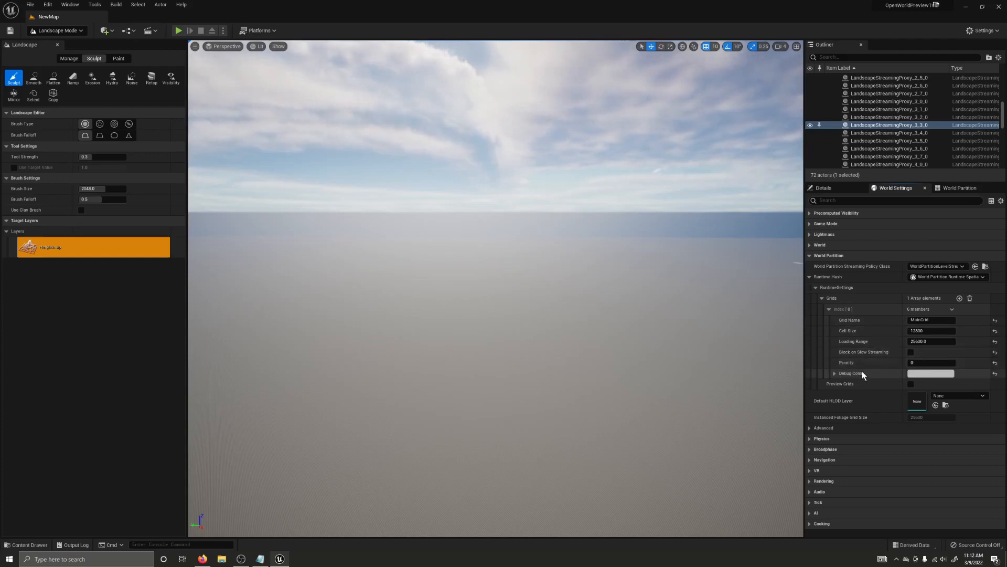
{"action": "mouse_move", "coordinate": [856, 380]}
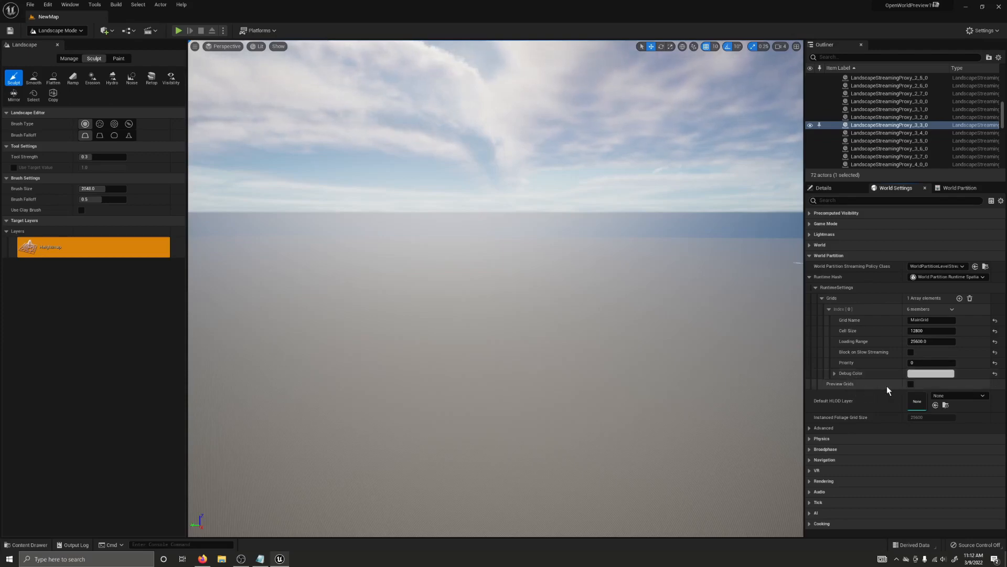
Enable Preview Grids for MainGrid, set Cell Size to 11648 and raise Loading Range to about 26367
{"action": "left_click", "coordinate": [911, 384]}
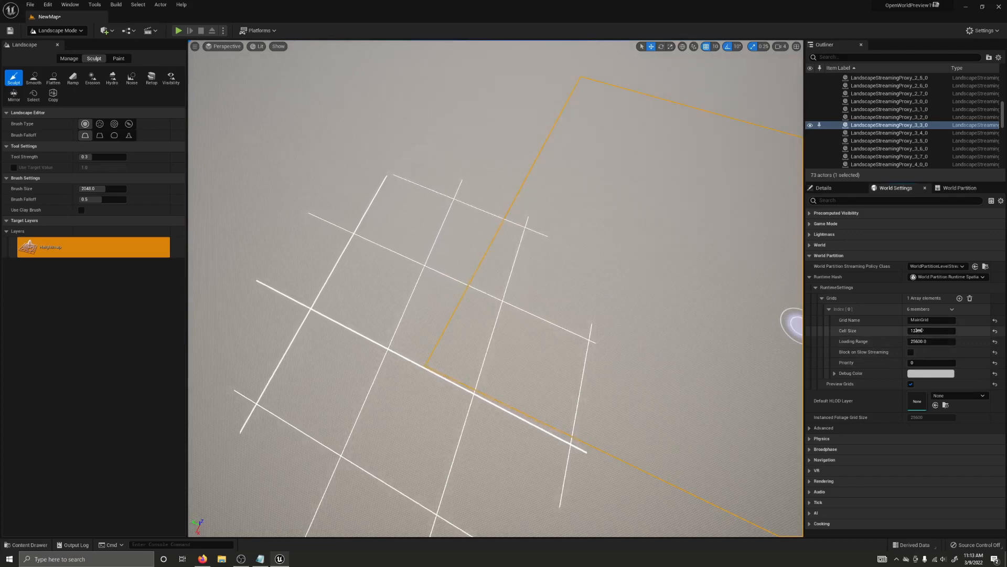
{"action": "type", "text": "7950"}
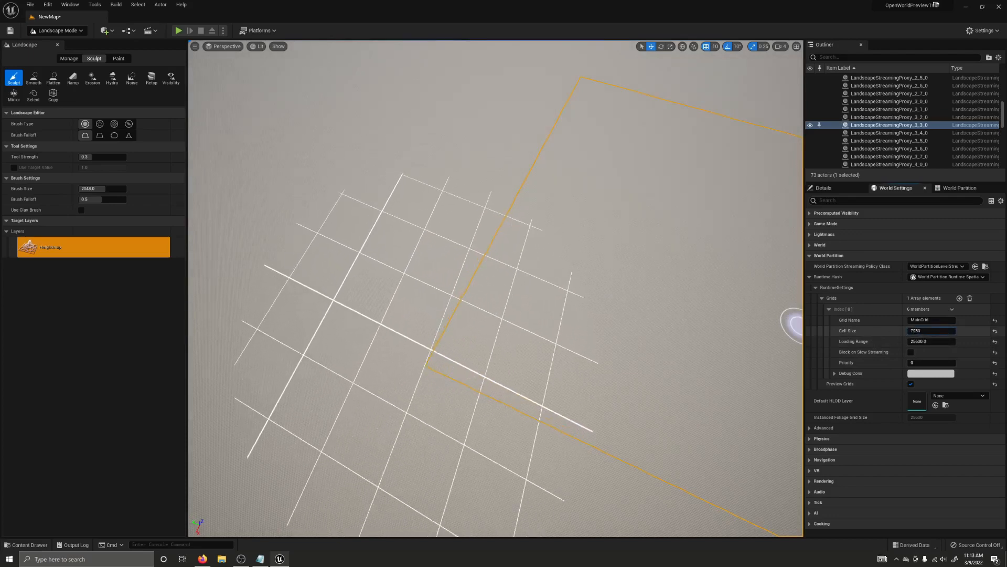
{"action": "type", "text": "6529"}
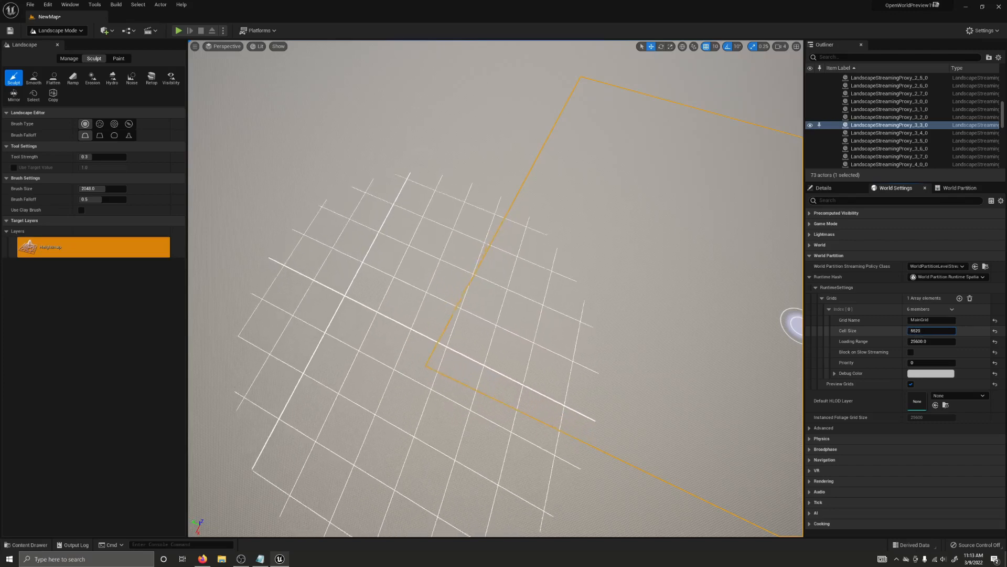
{"action": "type", "text": "21315"}
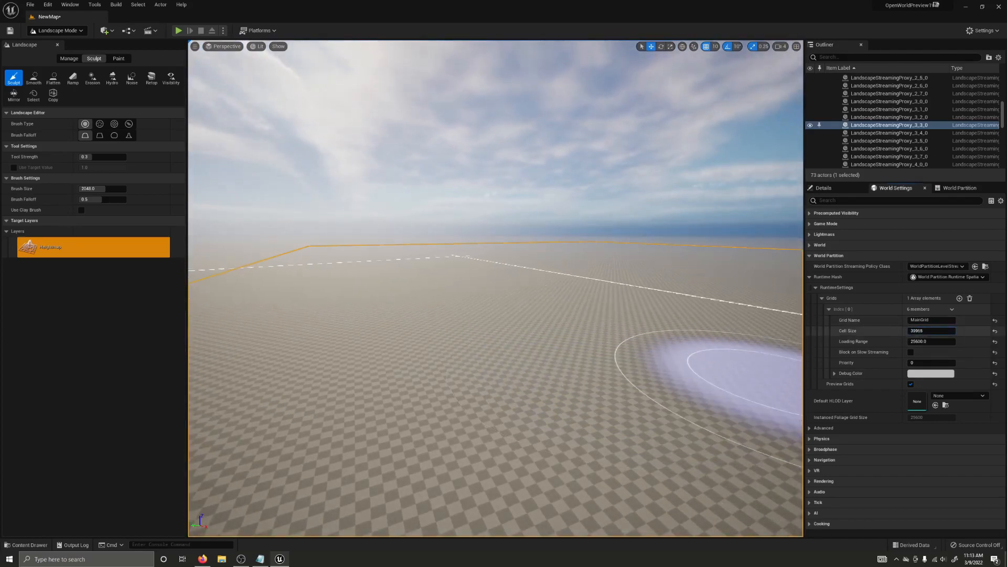
{"action": "type", "text": "40809"}
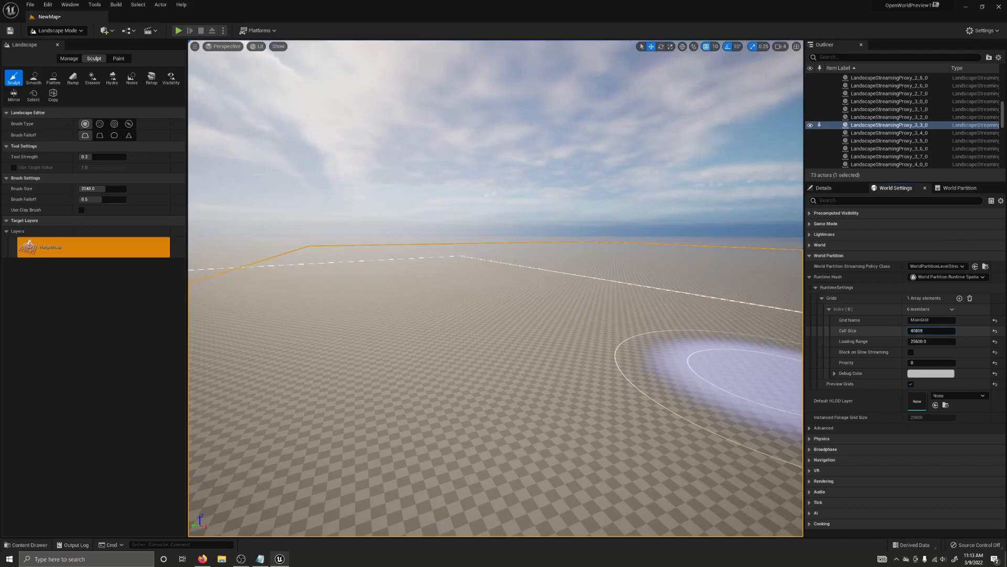
{"action": "type", "text": "11648"}
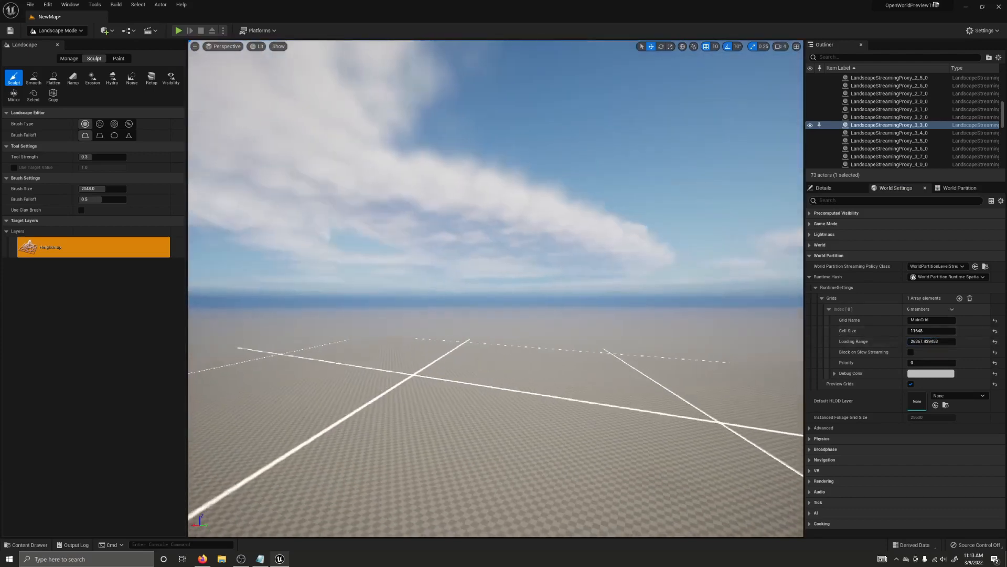
{"action": "left_click_drag", "start_coordinate": [494, 290], "coordinate": [494, 257]}
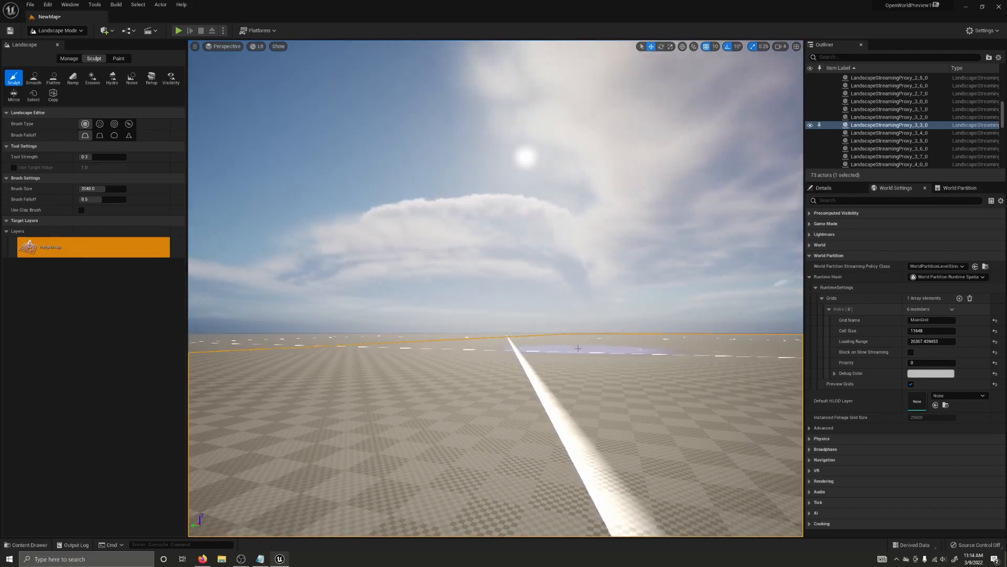
Return from Landscape Mode to Select Mode and show the Content Drawer with NewBlueprint
{"action": "left_click", "coordinate": [54, 29]}
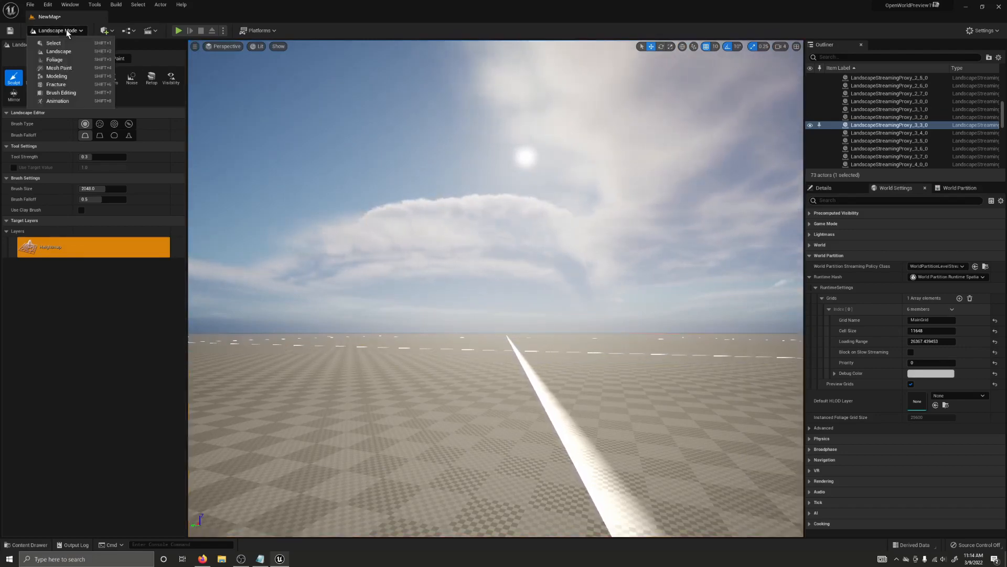
{"action": "left_click", "coordinate": [50, 44]}
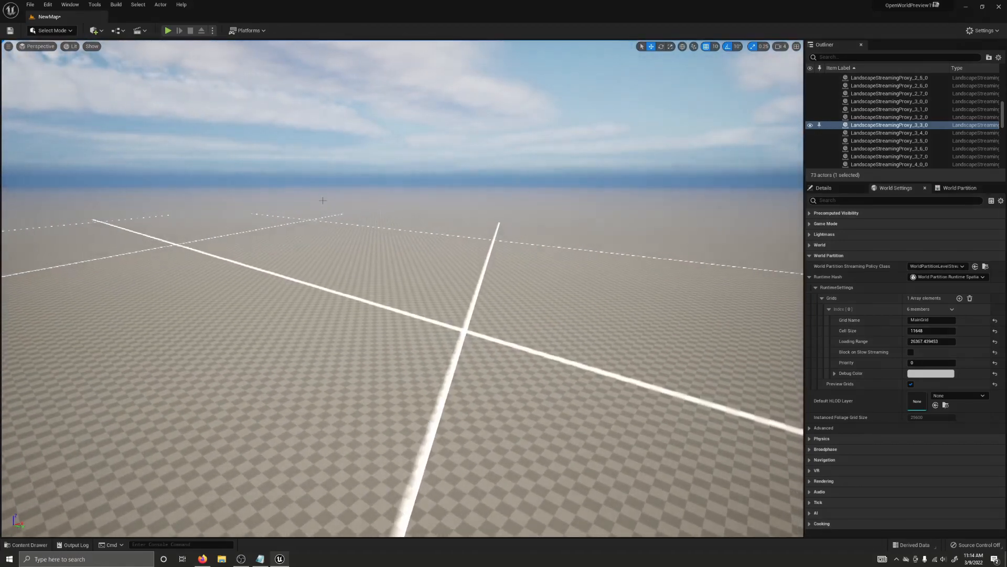
{"action": "left_click", "coordinate": [29, 544]}
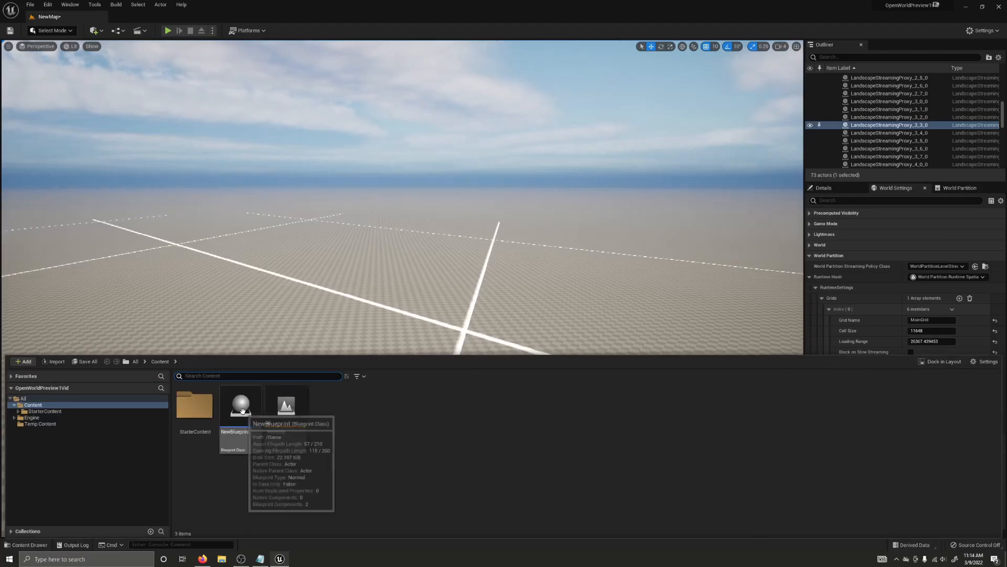
In NewBlueprint's Class Defaults, select the WorldPartitionStreamingSource component to view its streaming settings
{"action": "double_click", "coordinate": [240, 403]}
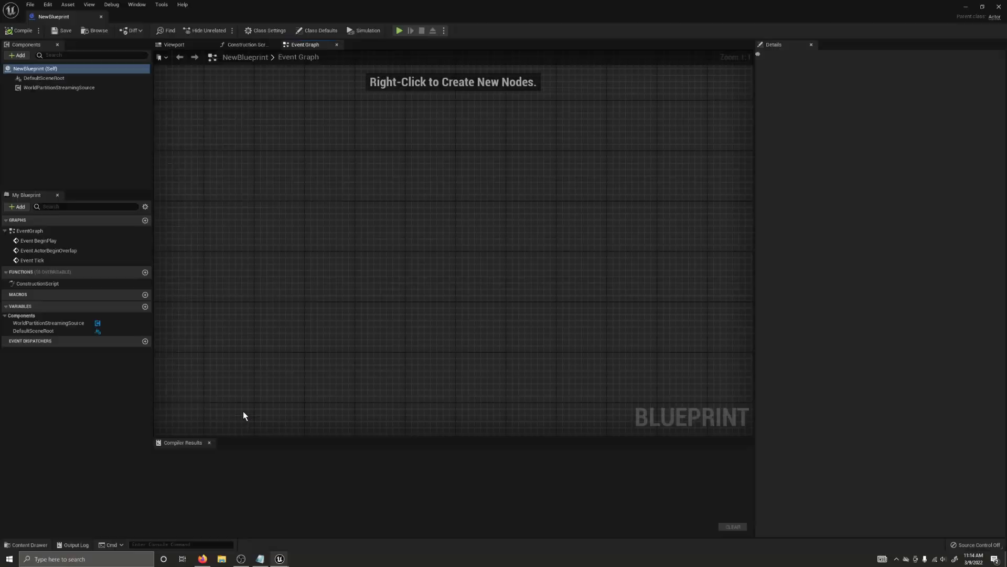
{"action": "left_click", "coordinate": [320, 29]}
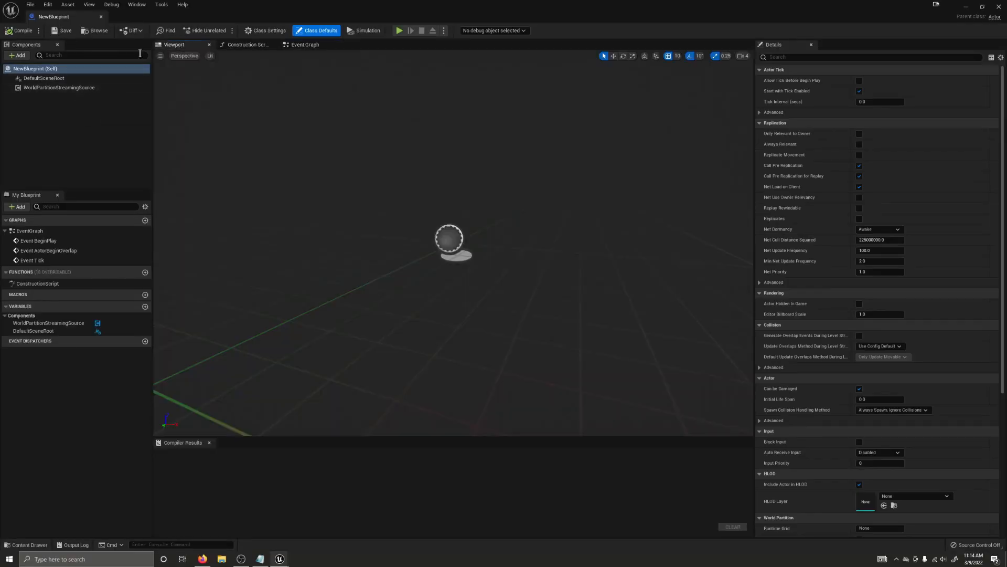
{"action": "left_click", "coordinate": [58, 87]}
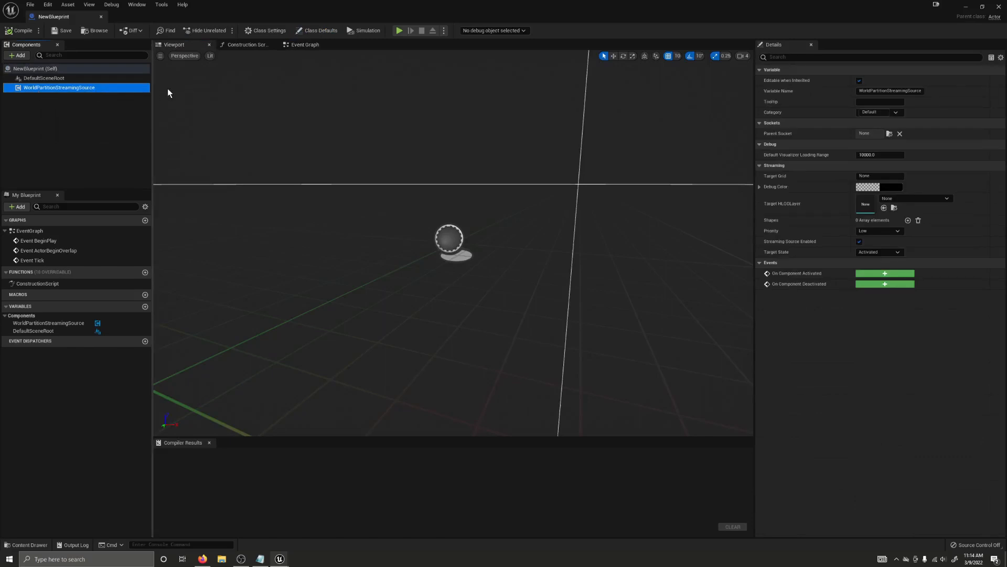
{"action": "mouse_move", "coordinate": [311, 255]}
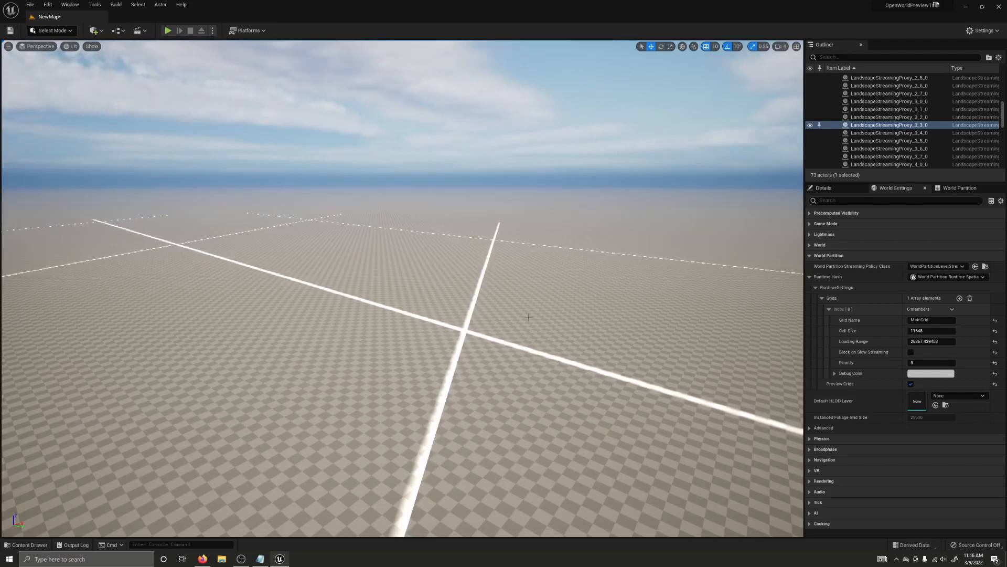
Collapse the World Partition category and deselect the LandscapeStreamingProxy in the viewport
{"action": "left_click", "coordinate": [810, 255]}
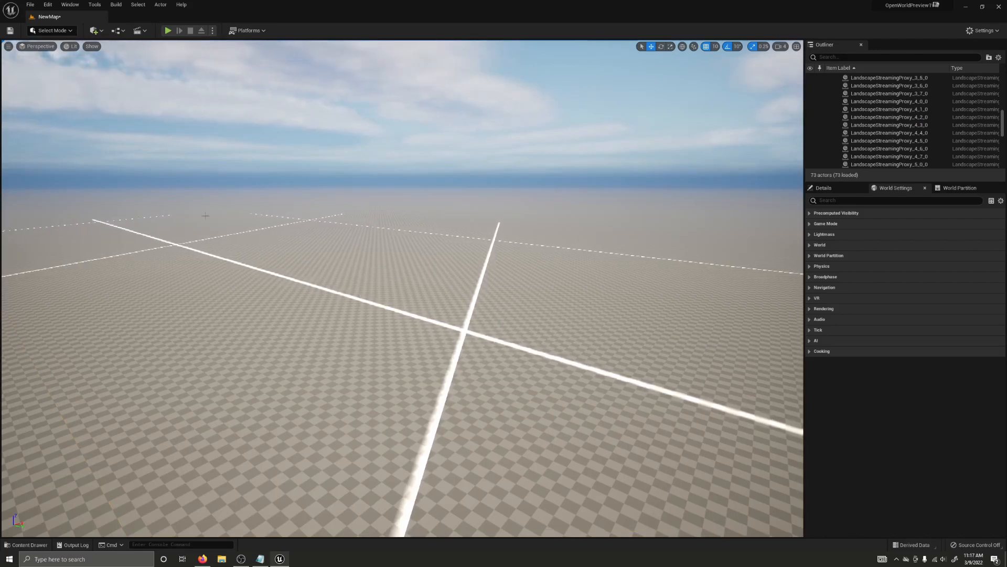
{"action": "mouse_move", "coordinate": [313, 302]}
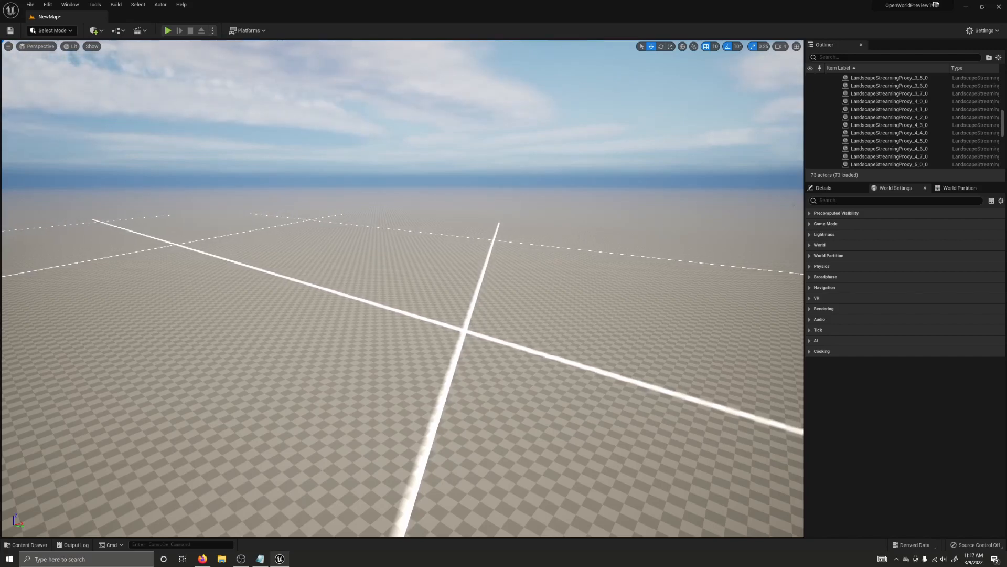
{"action": "left_click", "coordinate": [822, 187]}
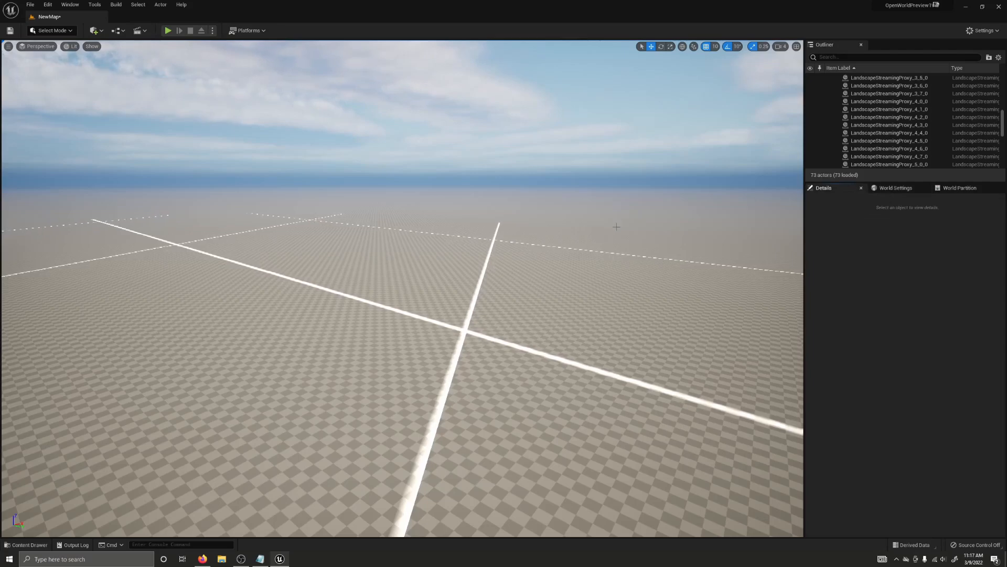
{"action": "mouse_move", "coordinate": [586, 239]}
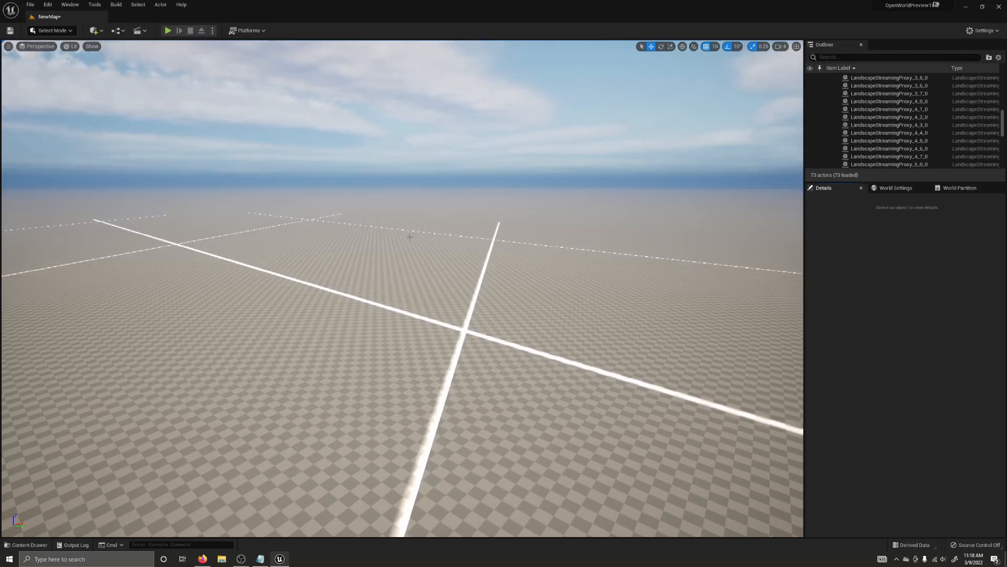
From the Content Drawer's Add > Miscellaneous menu, create an HLOD Layer asset named NewHLODLayer
{"action": "left_click", "coordinate": [25, 361]}
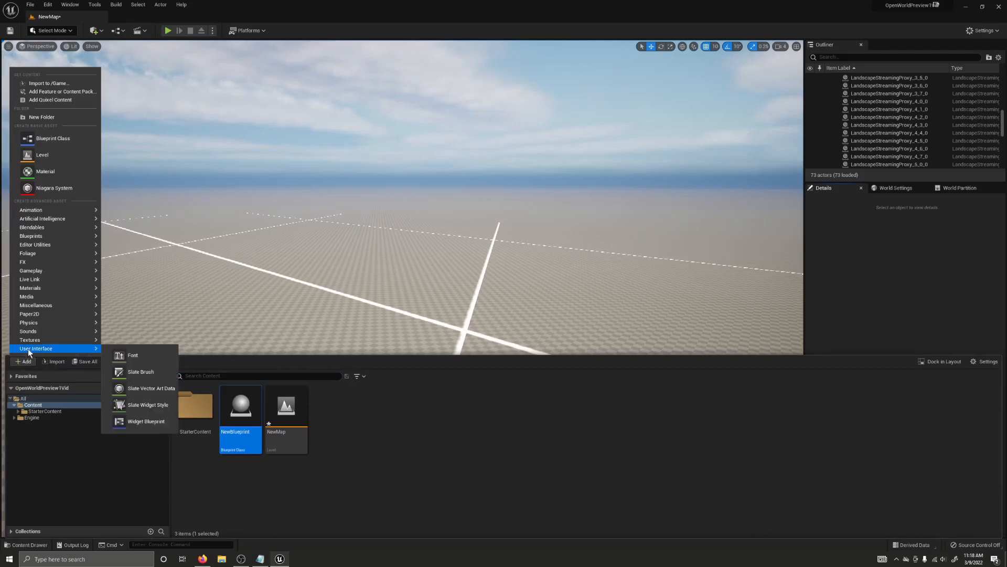
{"action": "mouse_move", "coordinate": [44, 296]}
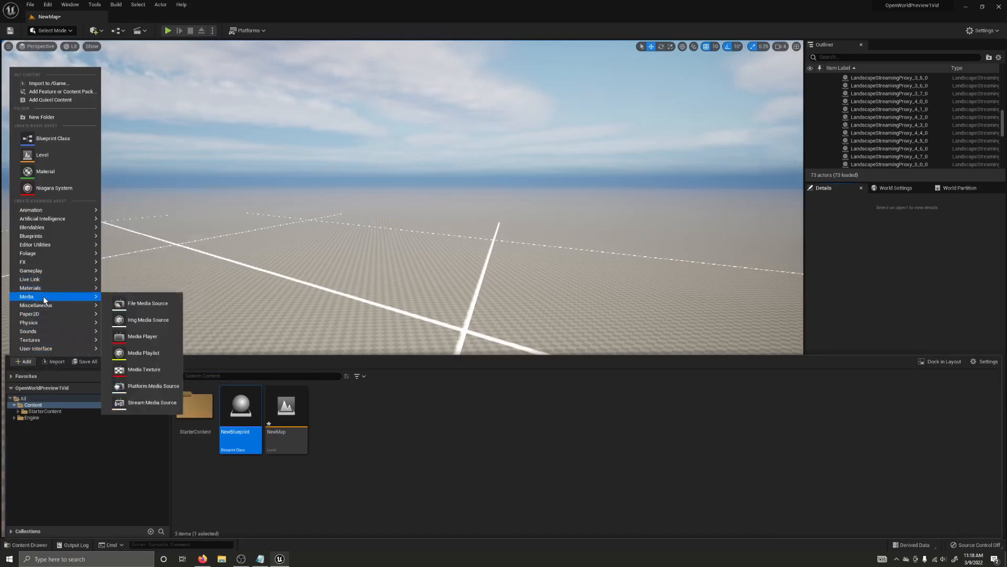
{"action": "mouse_move", "coordinate": [36, 304]}
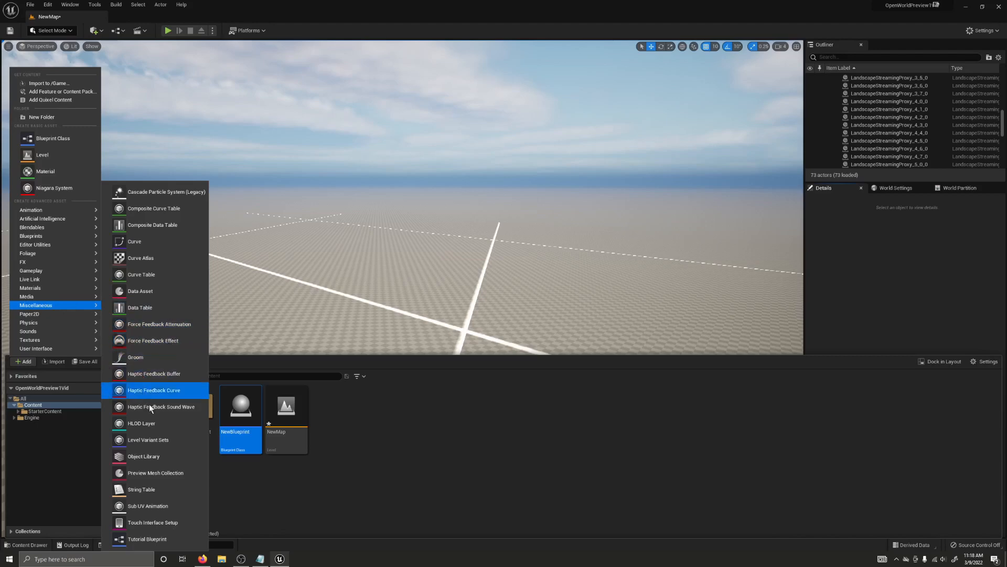
{"action": "mouse_move", "coordinate": [159, 423]}
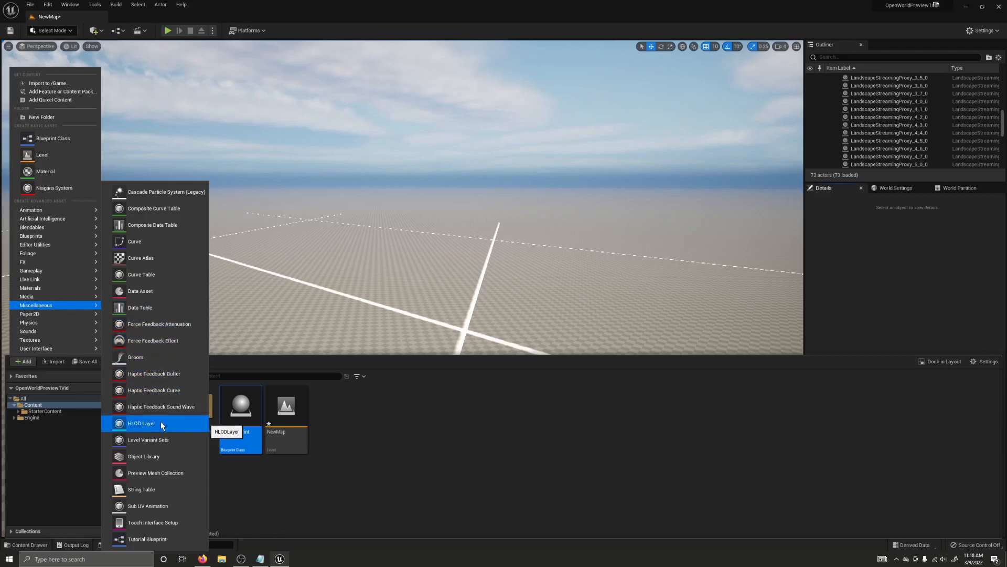
{"action": "left_click", "coordinate": [141, 423]}
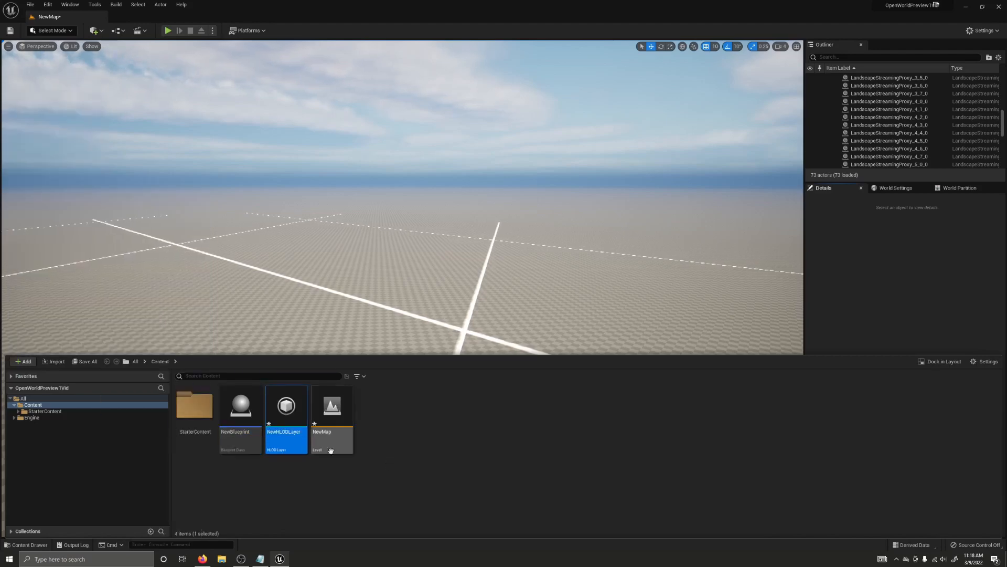
Inspect NewHLODLayer's Instancing layer type, spatial loading, cell size and loading range properties
{"action": "double_click", "coordinate": [285, 405]}
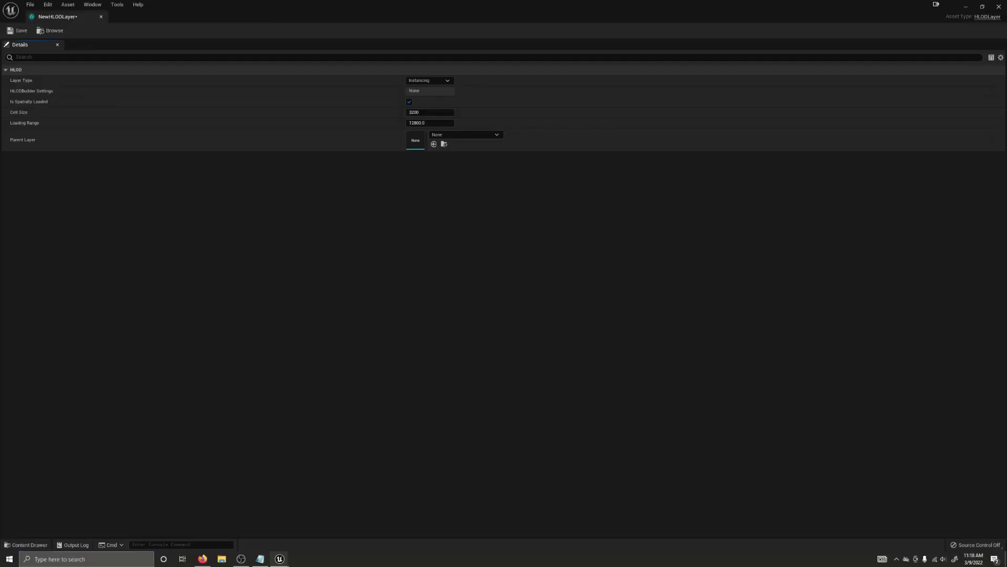
{"action": "mouse_move", "coordinate": [772, 372]}
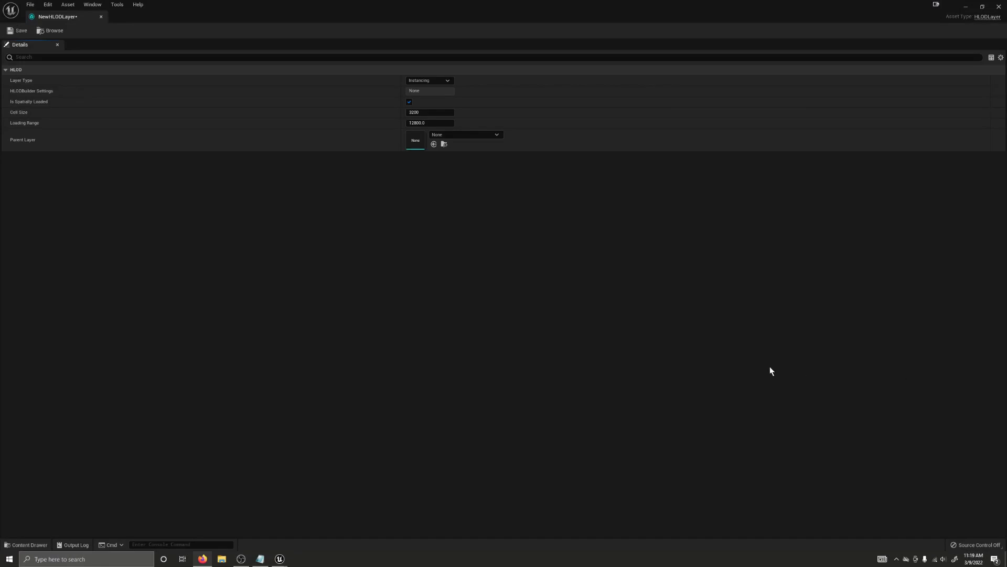
{"action": "mouse_move", "coordinate": [485, 278]}
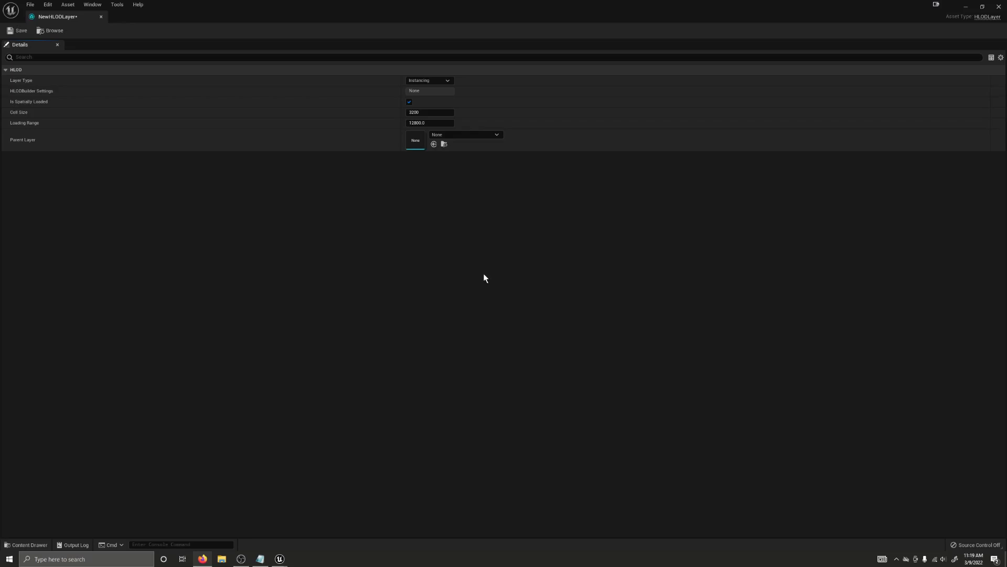
{"action": "mouse_move", "coordinate": [487, 274]}
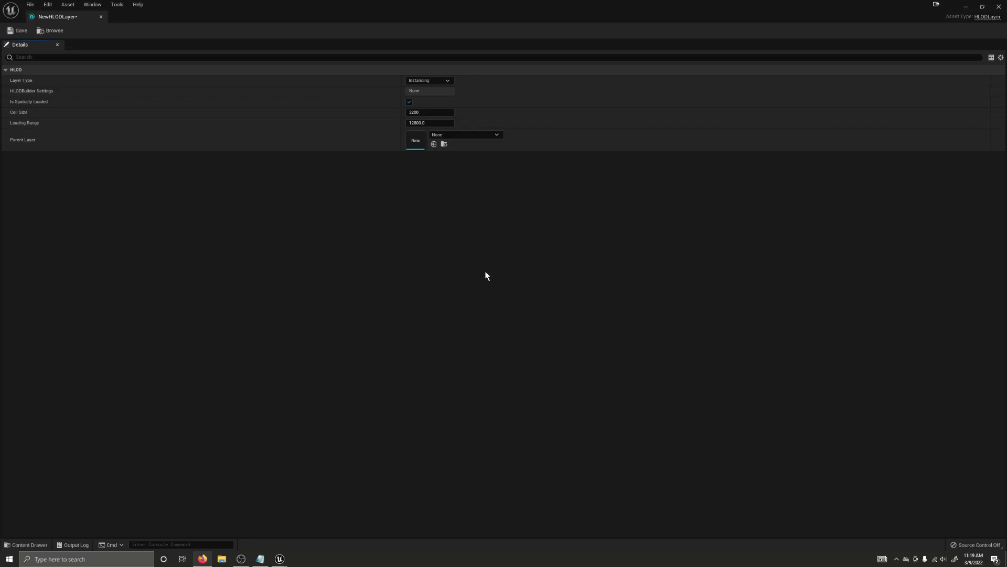
{"action": "mouse_move", "coordinate": [486, 273]}
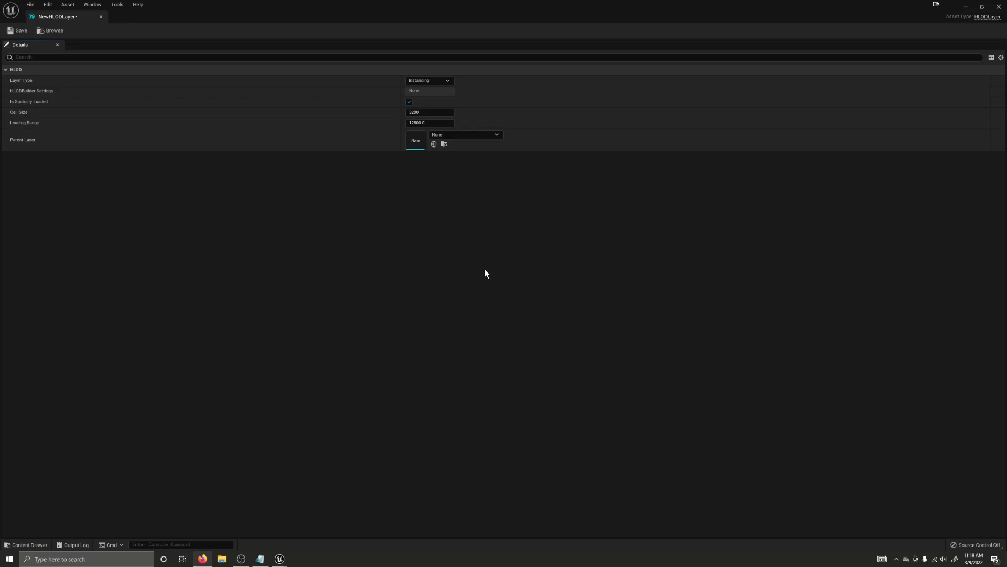
{"action": "mouse_move", "coordinate": [449, 240]}
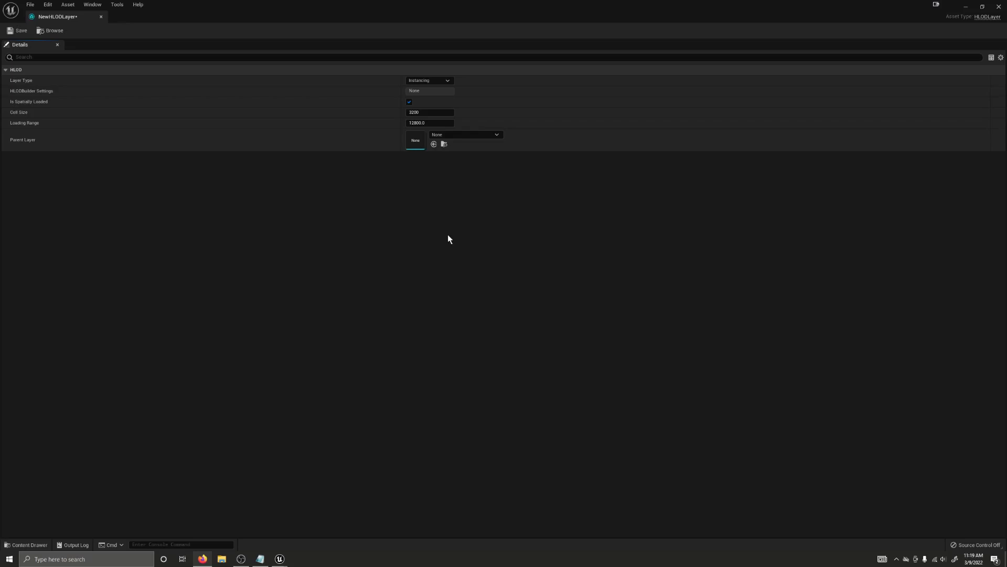
{"action": "mouse_move", "coordinate": [336, 105]}
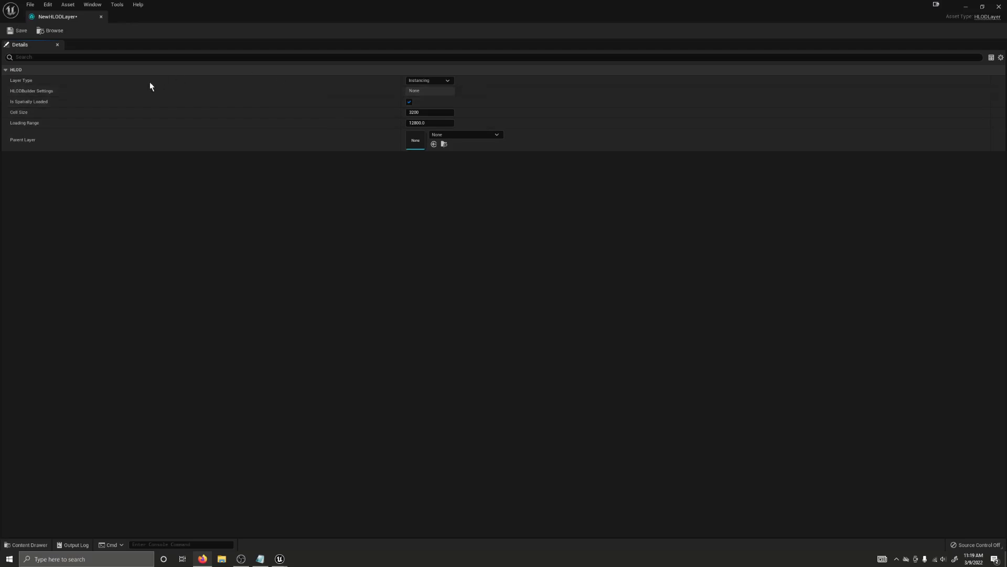
{"action": "mouse_move", "coordinate": [219, 106]}
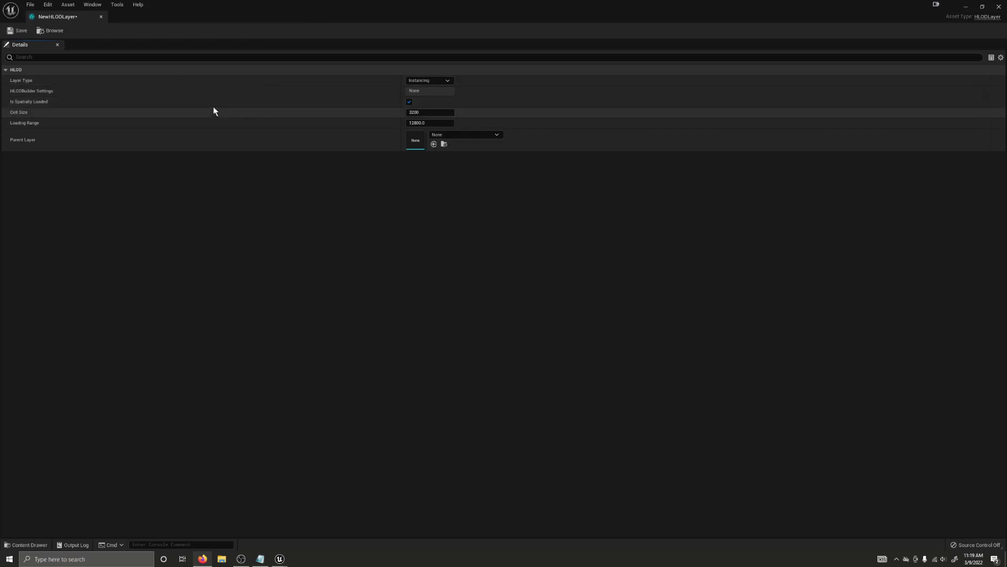
{"action": "mouse_move", "coordinate": [34, 105]}
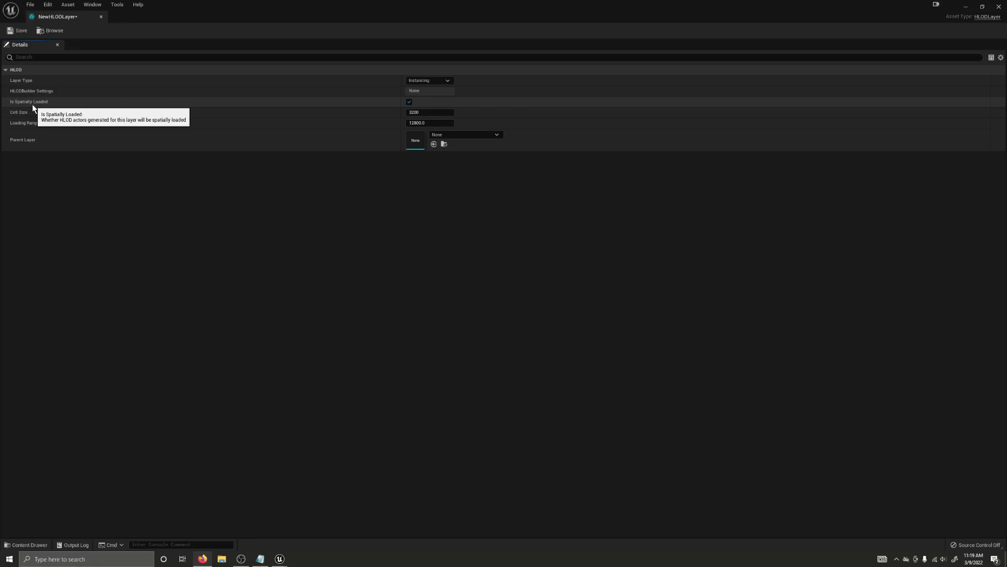
{"action": "mouse_move", "coordinate": [42, 117]}
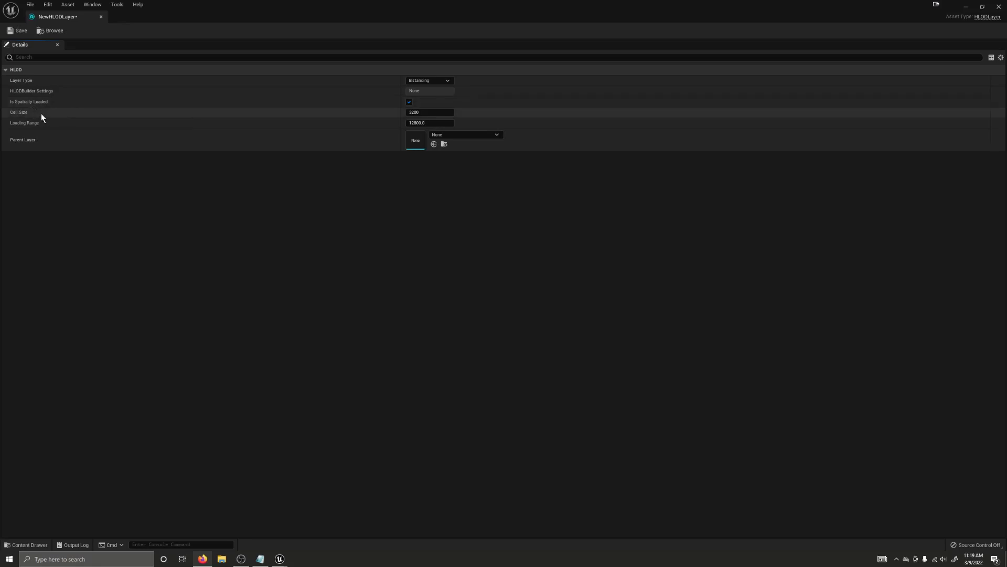
{"action": "mouse_move", "coordinate": [34, 120]}
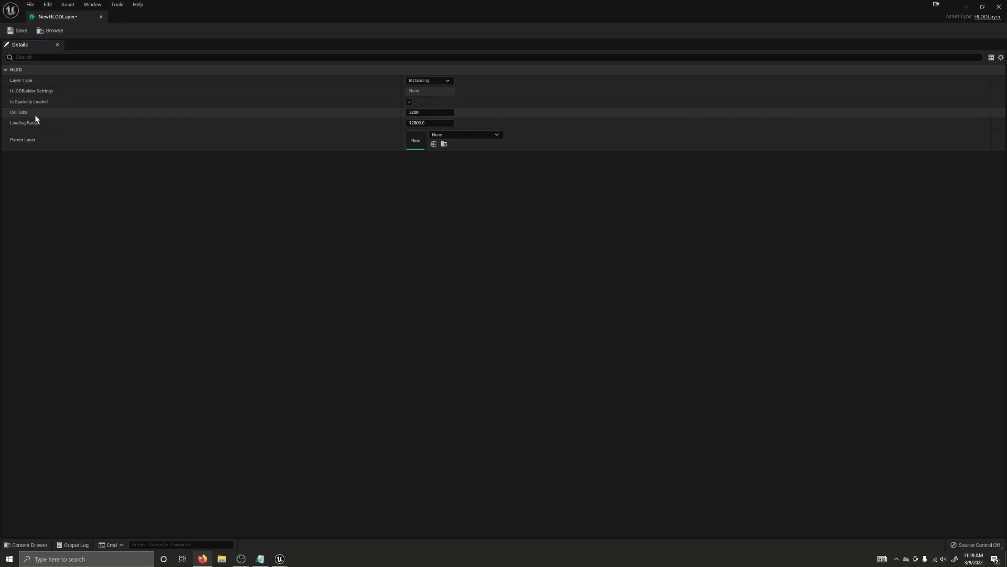
{"action": "mouse_move", "coordinate": [50, 123]}
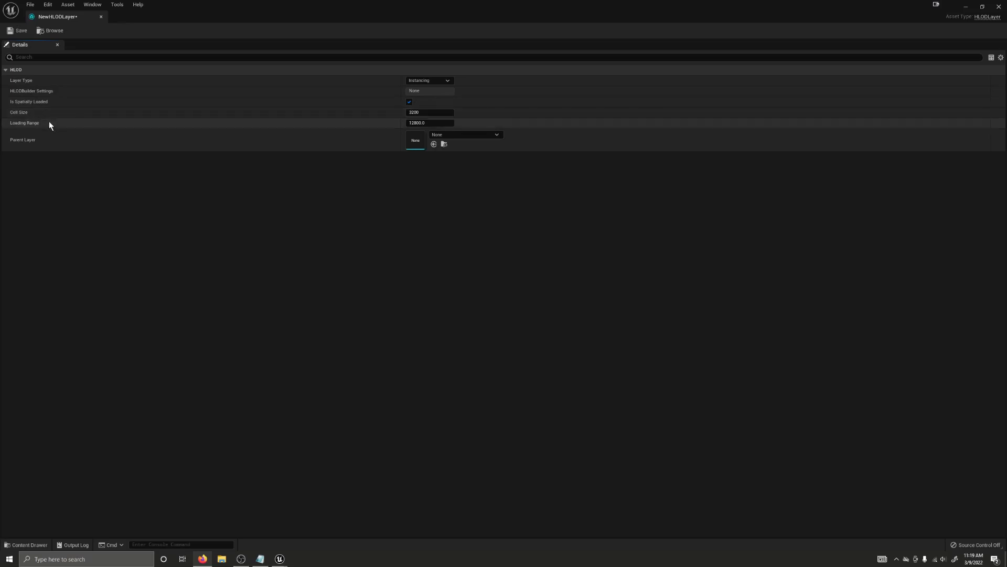
{"action": "mouse_move", "coordinate": [26, 140]}
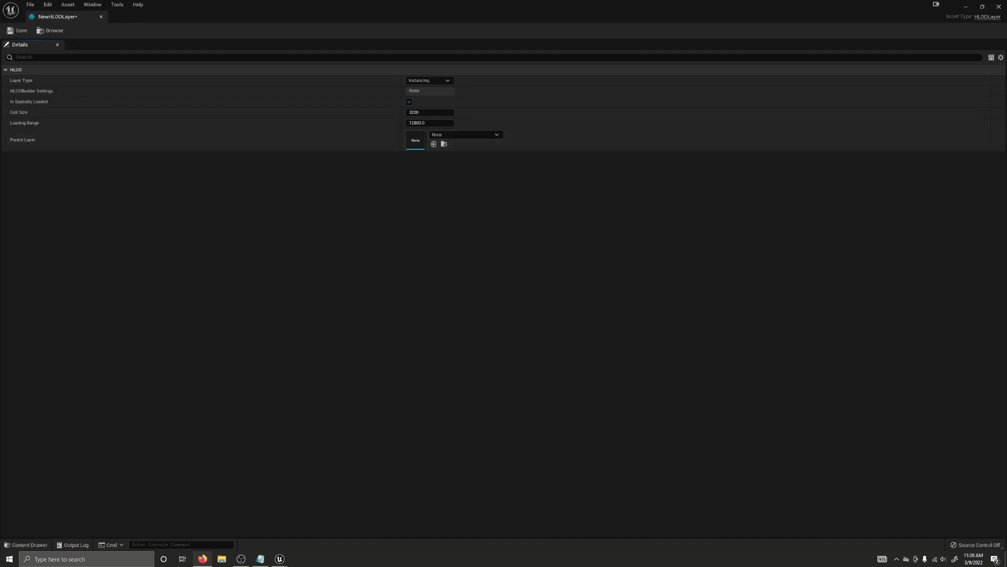
{"action": "mouse_move", "coordinate": [829, 315]}
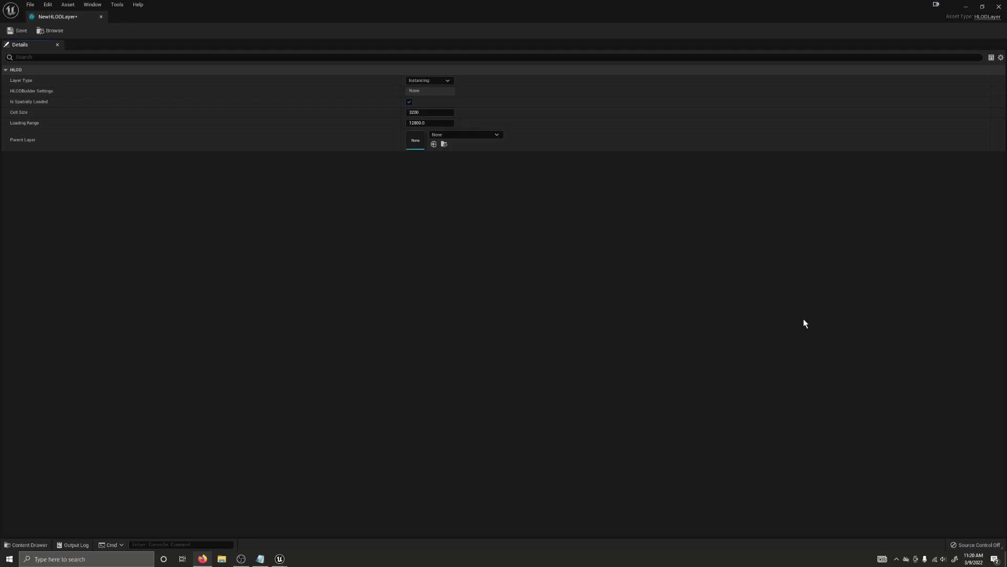
{"action": "left_click", "coordinate": [496, 134]}
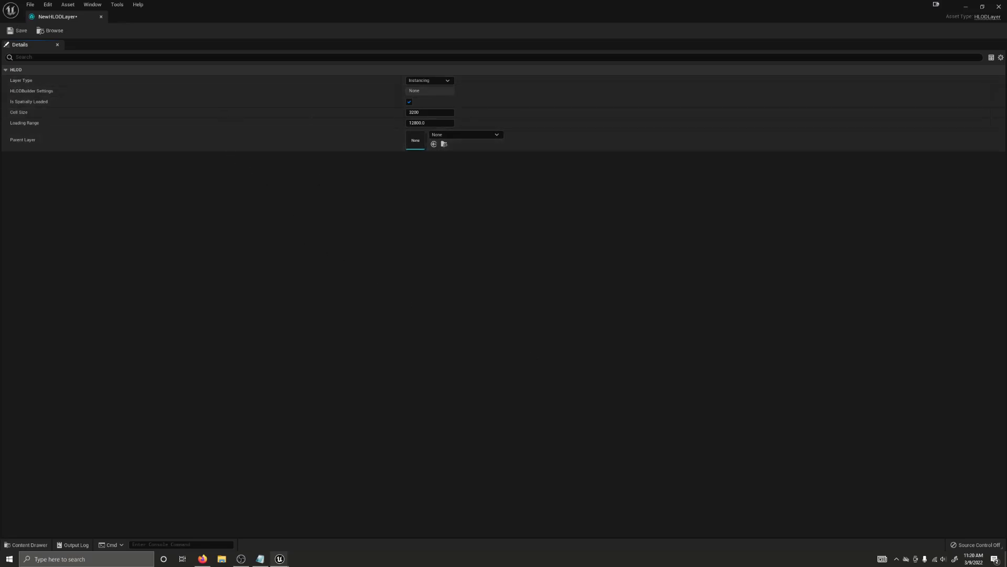
{"action": "left_click", "coordinate": [447, 80]}
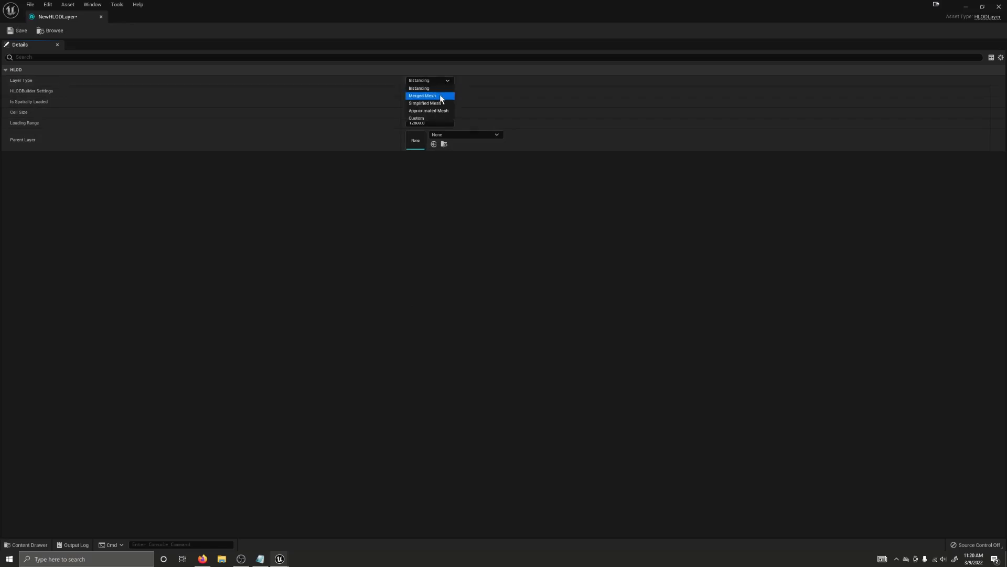
{"action": "mouse_move", "coordinate": [435, 113]}
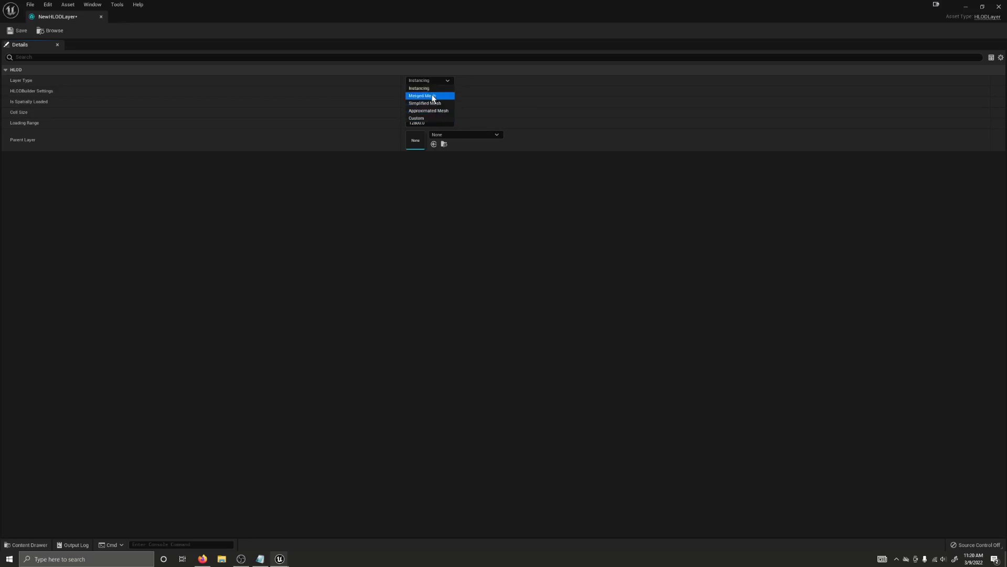
{"action": "mouse_move", "coordinate": [421, 111]}
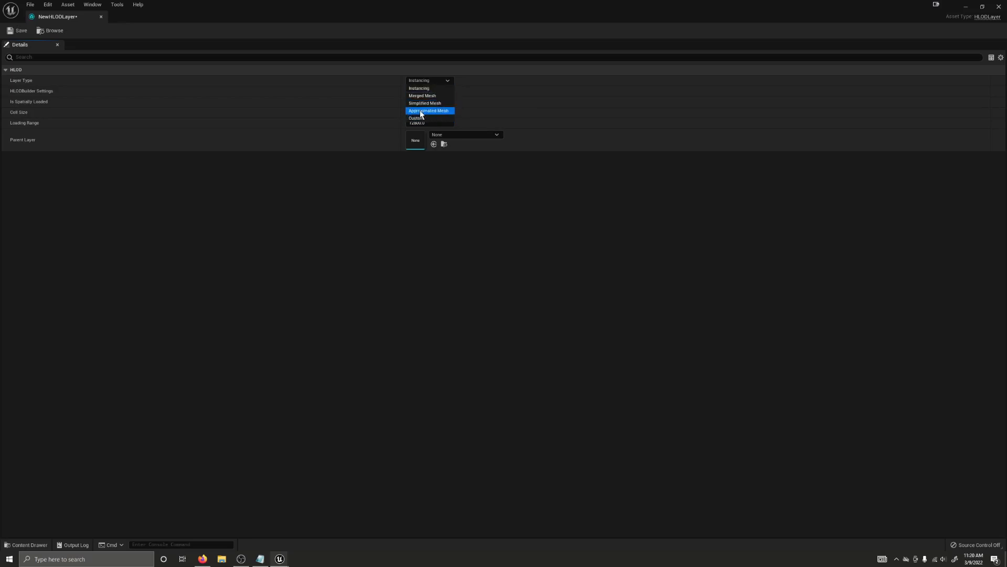
{"action": "mouse_move", "coordinate": [430, 113]}
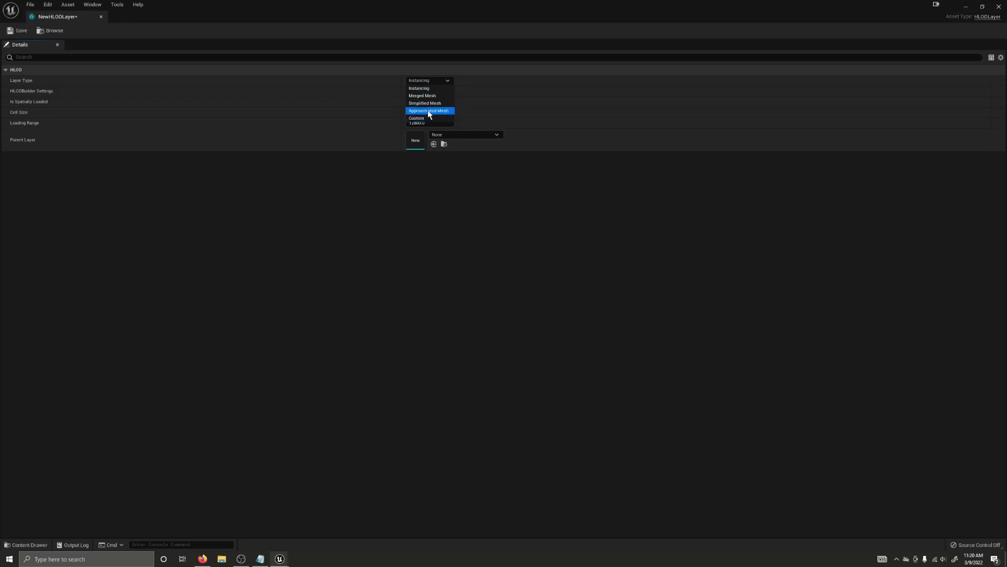
{"action": "mouse_move", "coordinate": [426, 96]}
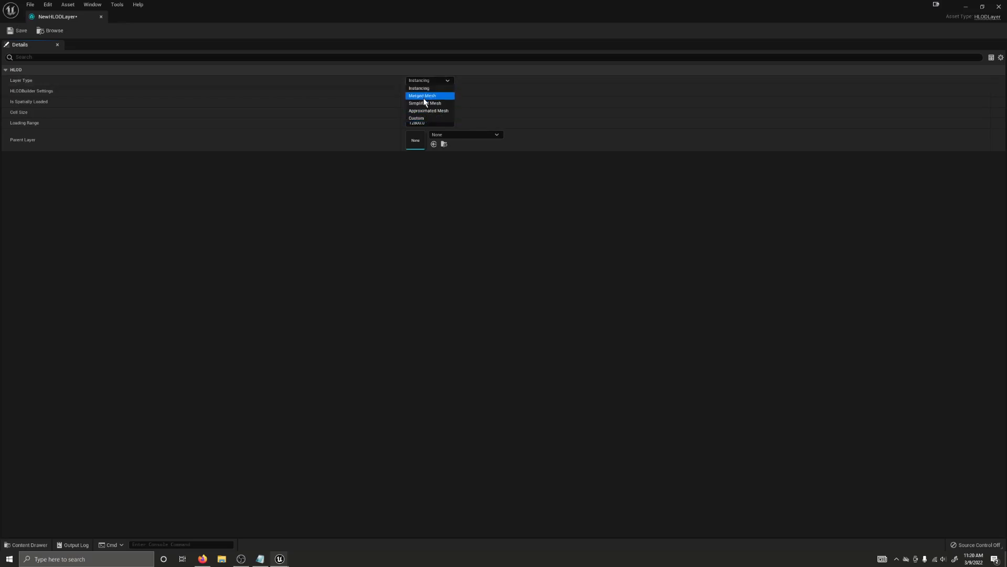
{"action": "left_click", "coordinate": [419, 88]}
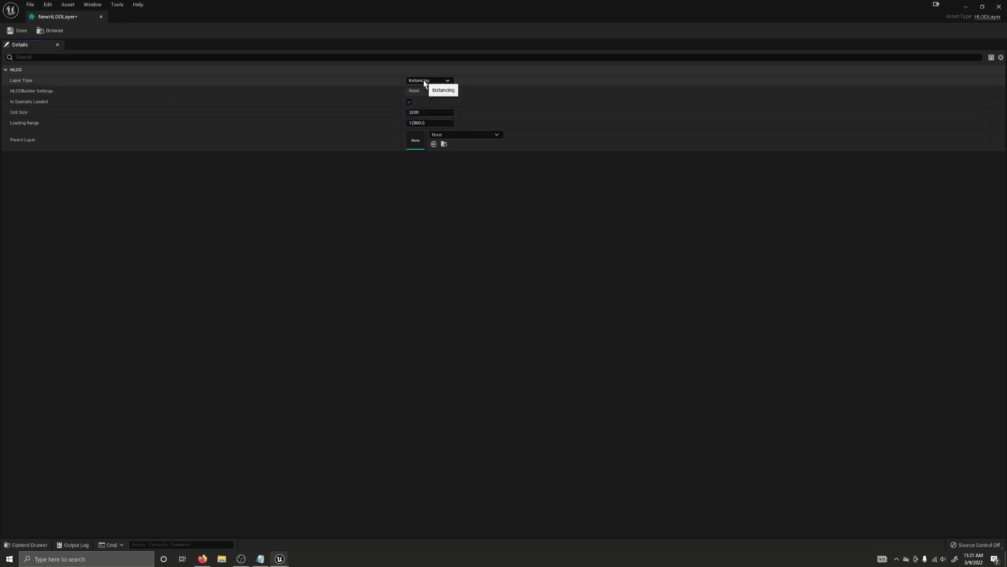
{"action": "left_click", "coordinate": [443, 90]}
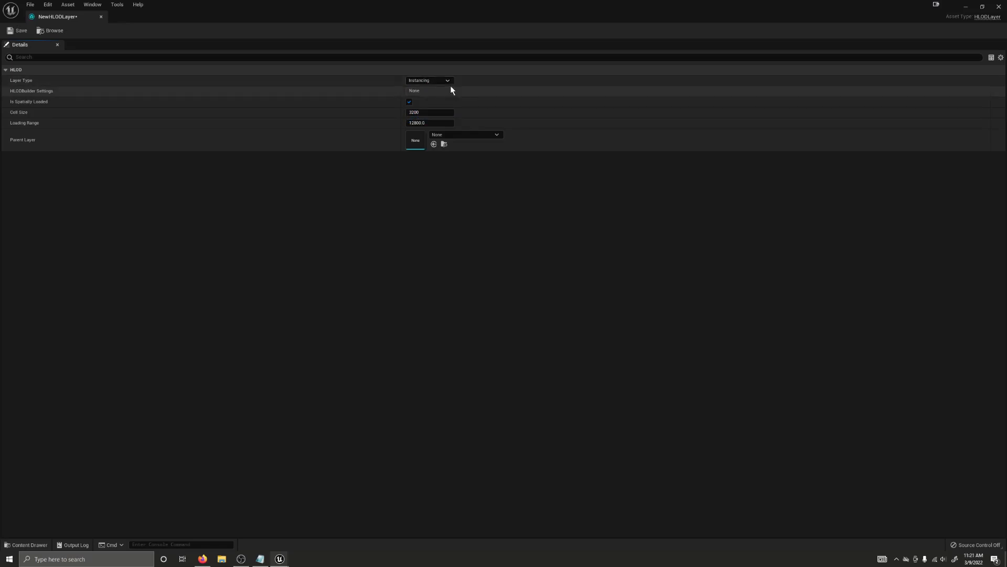
{"action": "mouse_move", "coordinate": [444, 84]}
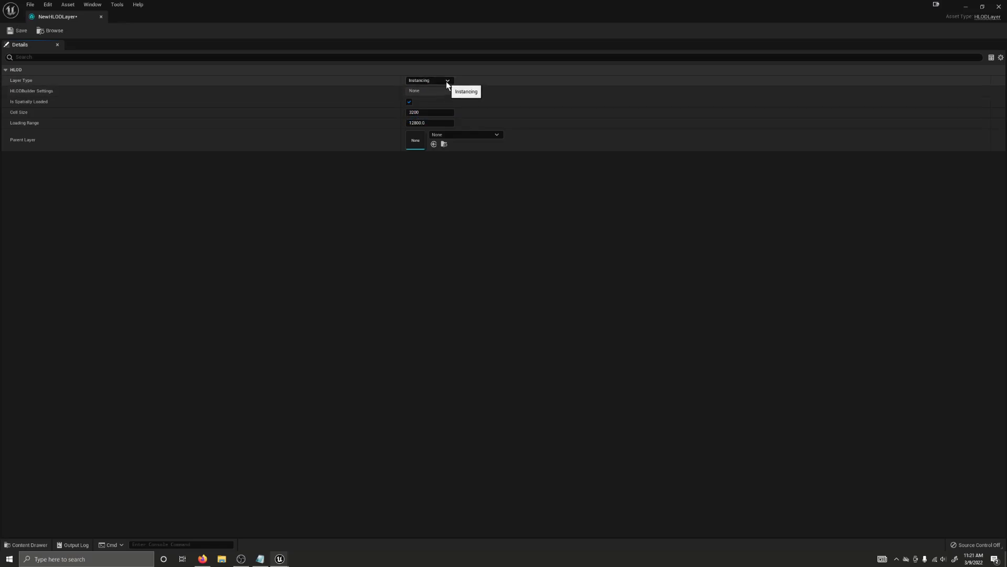
{"action": "mouse_move", "coordinate": [436, 86]}
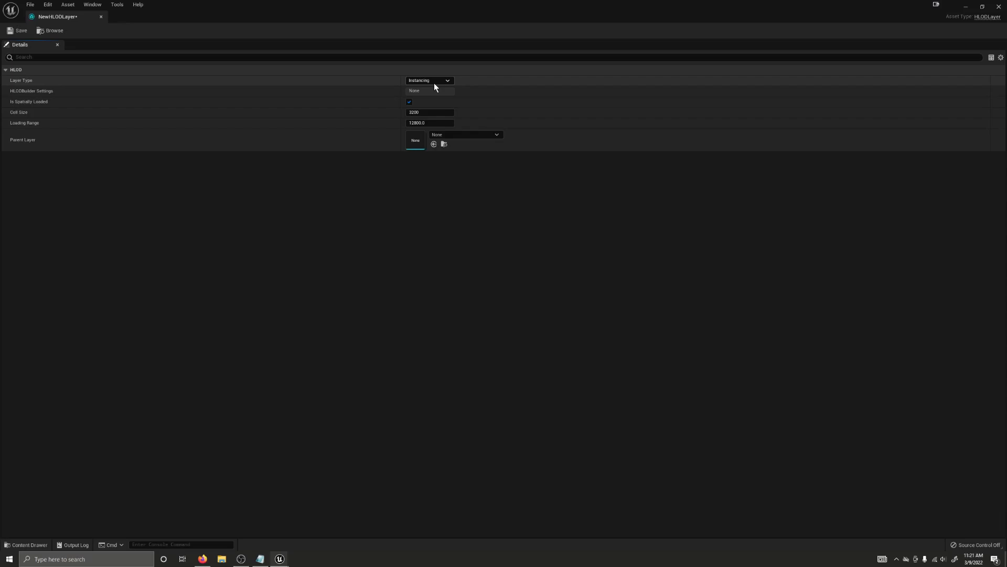
{"action": "left_click", "coordinate": [429, 80]}
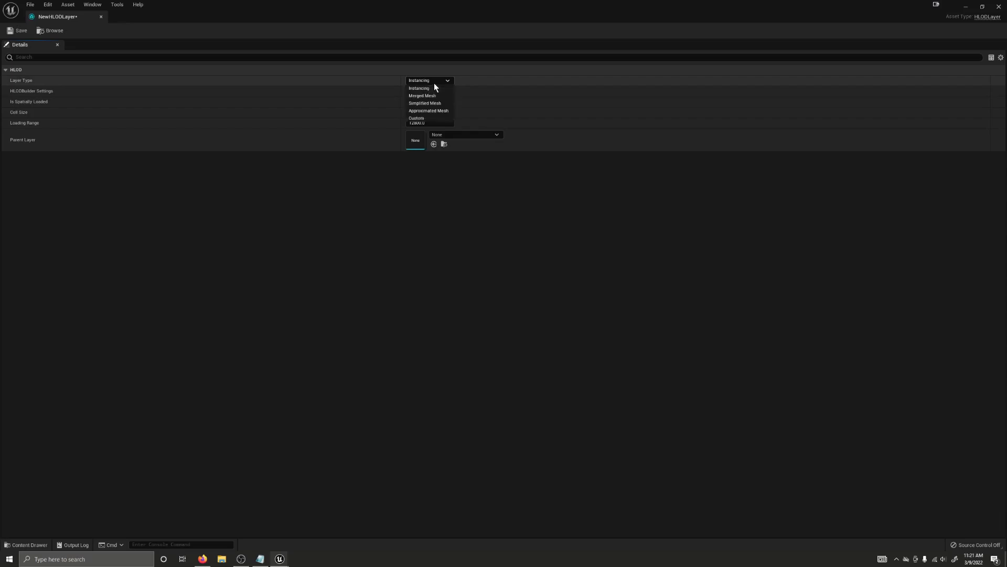
{"action": "left_click", "coordinate": [422, 95]}
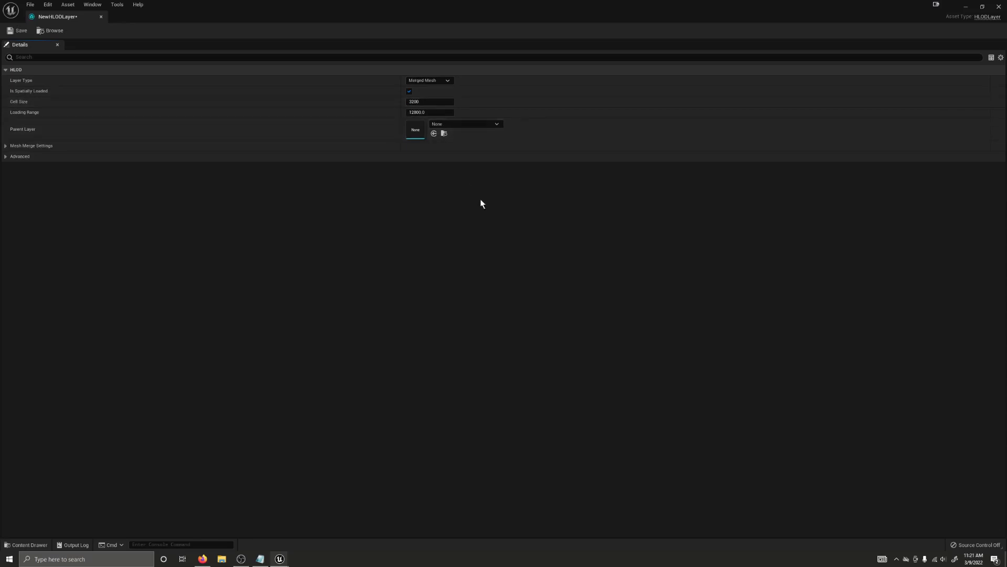
{"action": "mouse_move", "coordinate": [463, 162]}
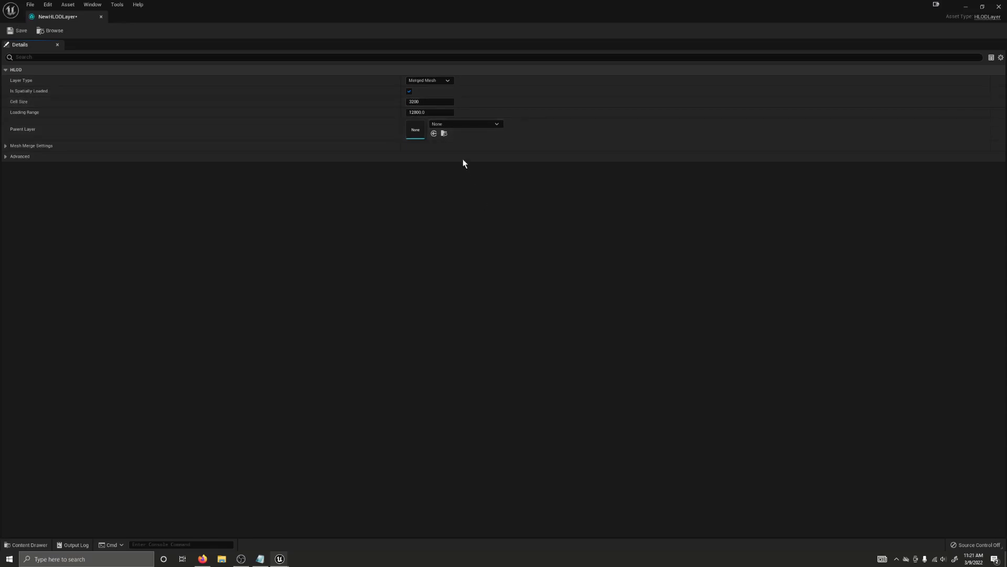
{"action": "left_click", "coordinate": [430, 80]}
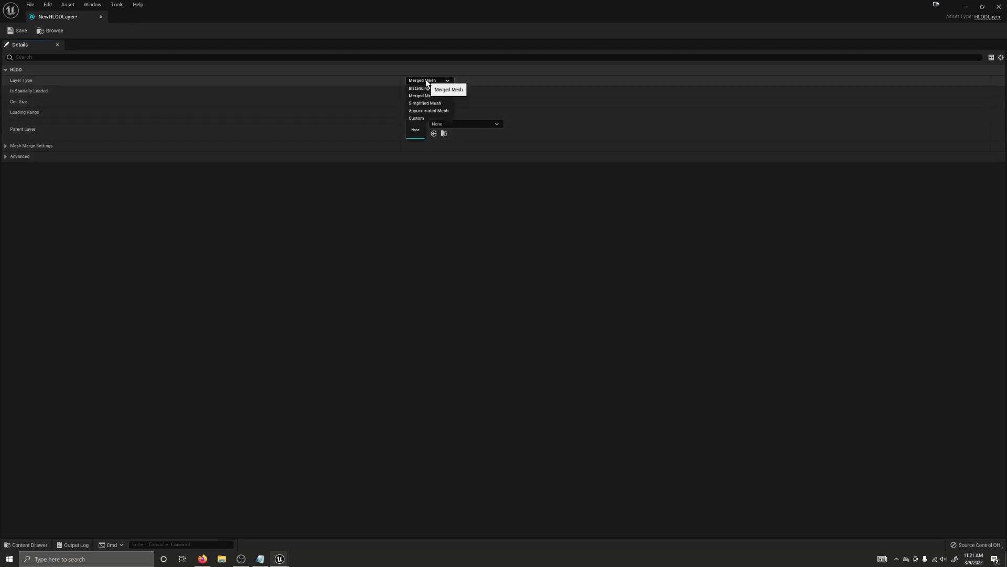
{"action": "left_click", "coordinate": [425, 103]}
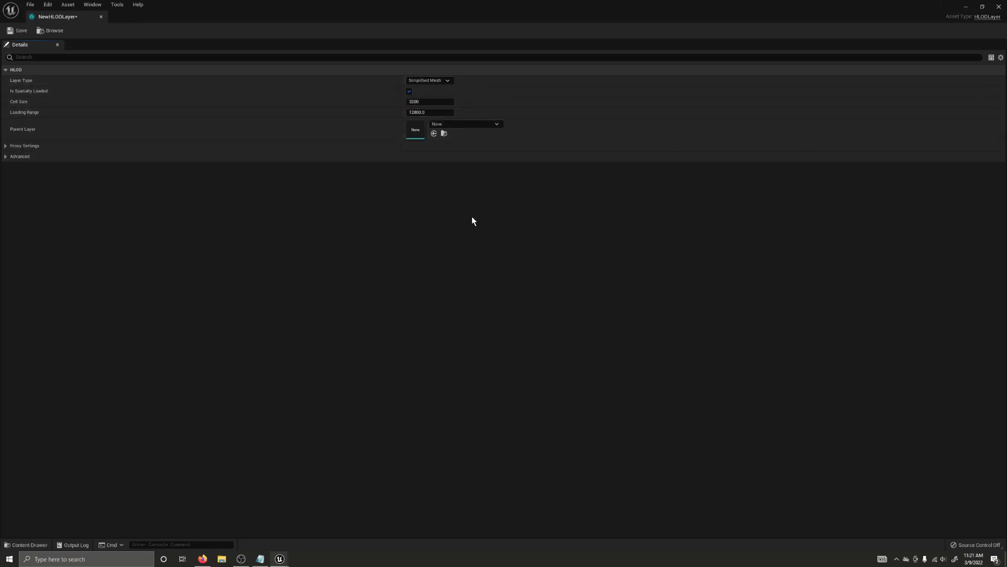
{"action": "mouse_move", "coordinate": [476, 212]}
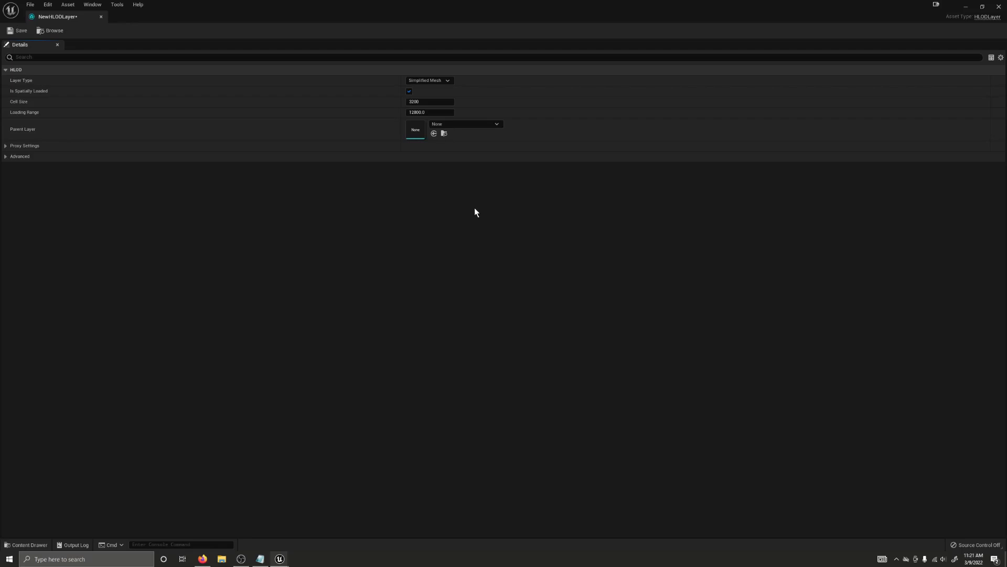
{"action": "mouse_move", "coordinate": [475, 214]}
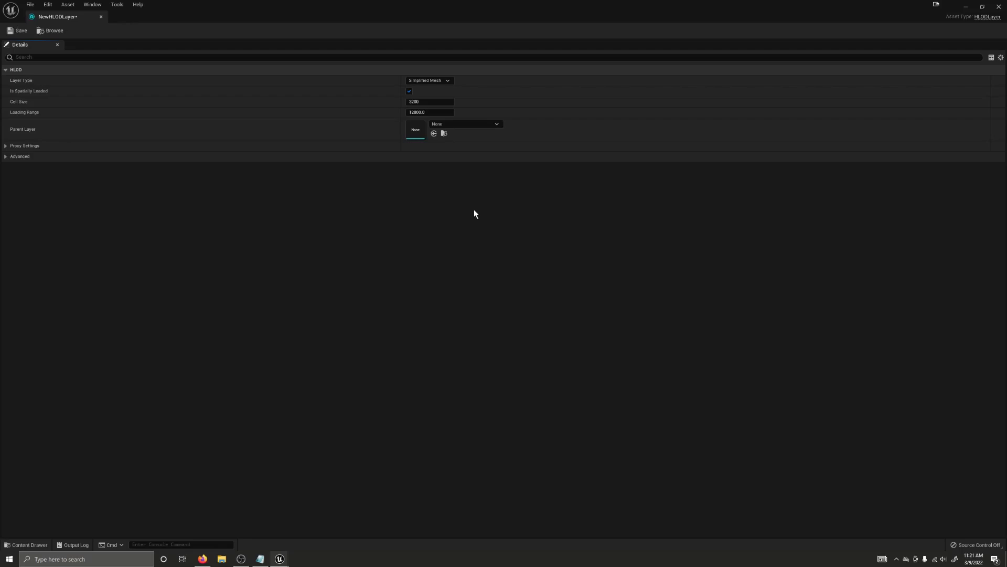
{"action": "mouse_move", "coordinate": [430, 85]}
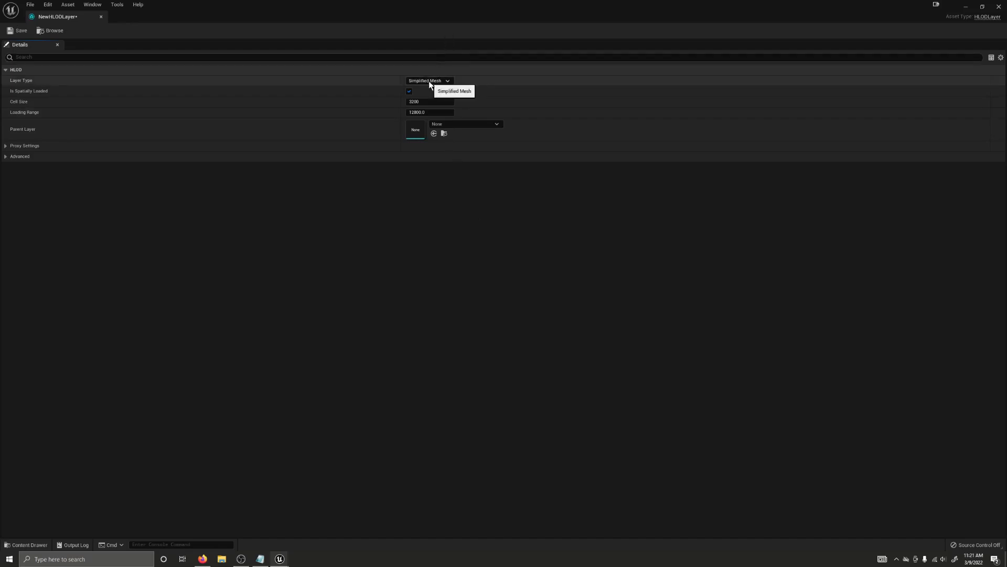
{"action": "left_click", "coordinate": [429, 80]}
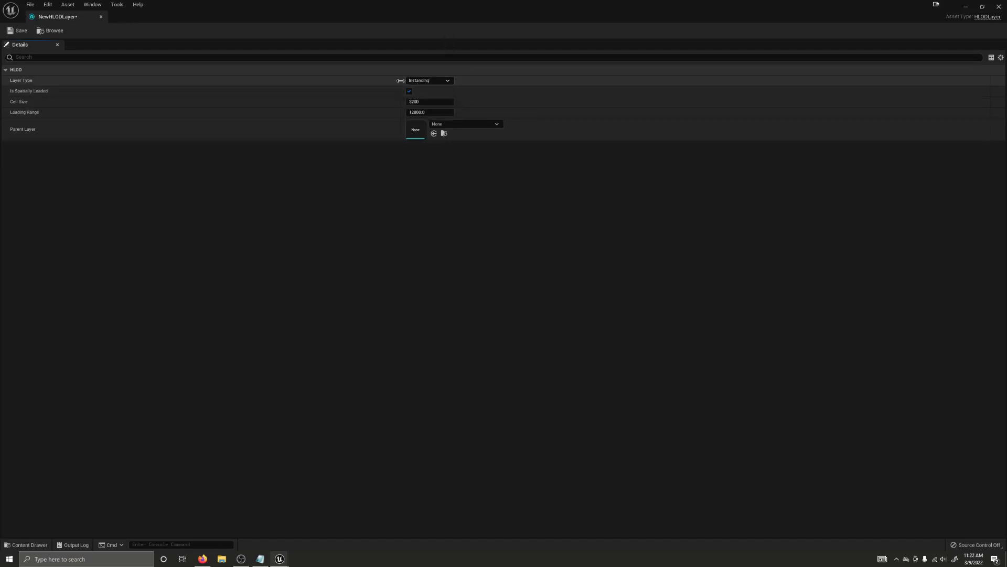
{"action": "mouse_move", "coordinate": [100, 19]}
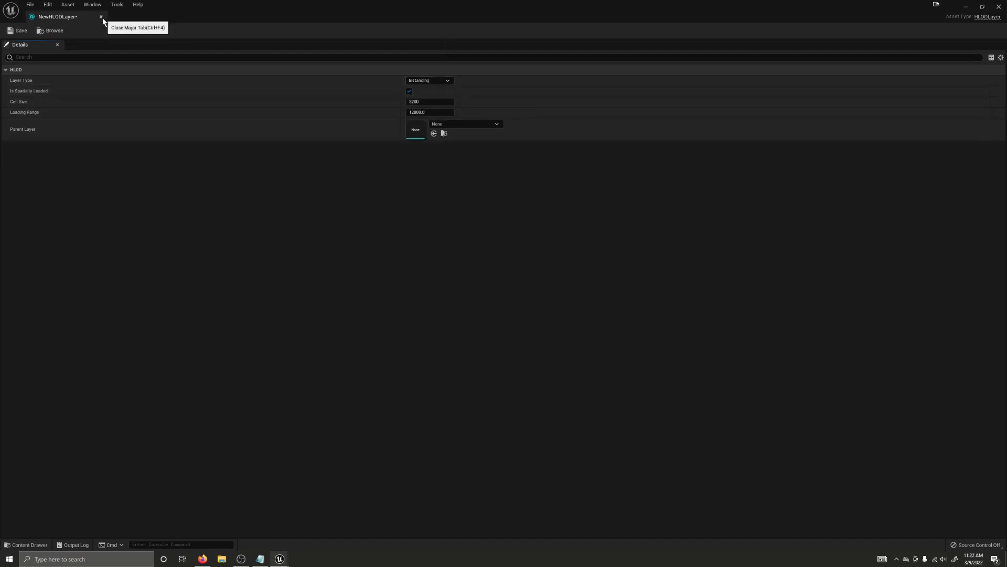
Close NewHLODLayer and choose HLOD_Instancing as the Default HLOD Layer in World Settings' World Partition
{"action": "left_click", "coordinate": [103, 15]}
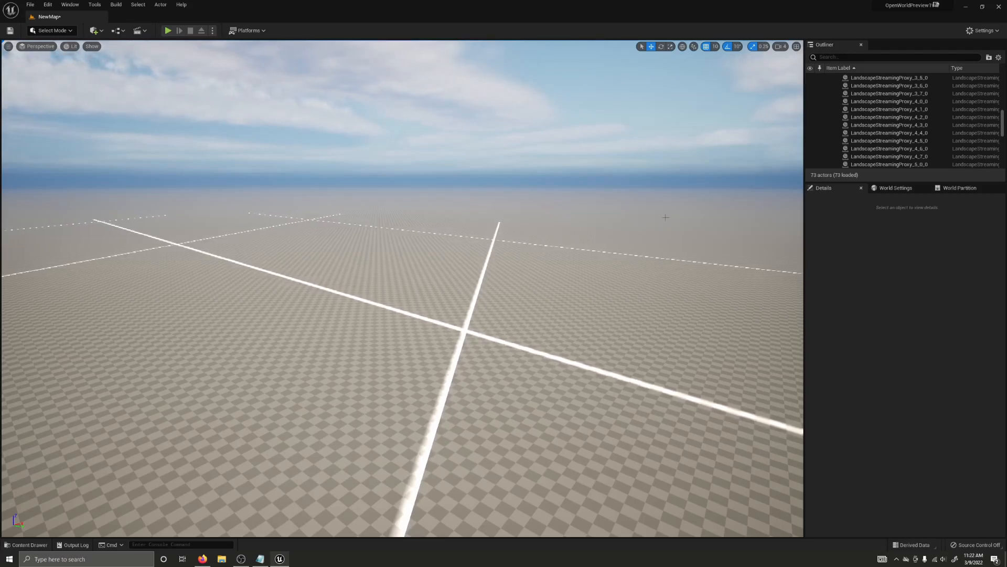
{"action": "left_click", "coordinate": [895, 188]}
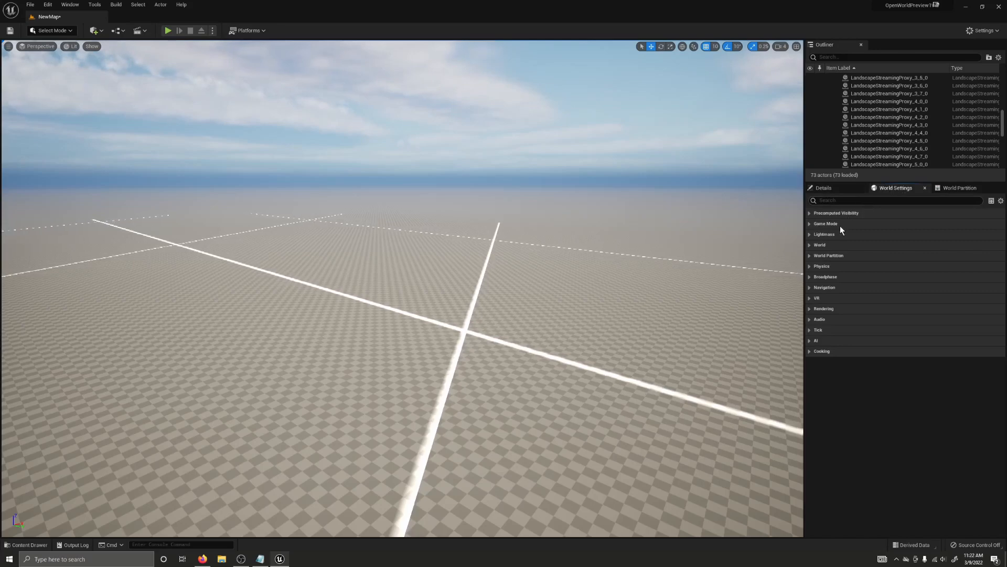
{"action": "left_click", "coordinate": [810, 255]}
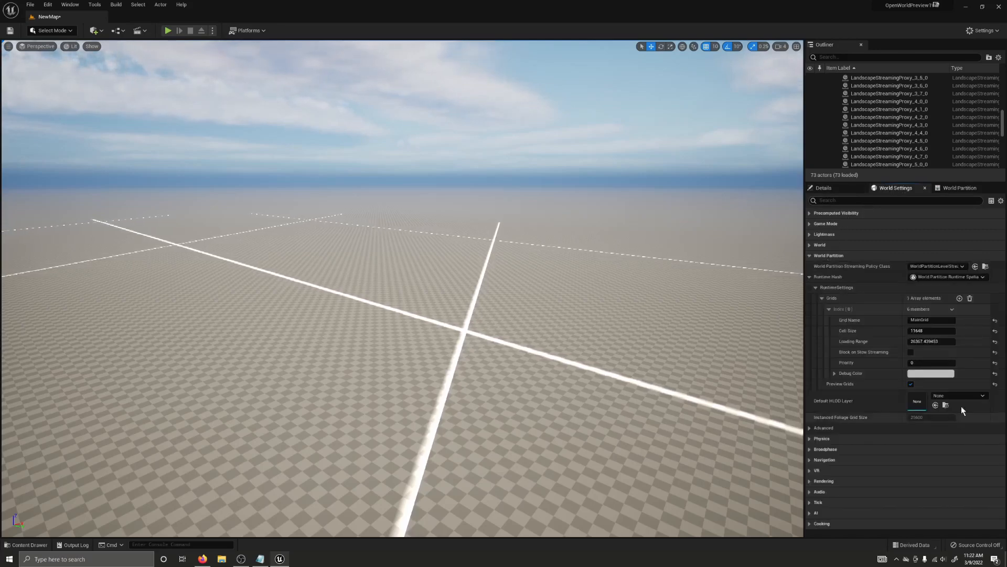
{"action": "left_click", "coordinate": [991, 395]}
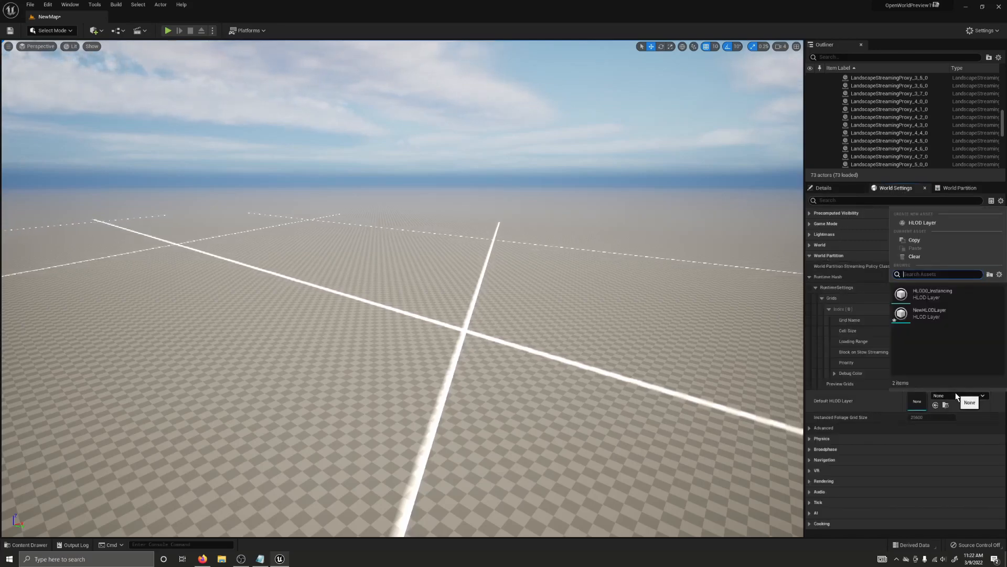
{"action": "left_click", "coordinate": [930, 294]}
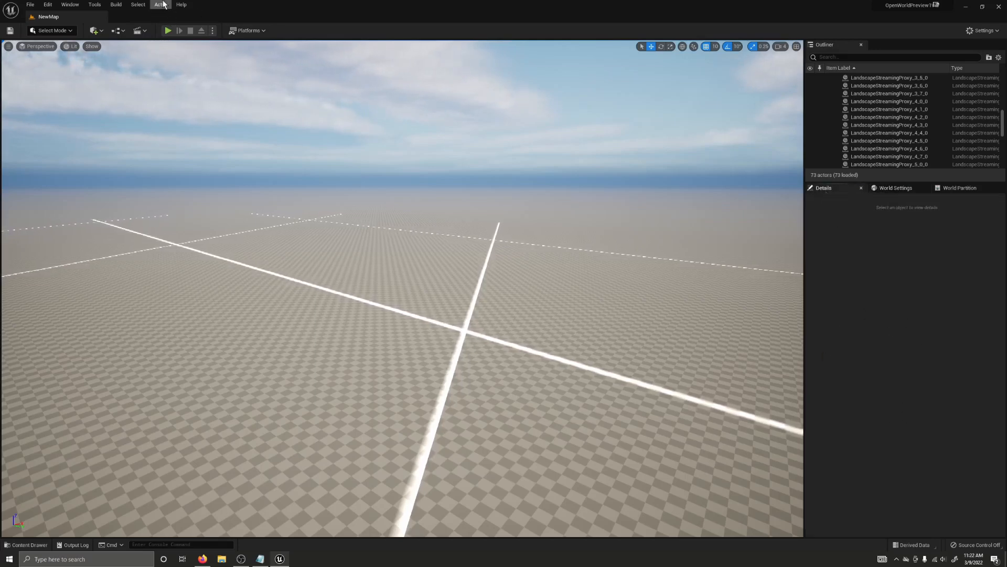
Add a Cube actor to NewMap and compare its unassigned HLOD layer with the level default HLOD_Instancing
{"action": "left_click", "coordinate": [95, 30]}
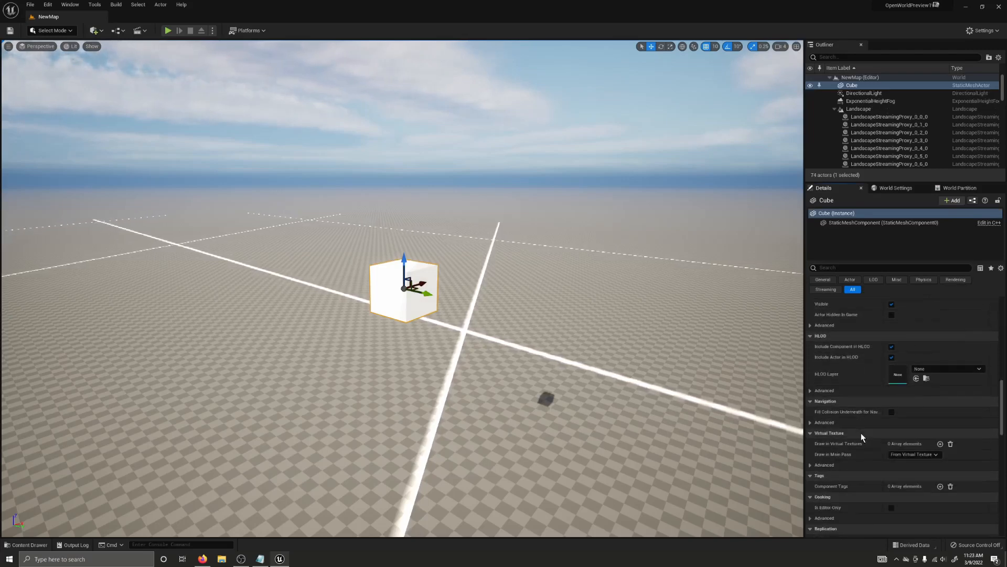
{"action": "mouse_move", "coordinate": [815, 344]}
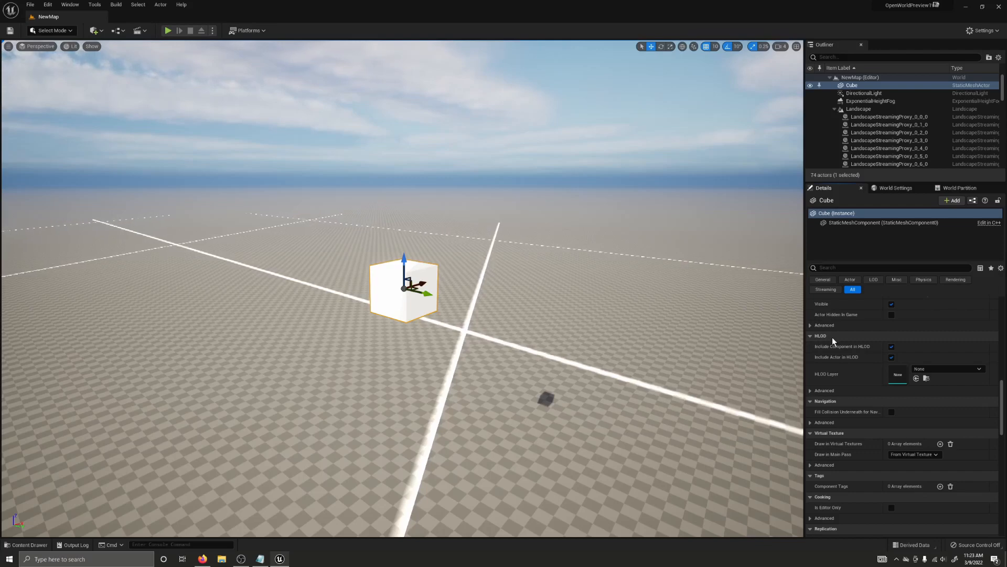
{"action": "left_click", "coordinate": [978, 368]}
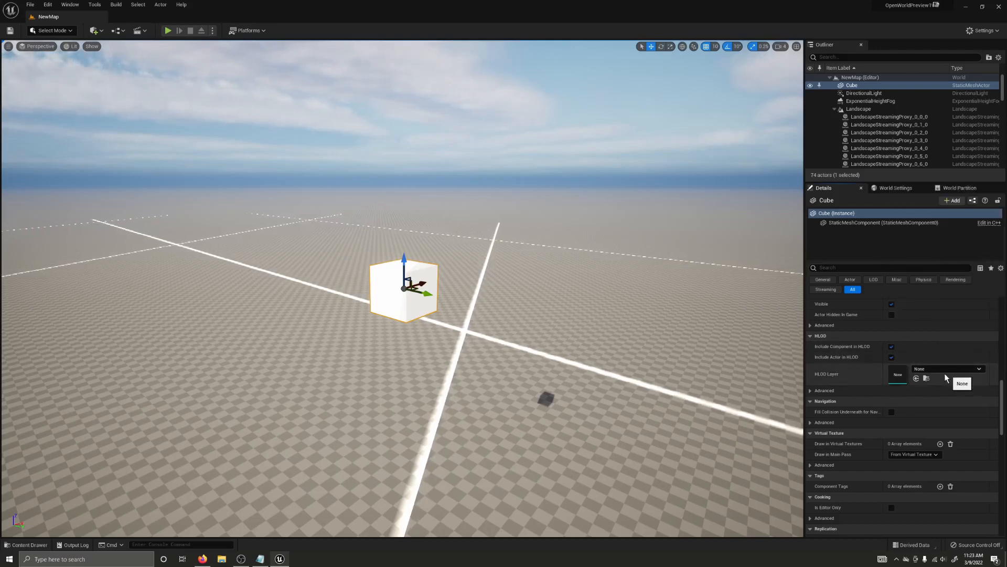
{"action": "left_click", "coordinate": [896, 188]}
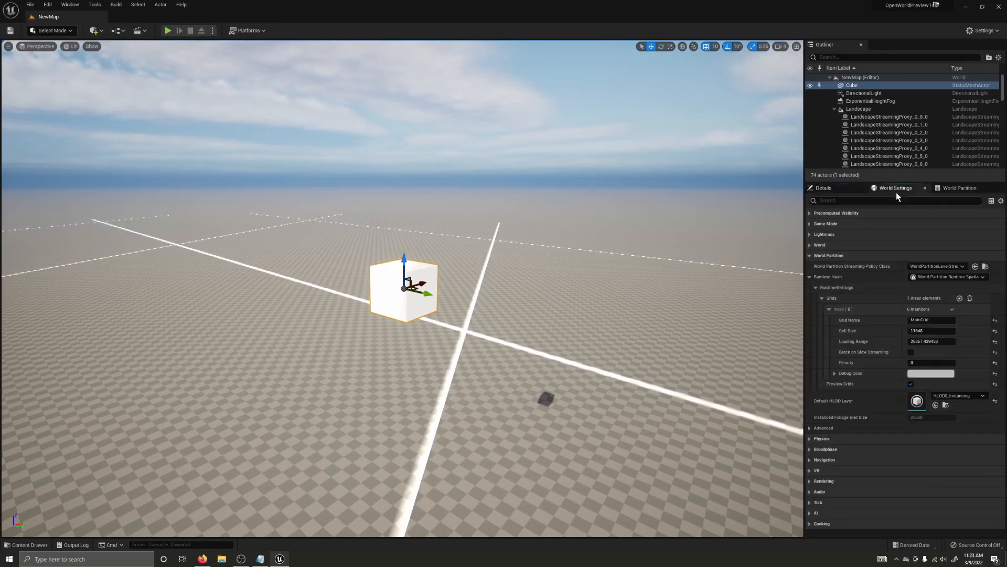
{"action": "left_click", "coordinate": [822, 188]}
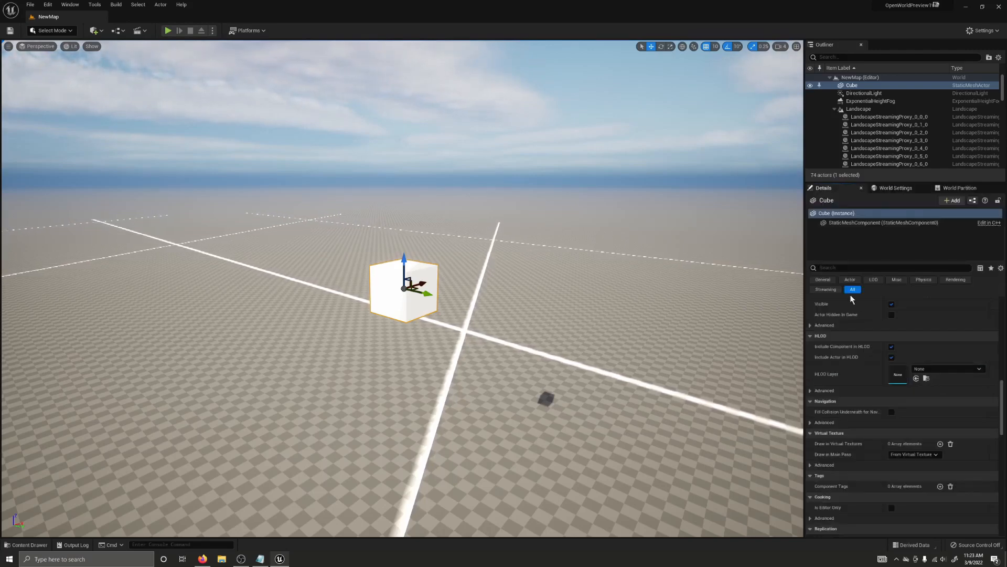